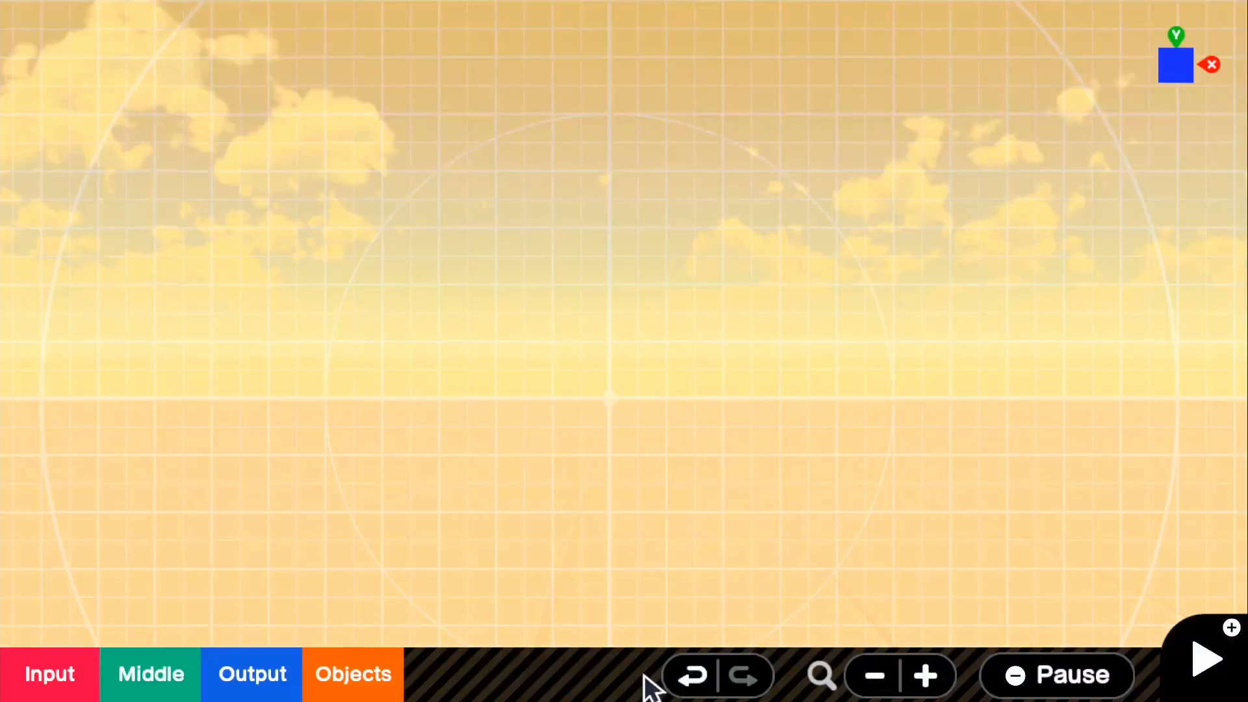
- Wire an Up/Down stick into the Person's forward/backward input and add a Left/Right stick
click(352, 673)
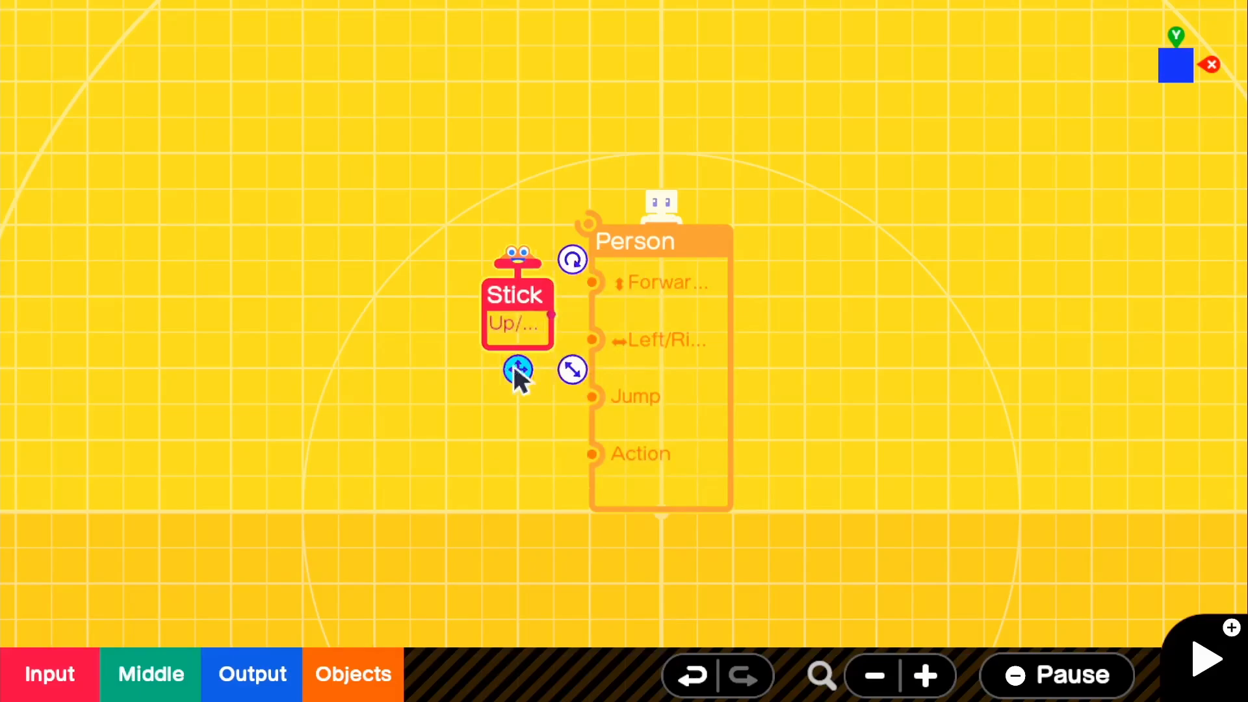
drag(515, 372, 593, 283)
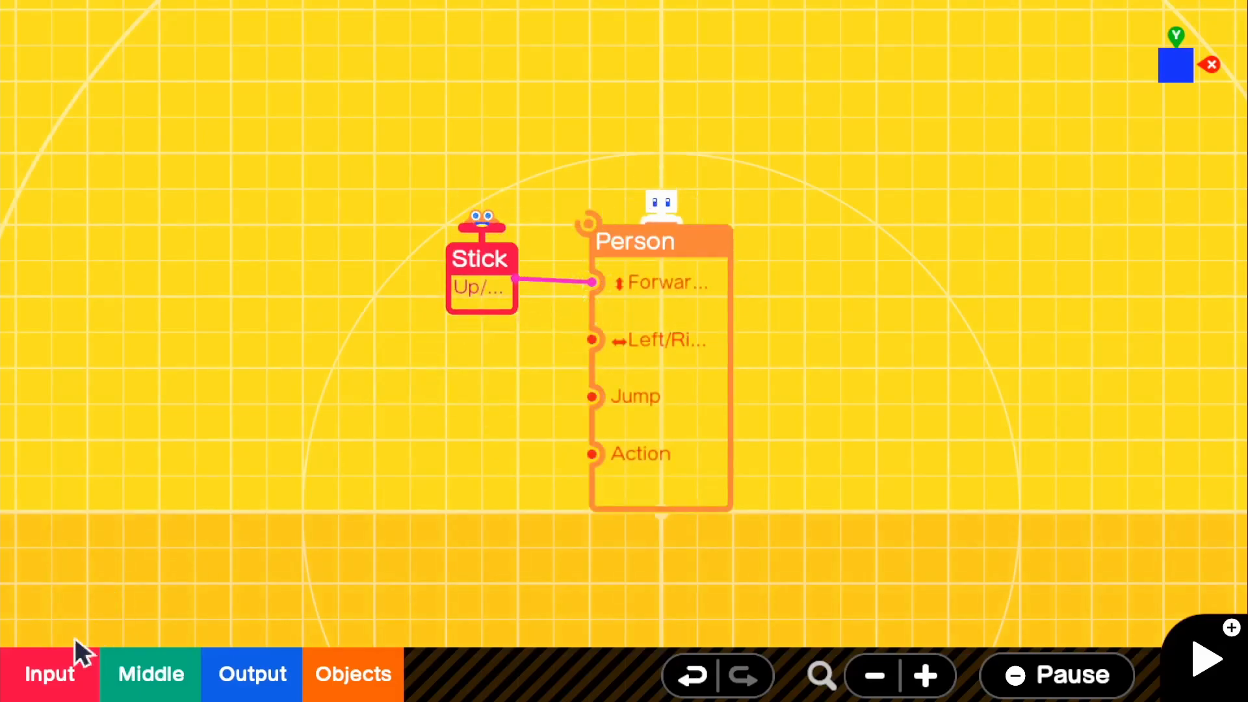
click(49, 673)
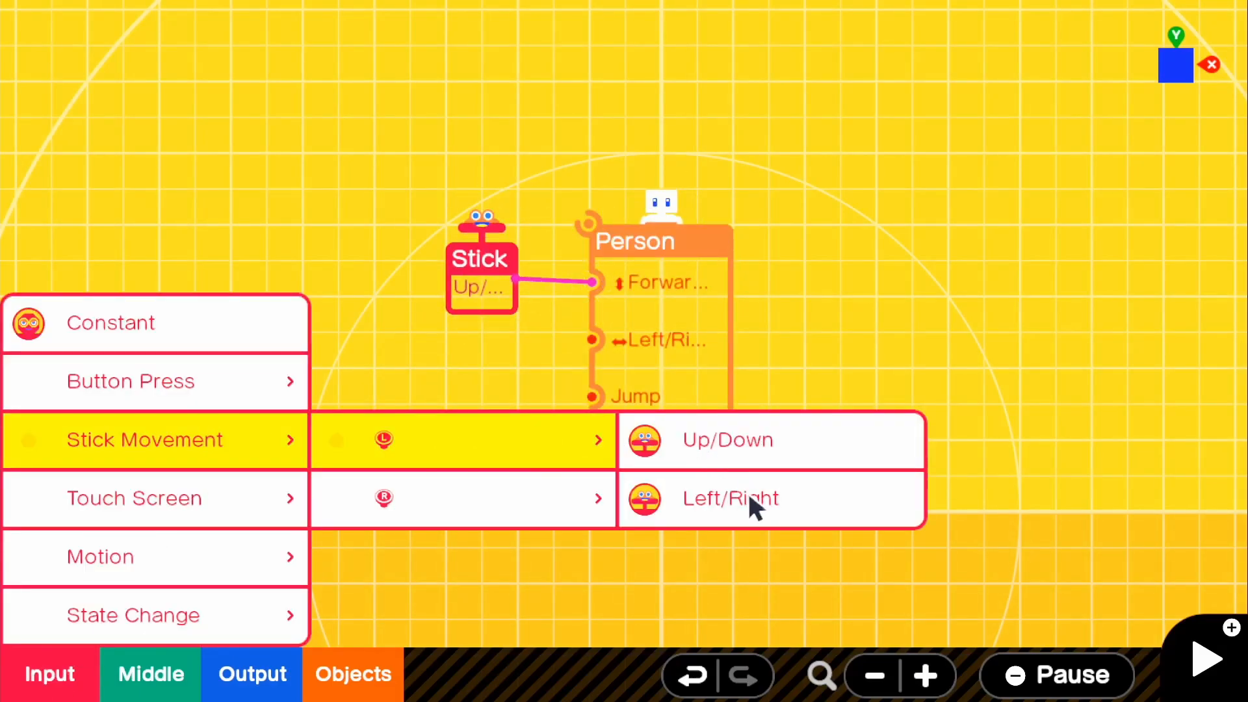
click(729, 498)
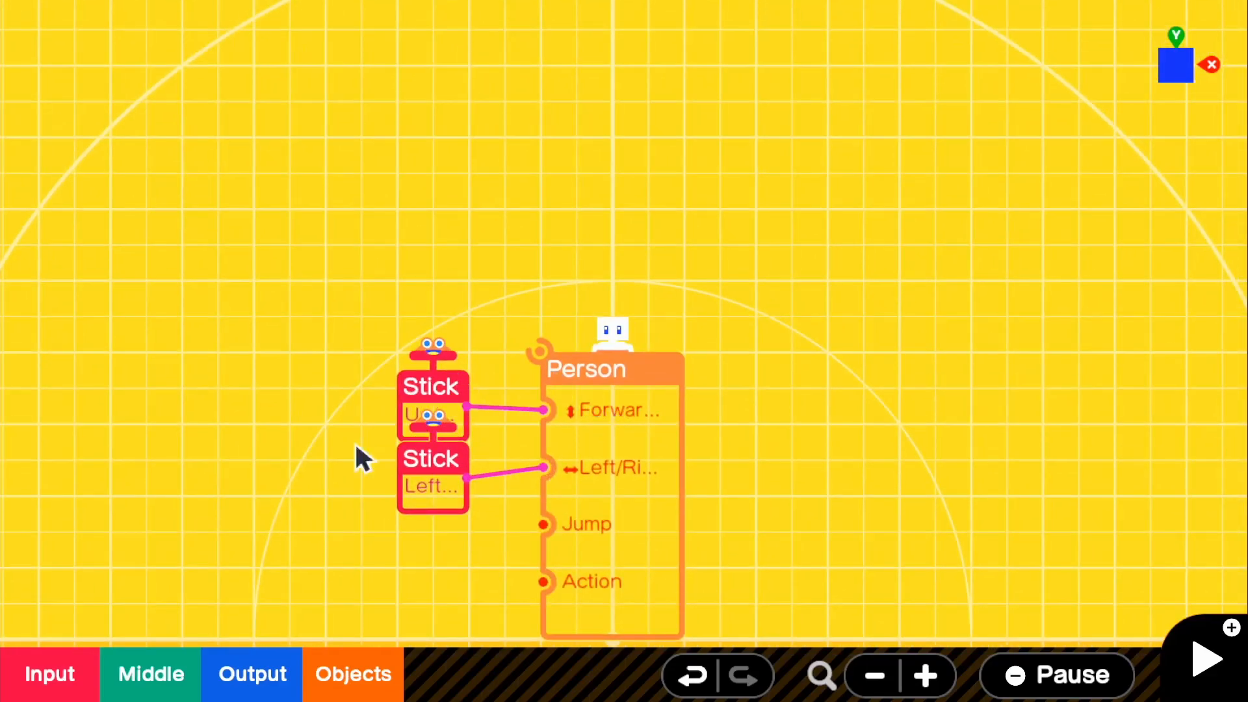
- Add a Camera nodon from Game Screen/Camera and browse sticks to drive it
click(352, 673)
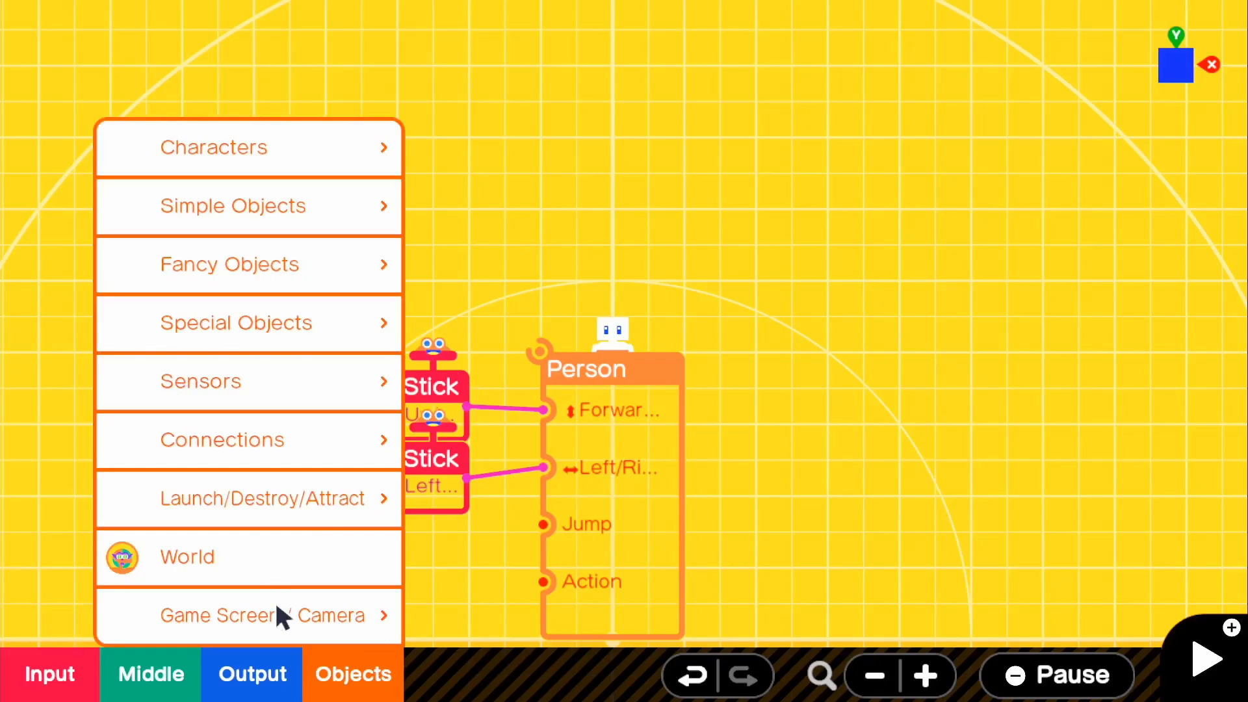
click(262, 614)
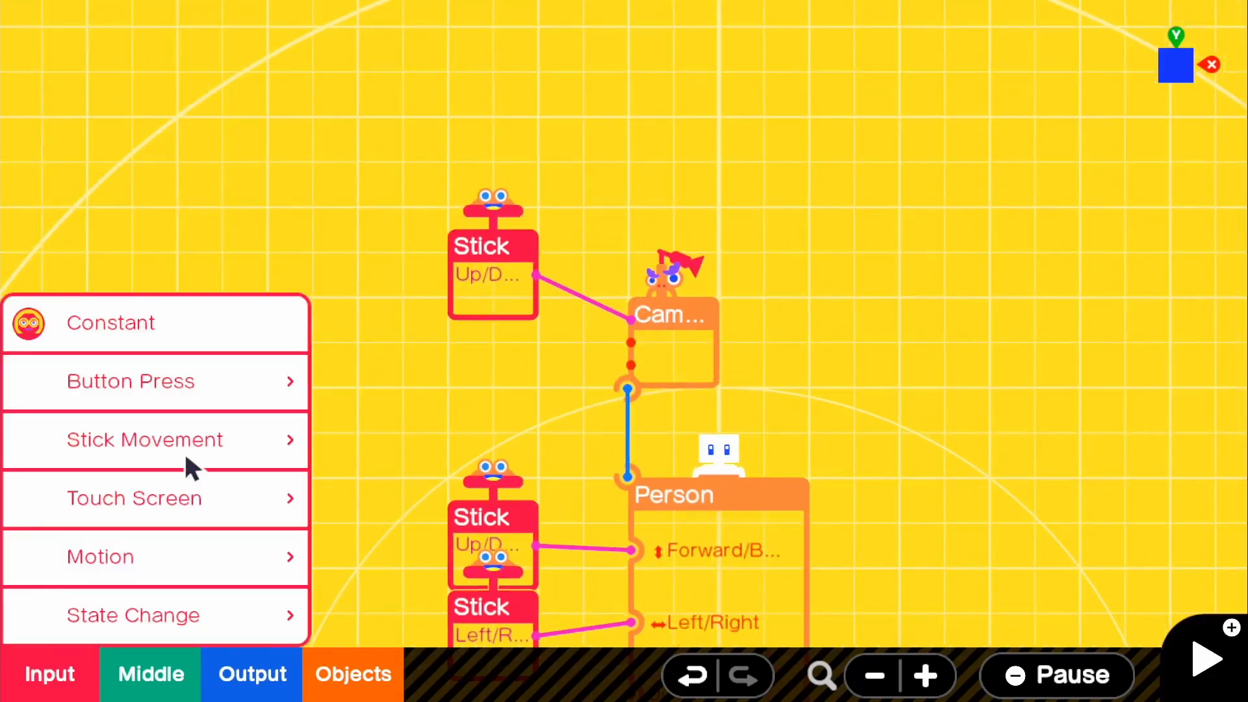
click(144, 439)
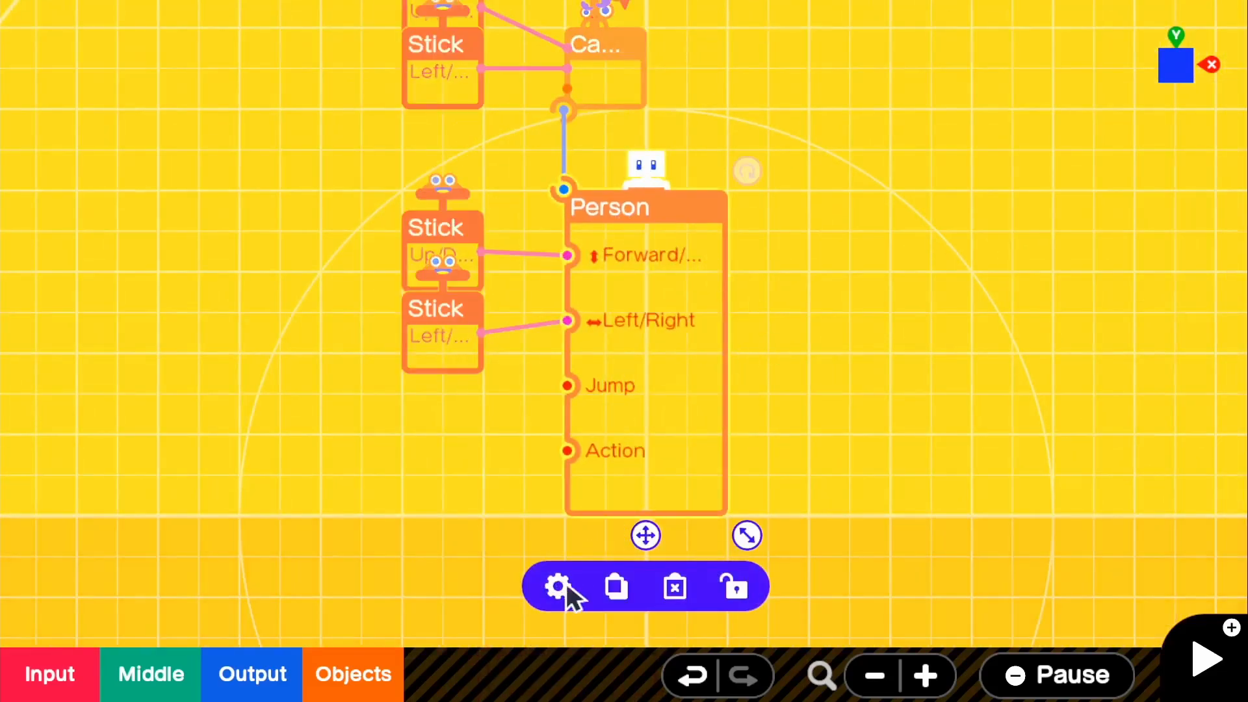
click(557, 587)
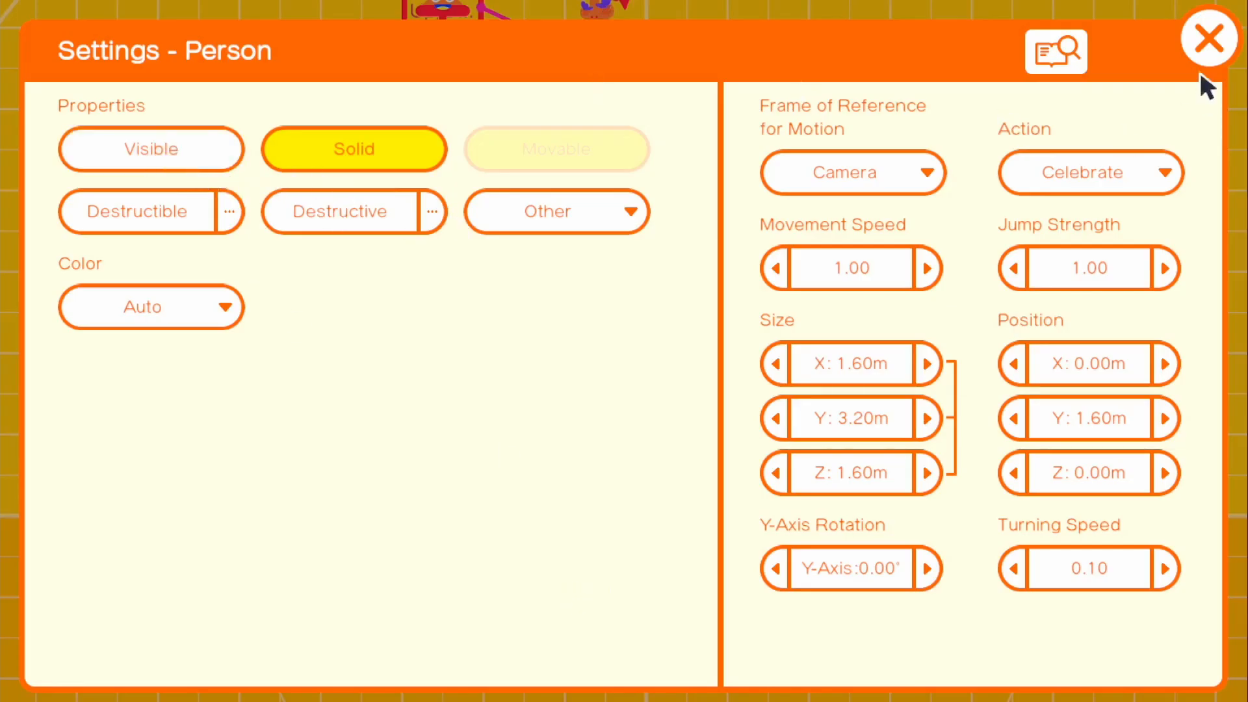
click(1209, 38)
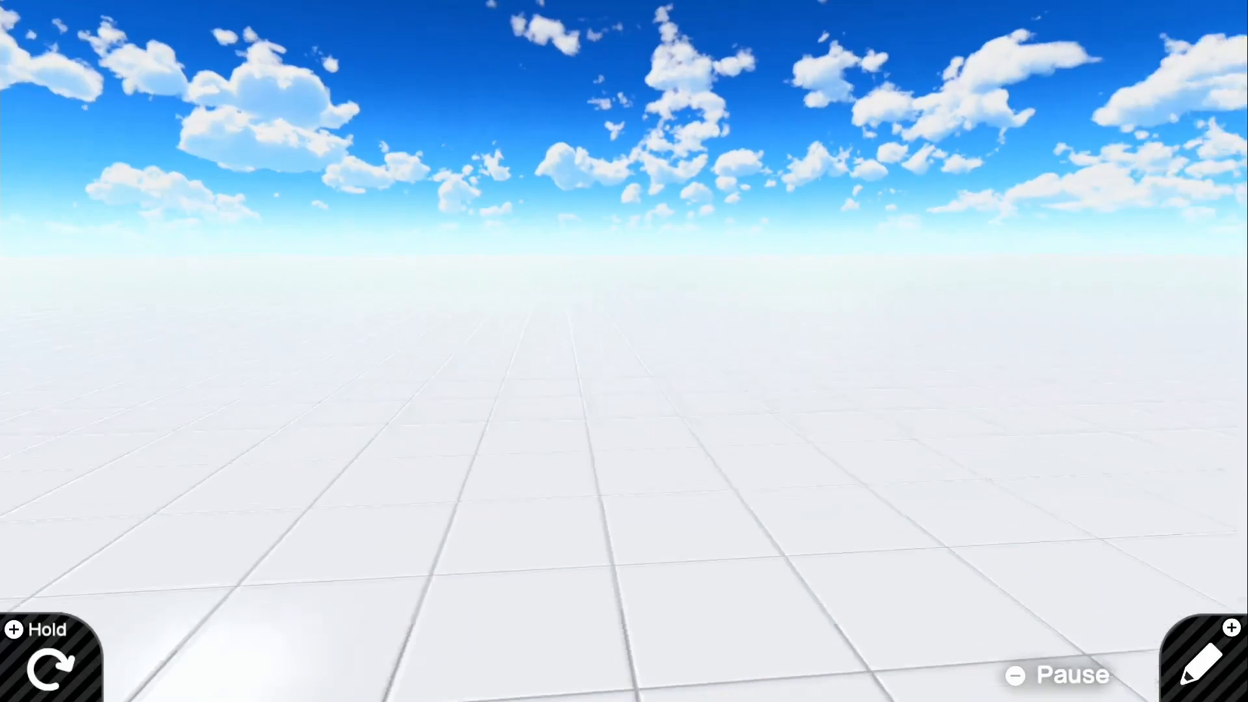
click(1204, 660)
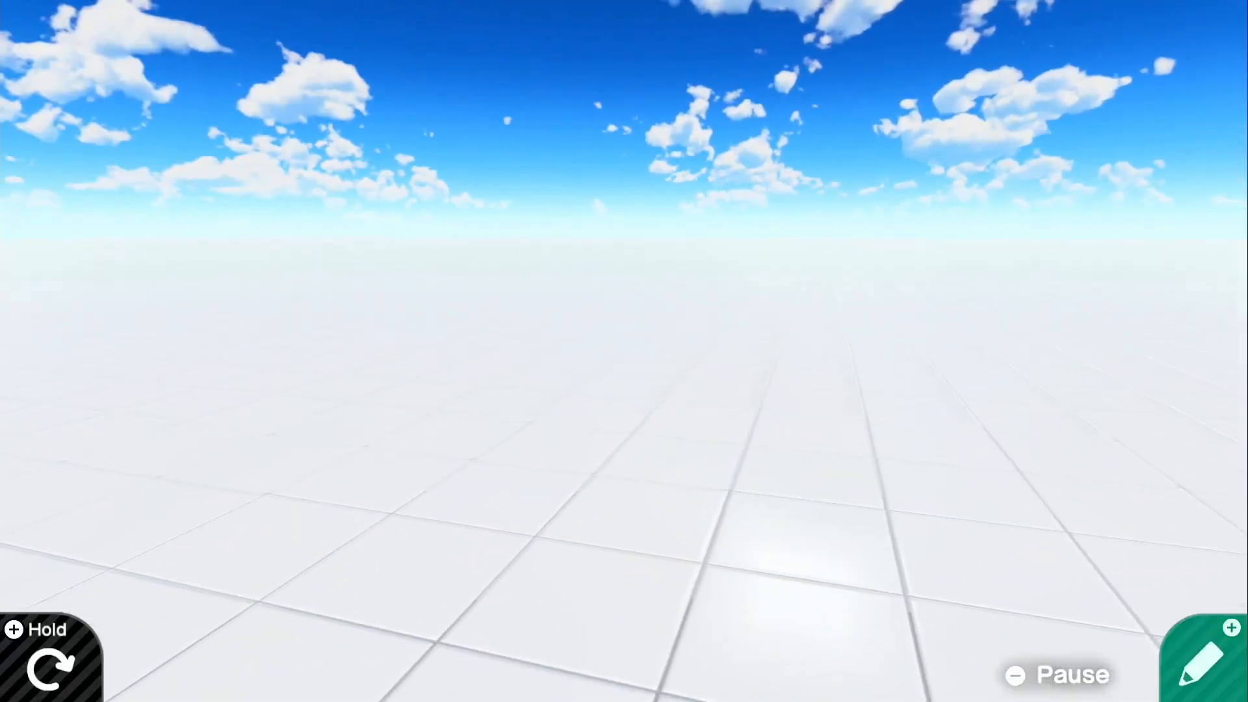
click(1204, 660)
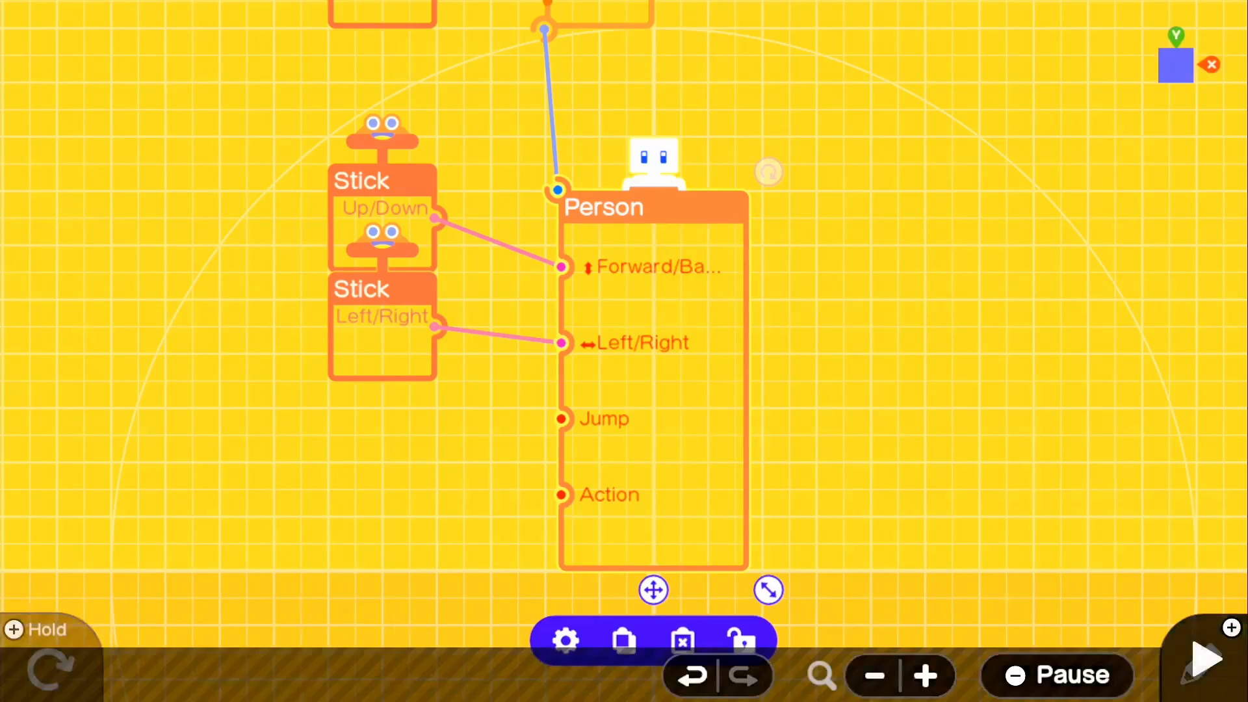
- Place a first-person Head camera nodon and move it beside the Person
click(1205, 657)
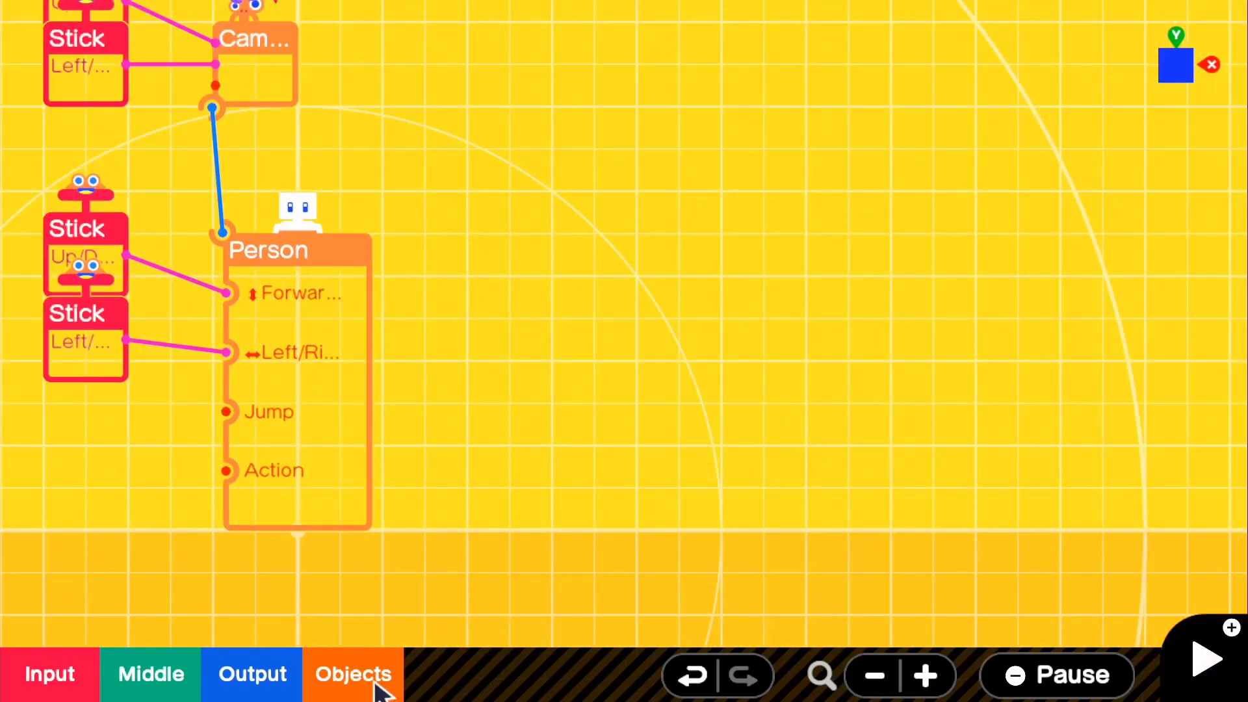
click(352, 674)
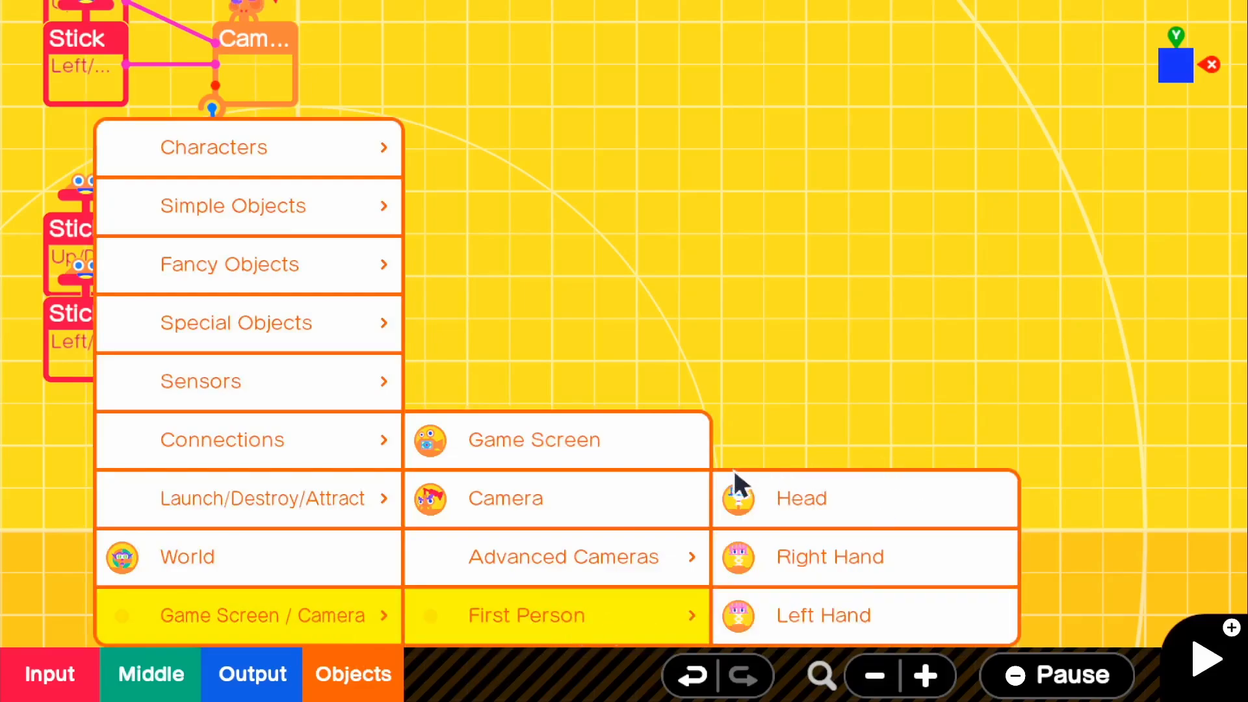
click(800, 497)
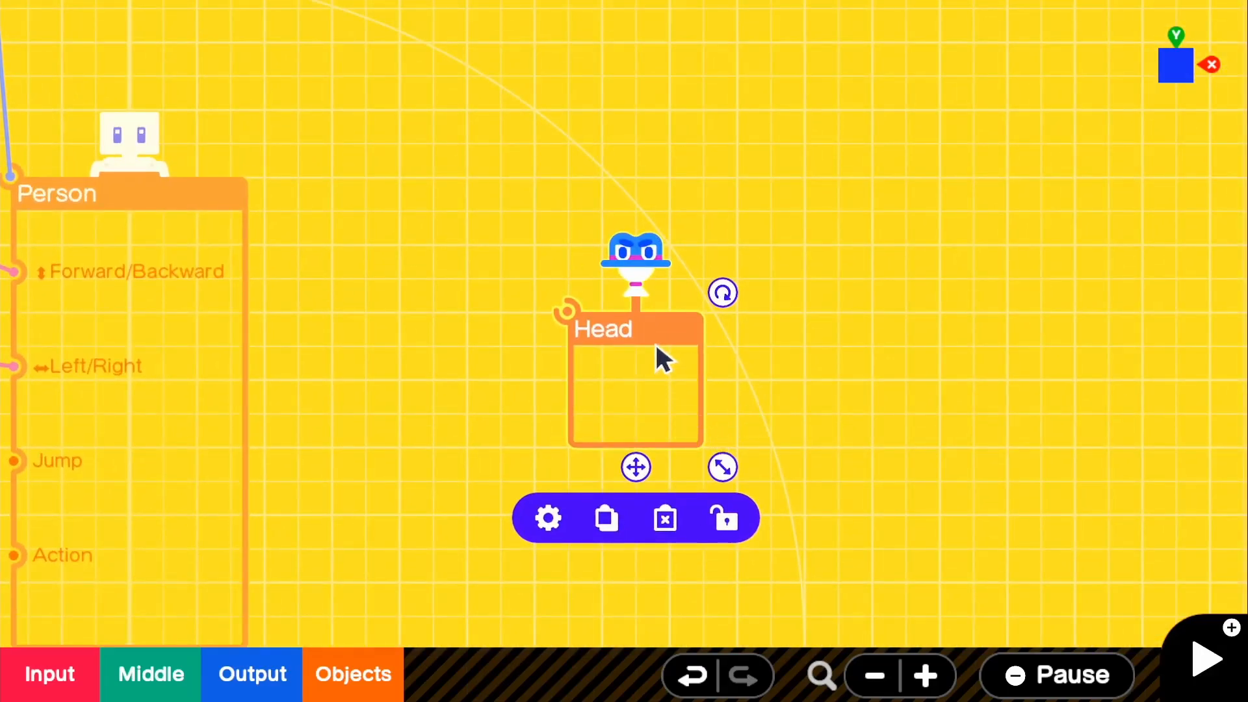
mouse_move(681, 326)
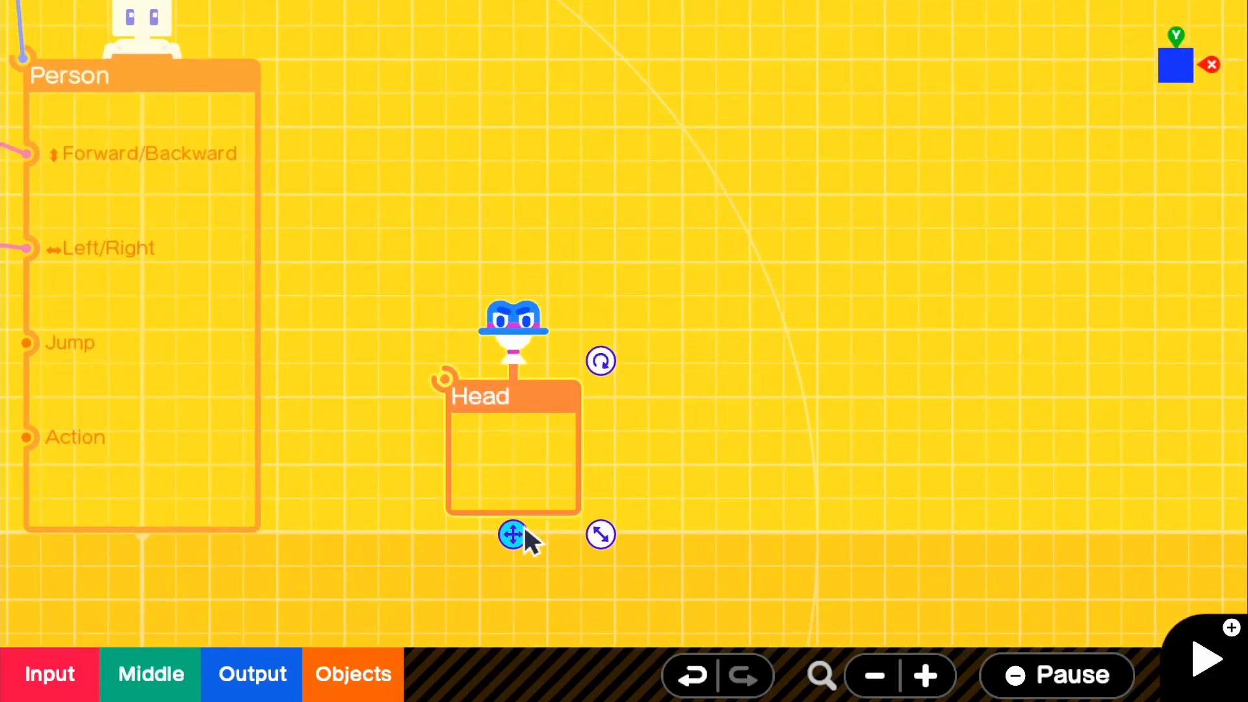
click(512, 535)
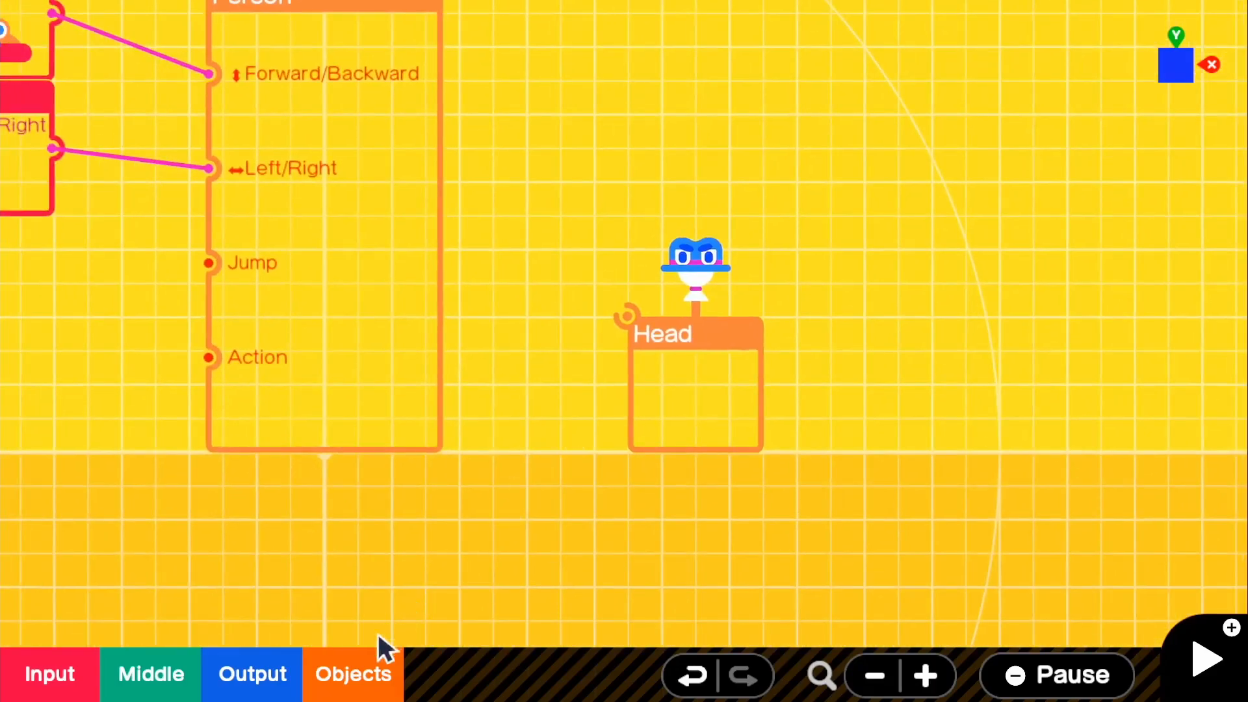
- Add a Light effect nodon from Special Objects > Effects and open its settings
click(353, 674)
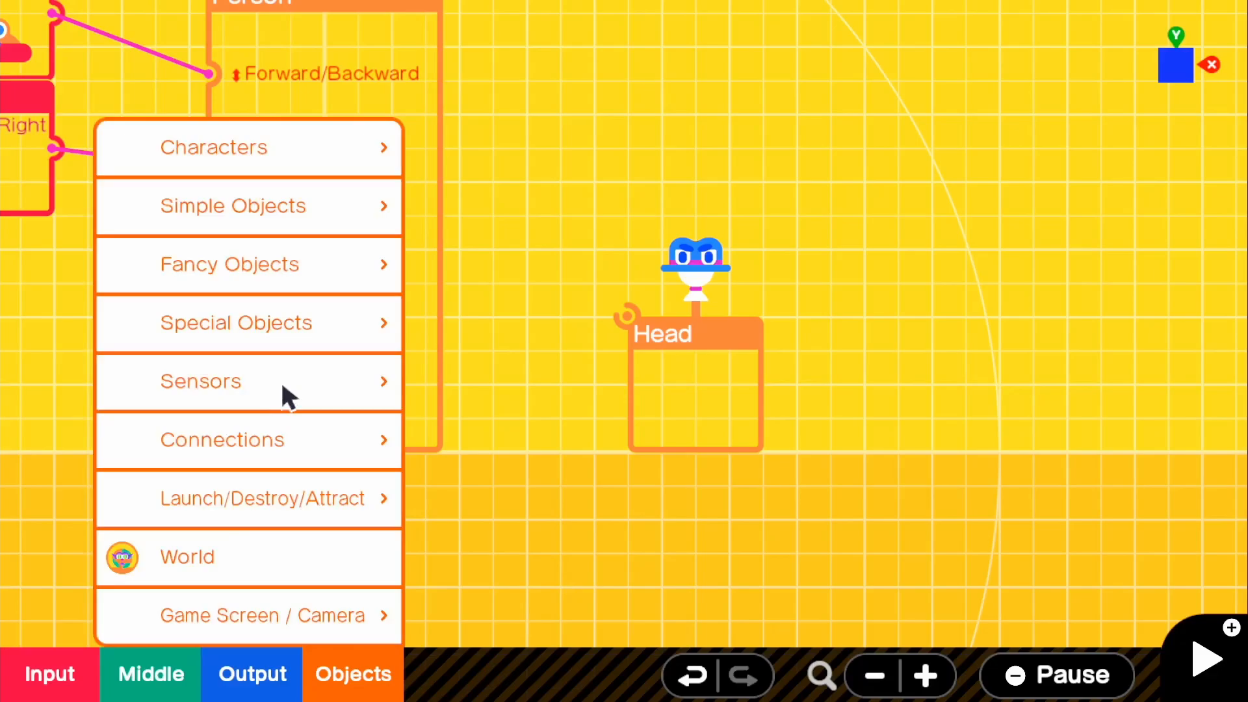
click(235, 322)
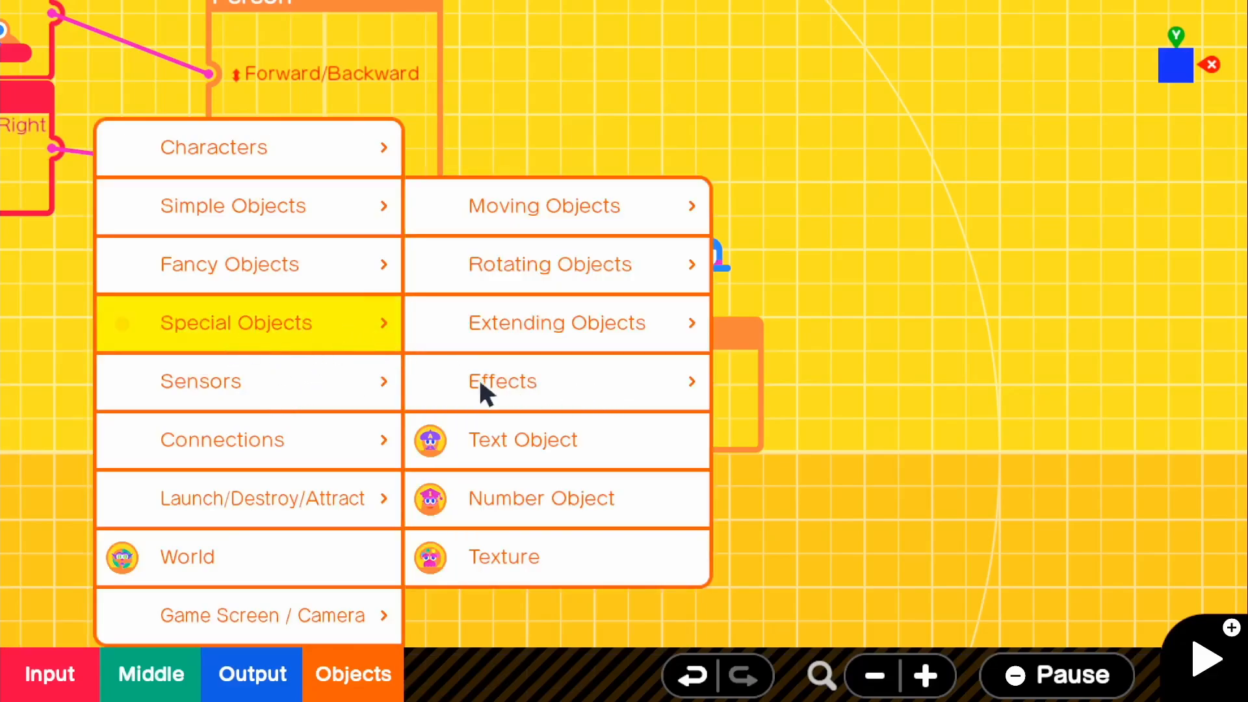
click(503, 380)
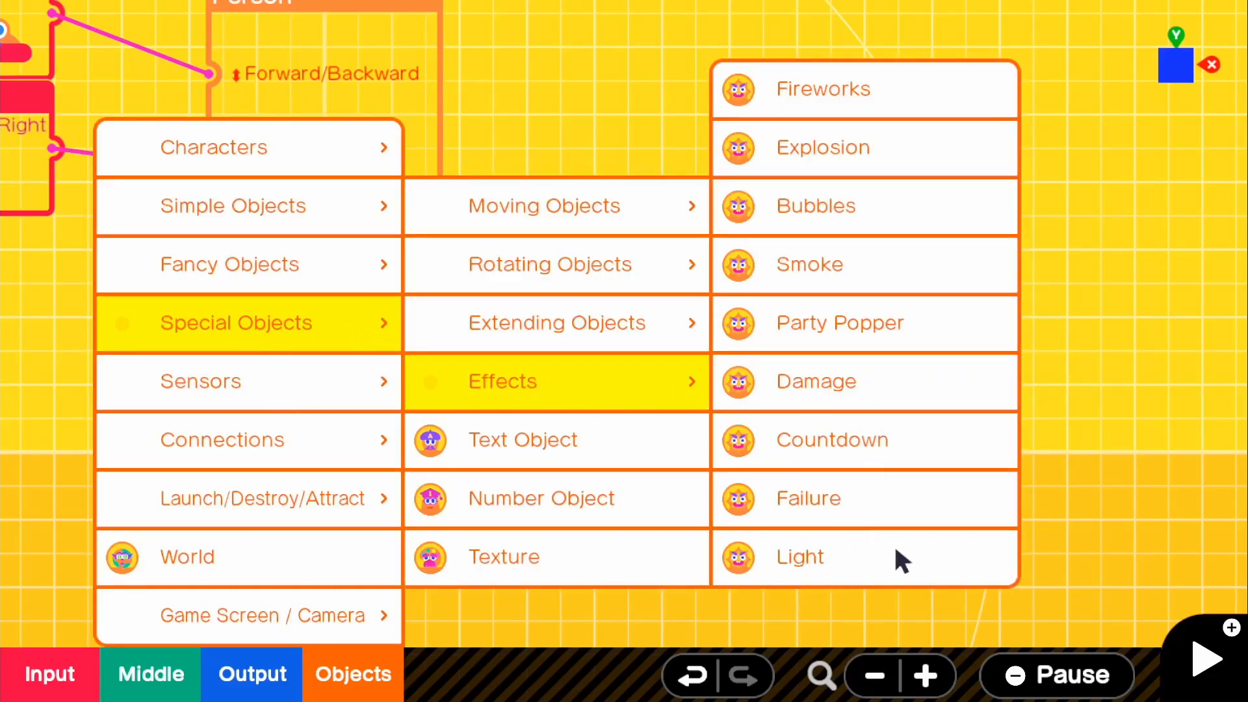
click(800, 557)
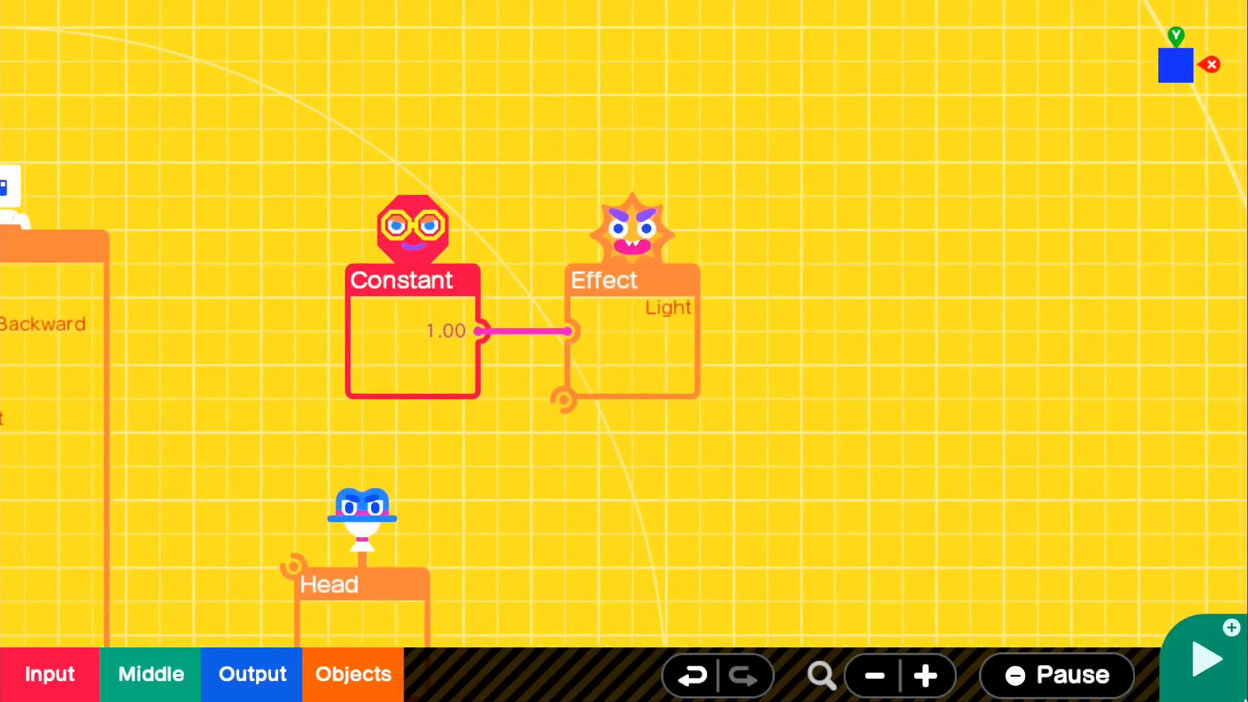
click(1207, 657)
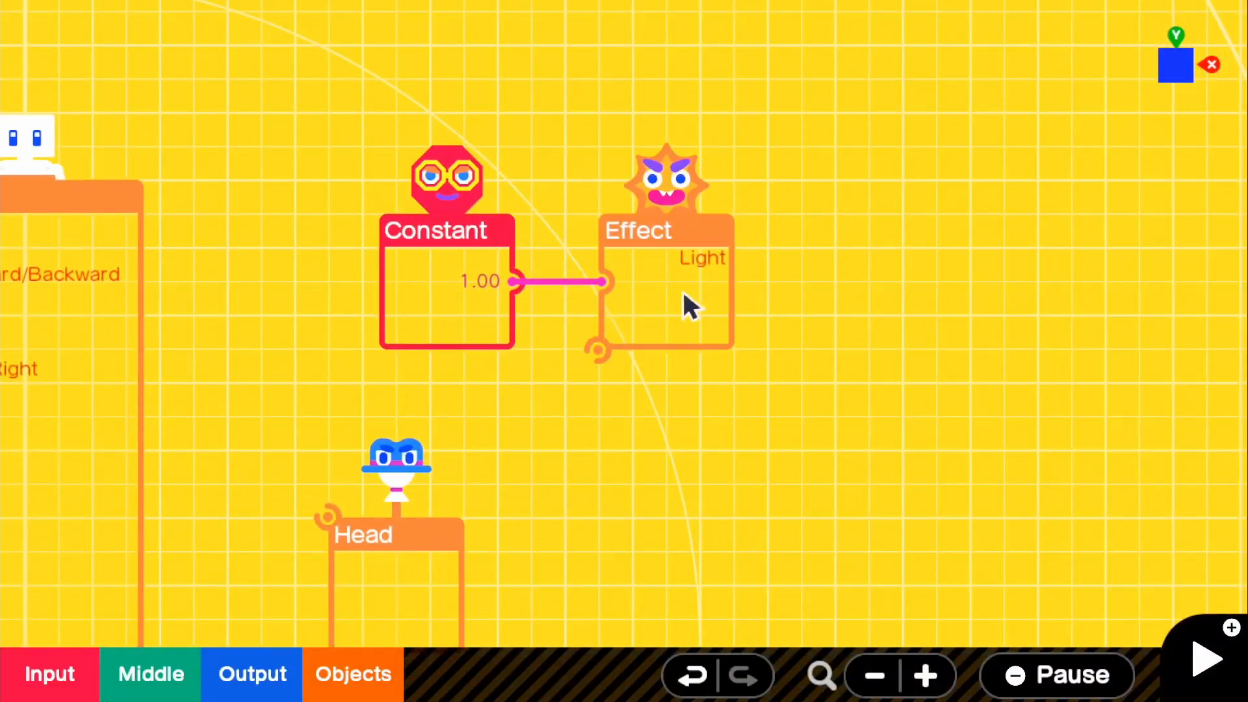
mouse_move(681, 279)
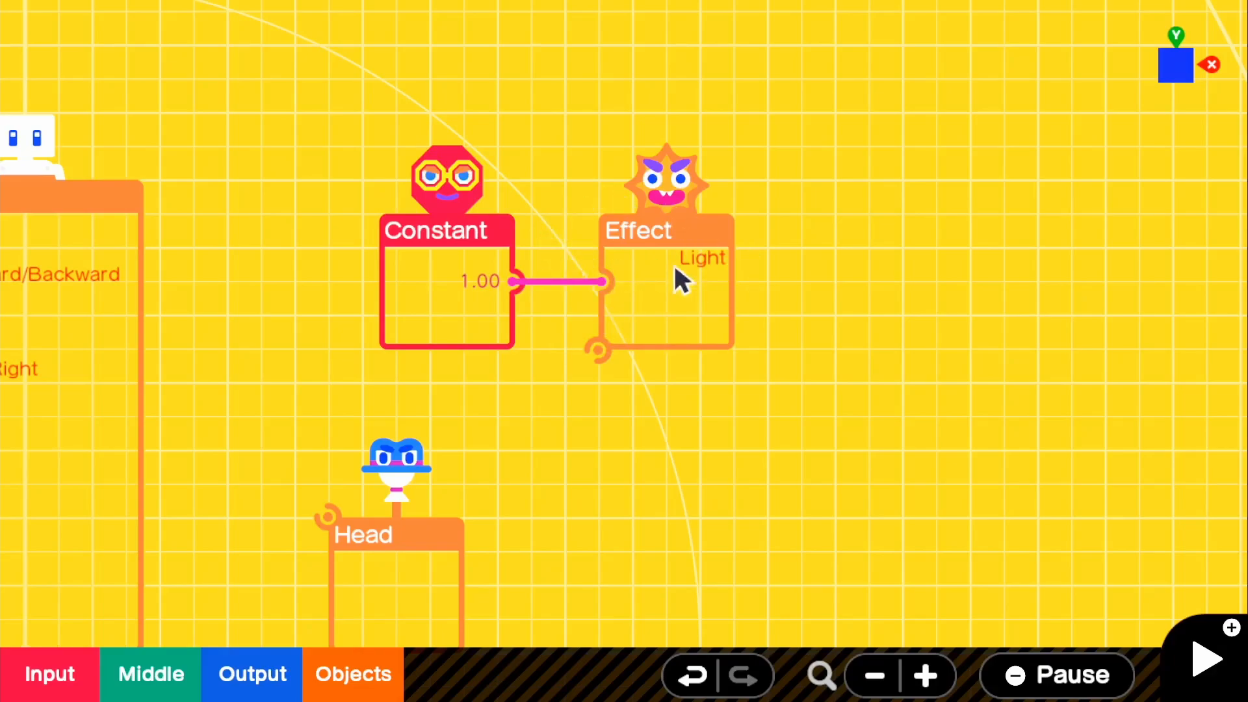
mouse_move(482, 311)
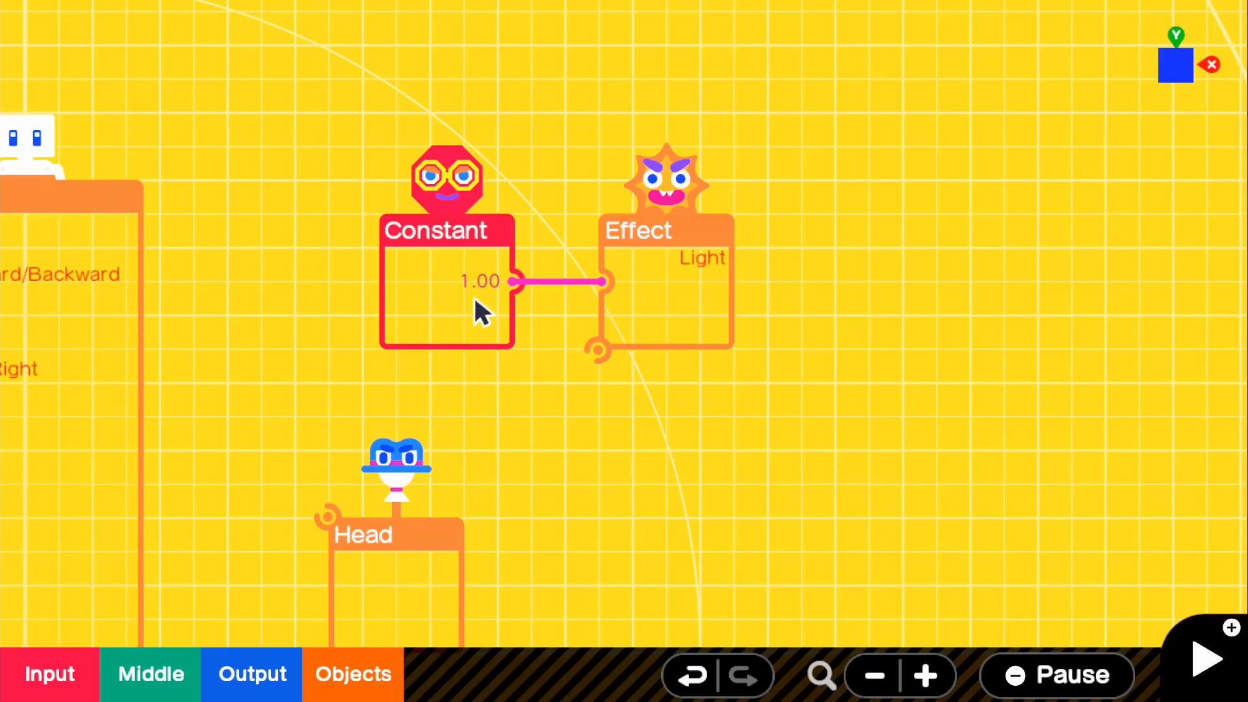
click(447, 299)
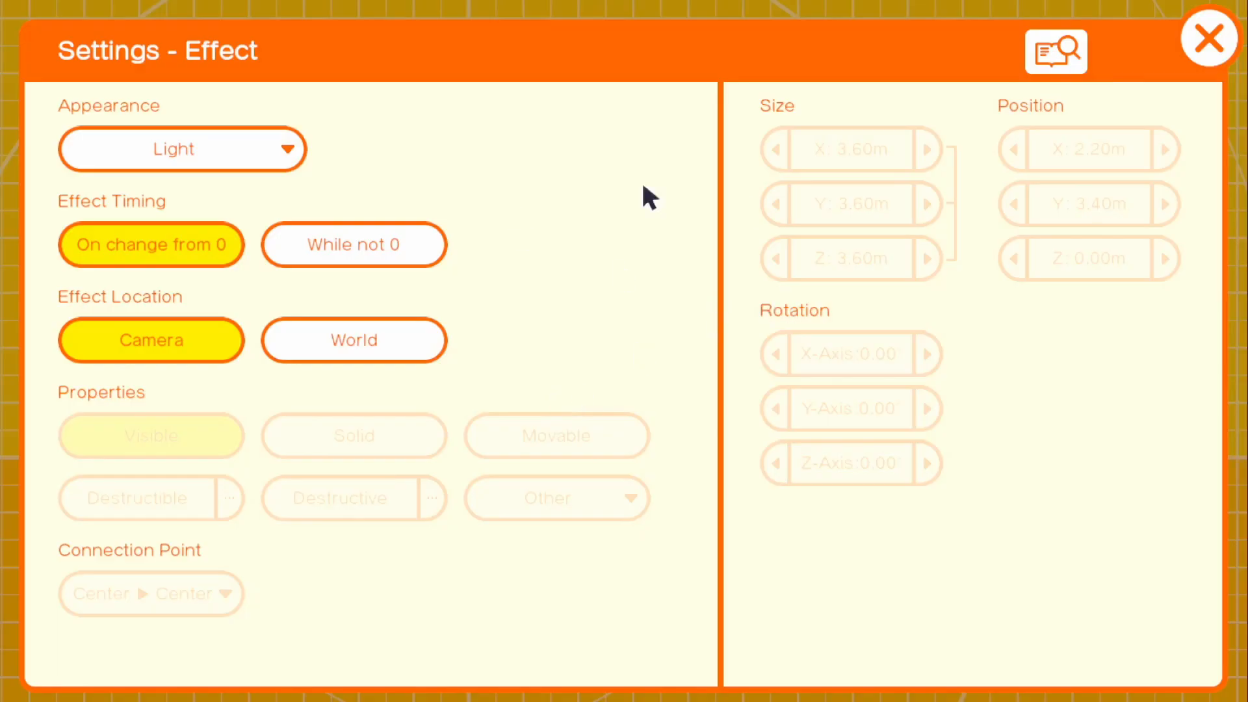
mouse_move(160, 233)
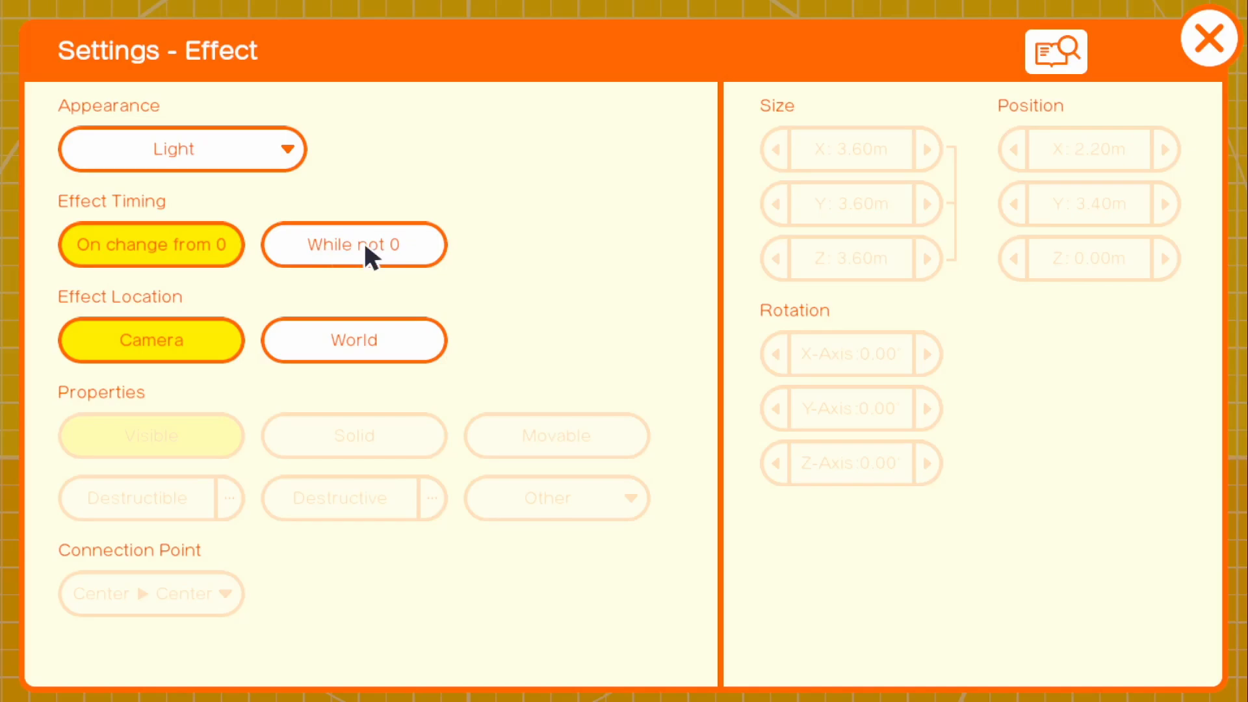
- Keep the light on while input is nonzero, set location to World, and attach from its Z− side
click(354, 244)
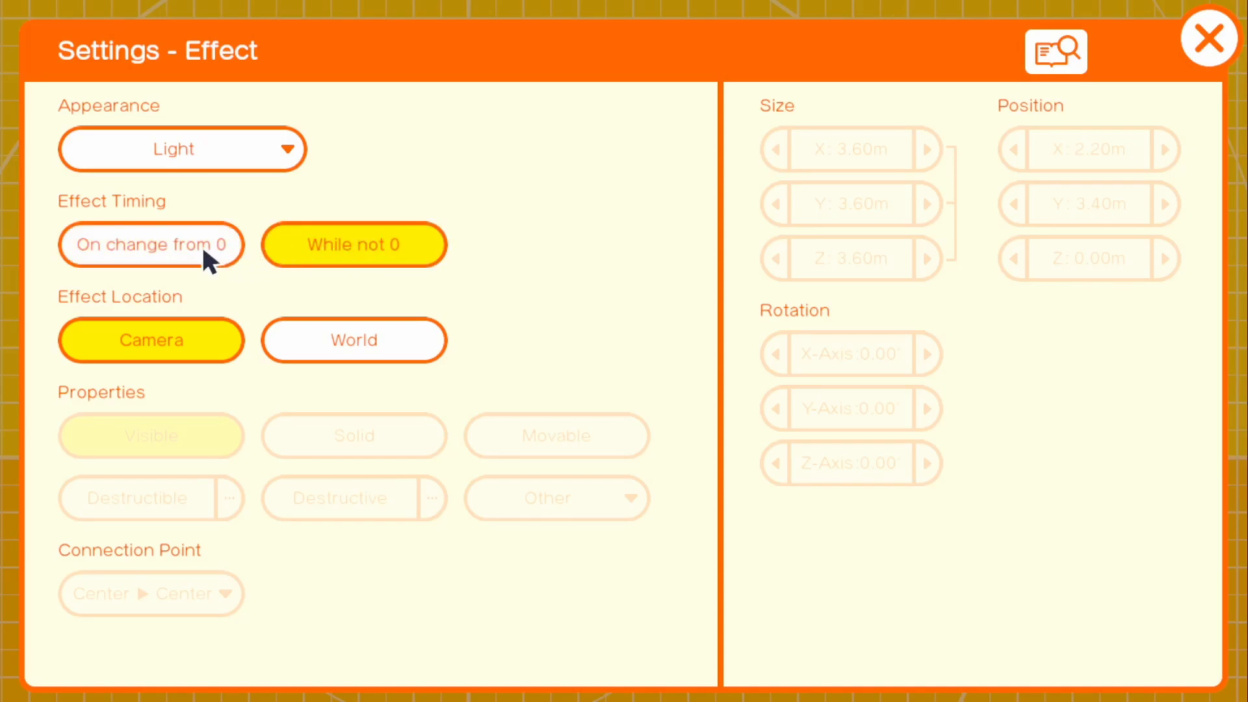
mouse_move(385, 296)
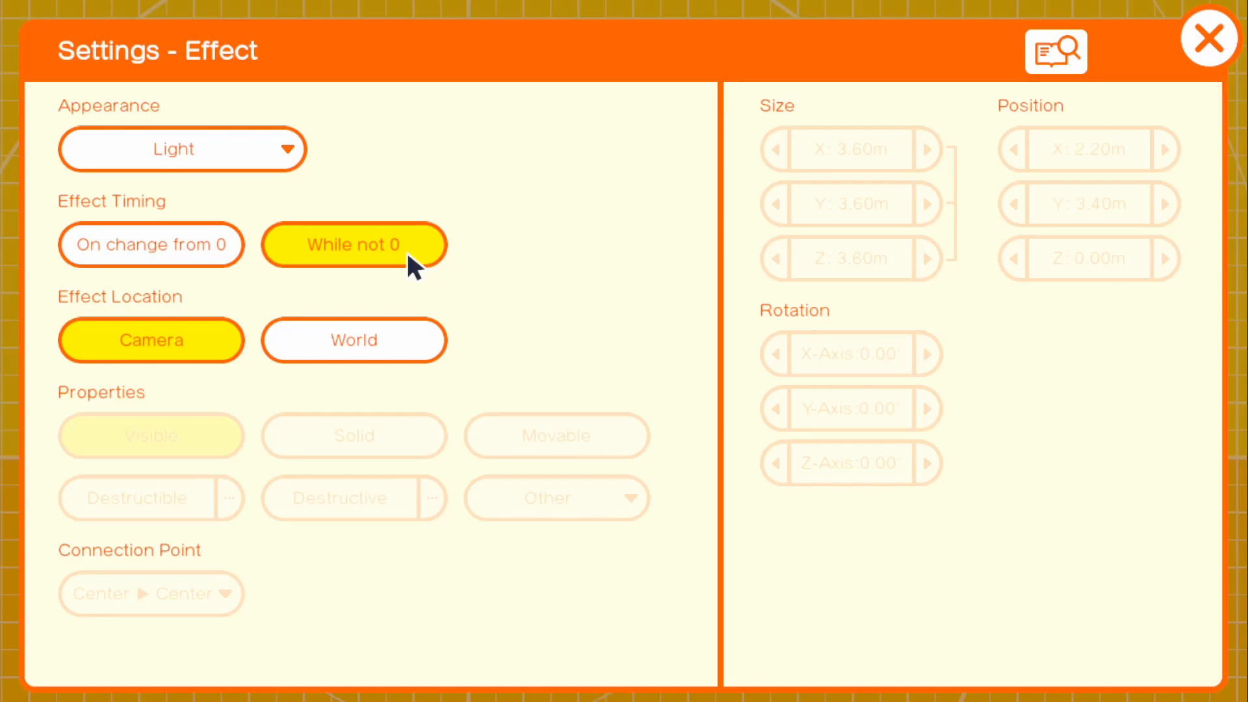
mouse_move(117, 302)
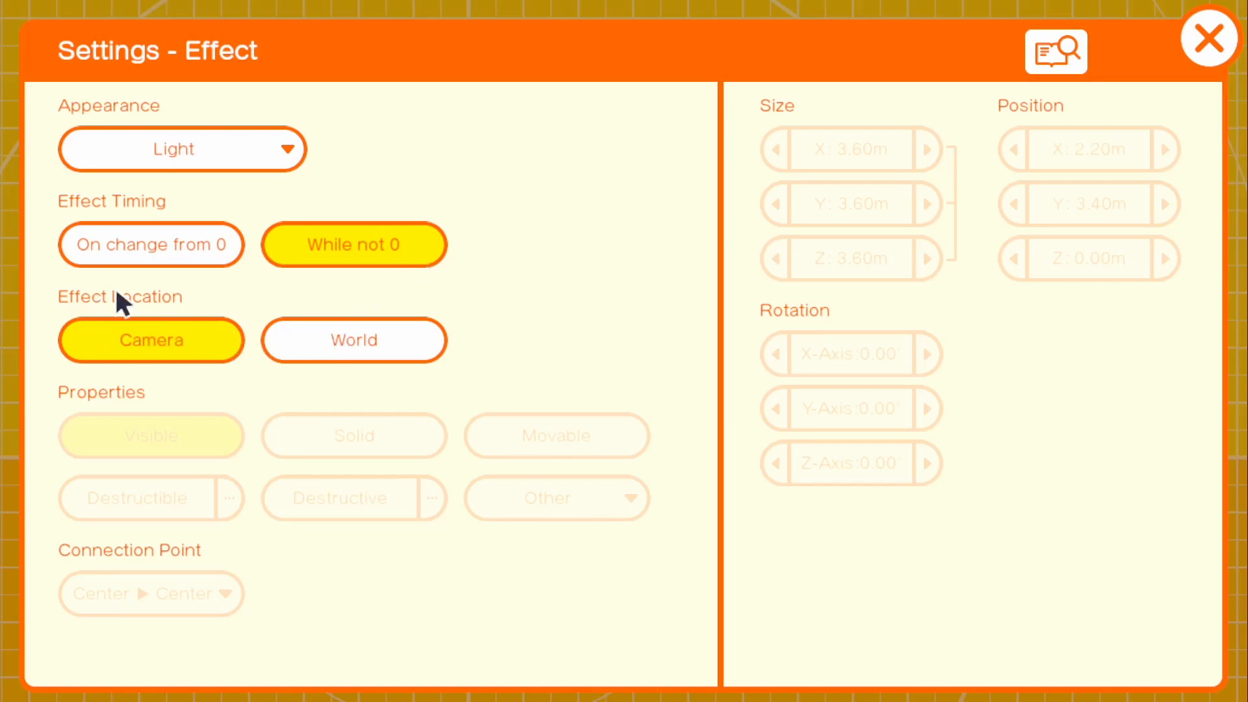
mouse_move(230, 291)
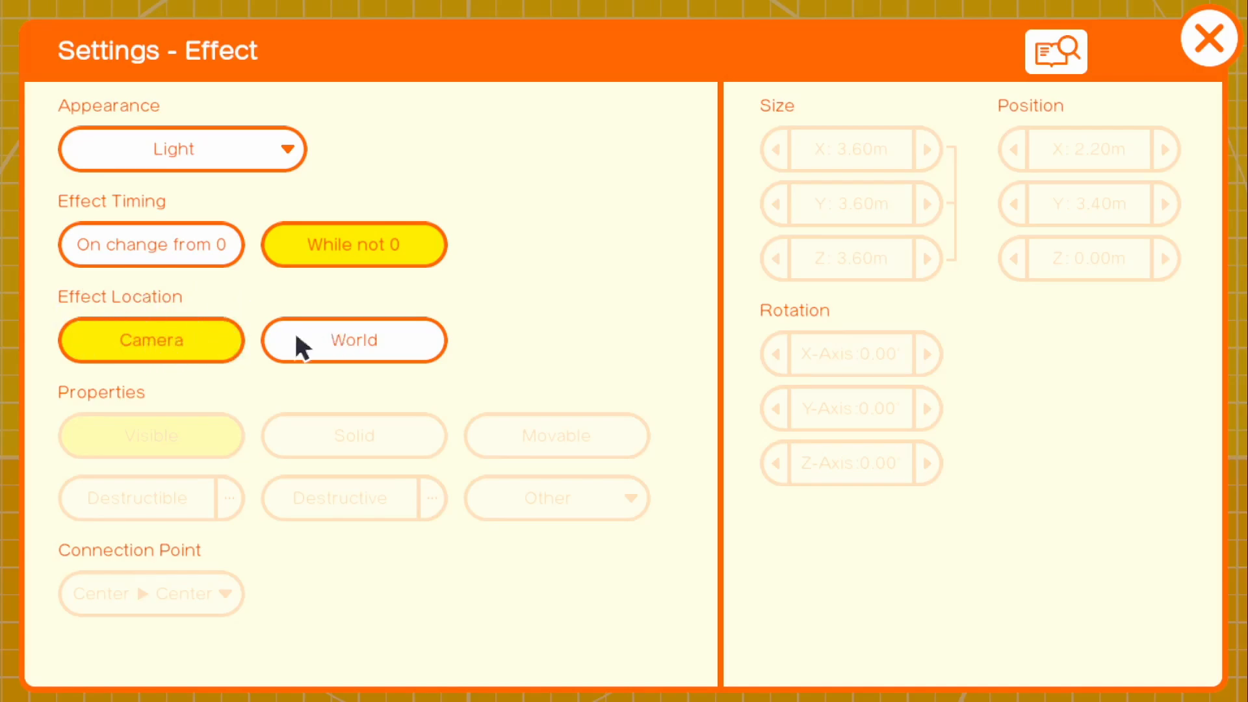
click(354, 340)
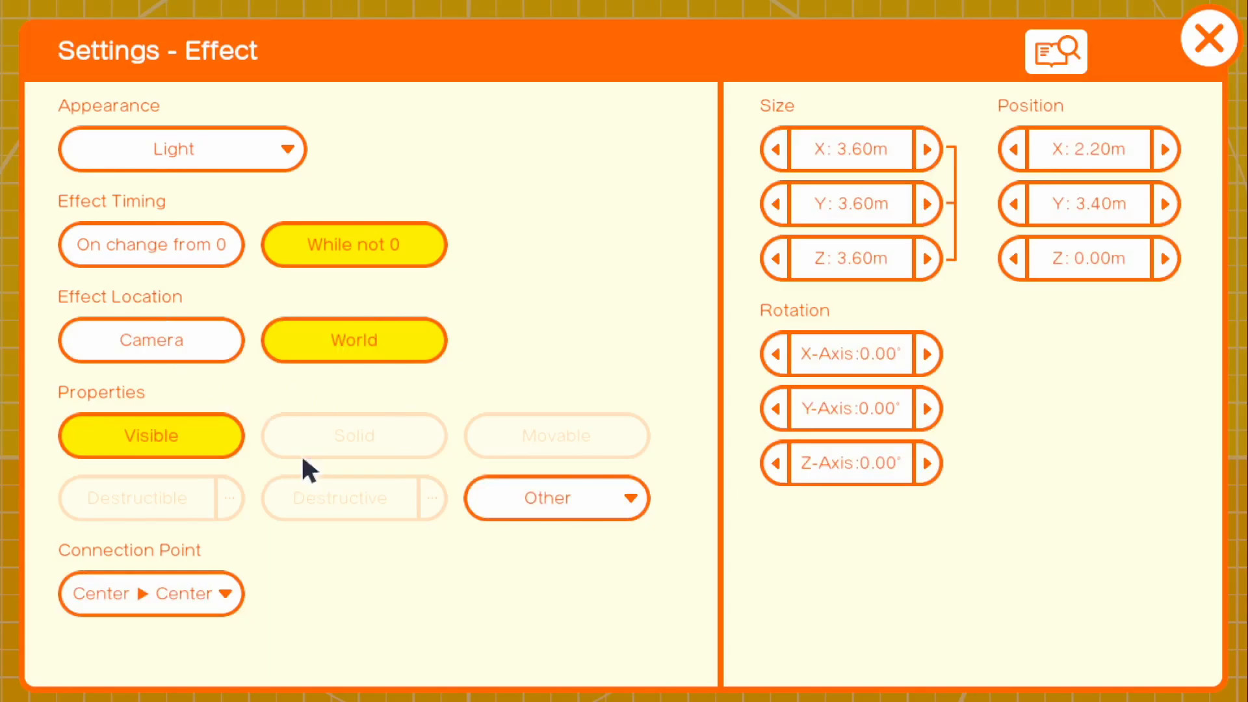
click(150, 593)
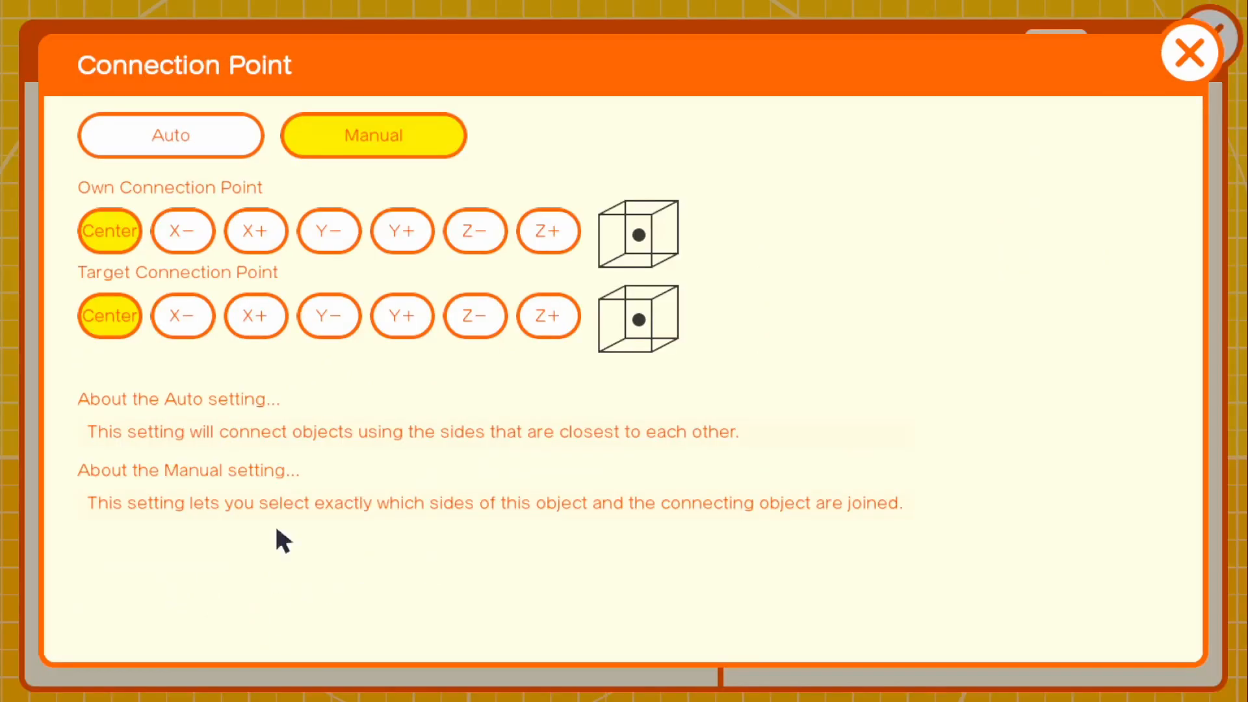
mouse_move(486, 262)
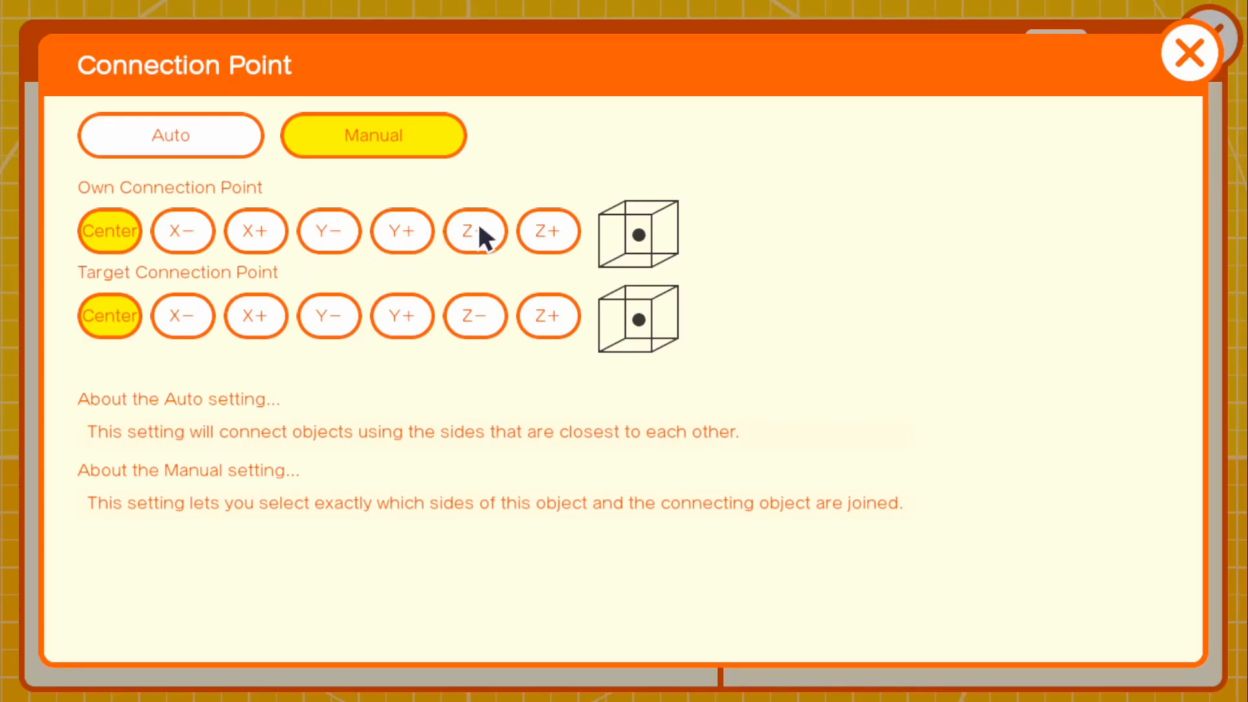
click(475, 231)
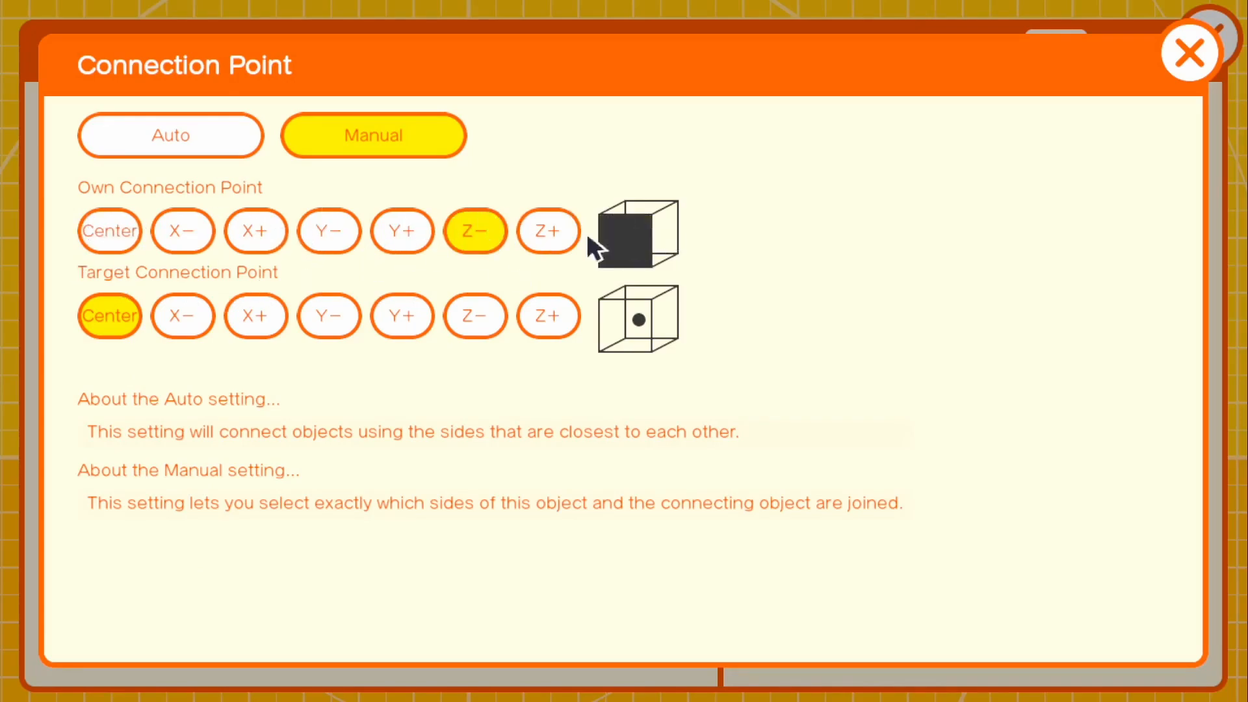
mouse_move(1020, 127)
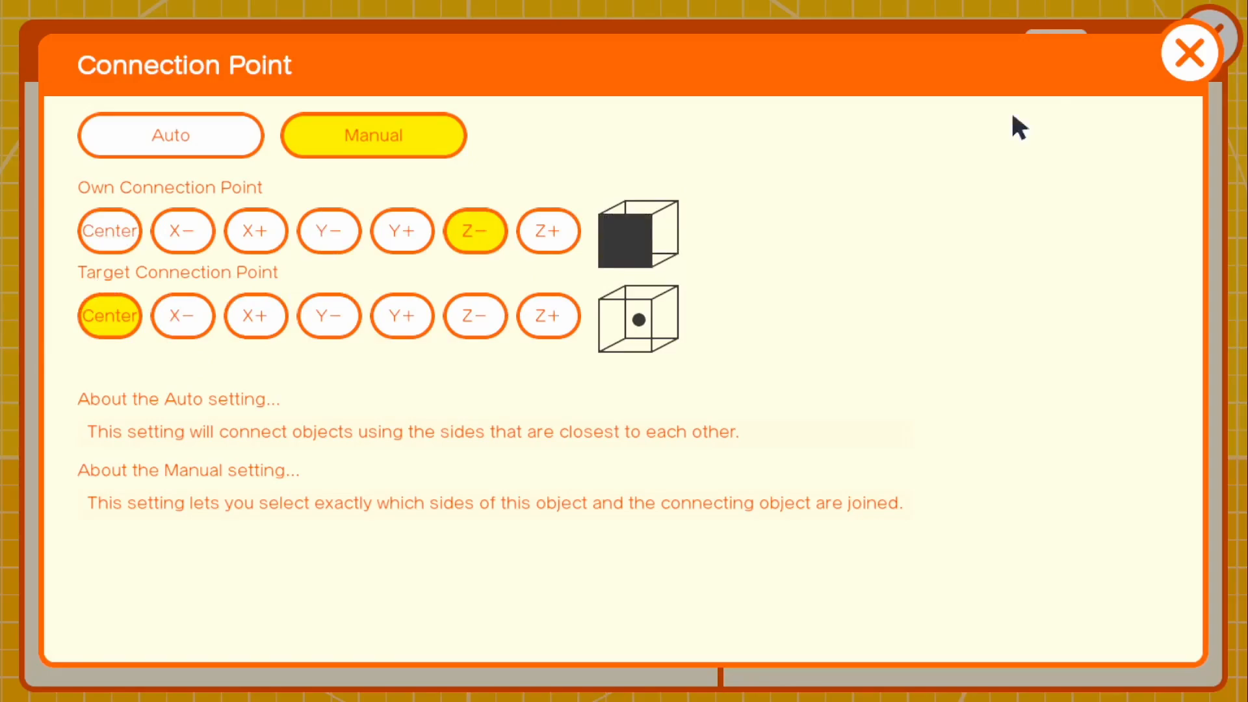
click(1189, 53)
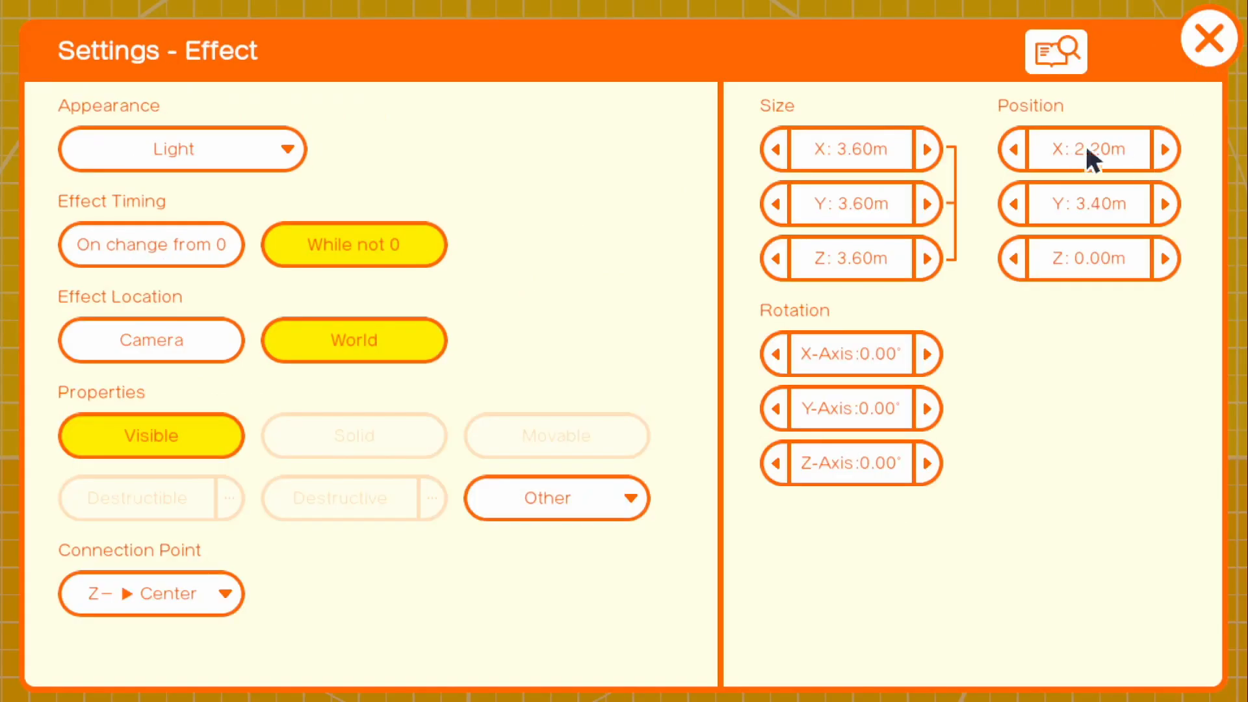
click(1208, 39)
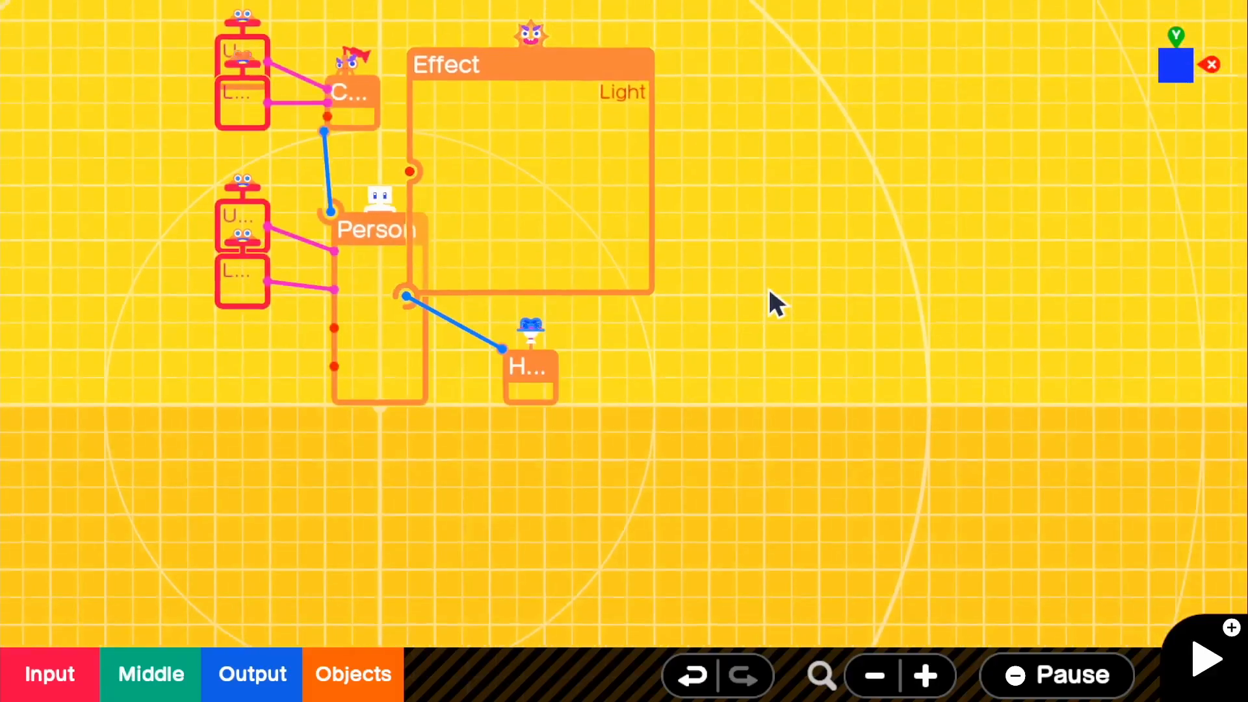
- Wire a Constant into the Light Effect's input and add a World nodon
click(1205, 658)
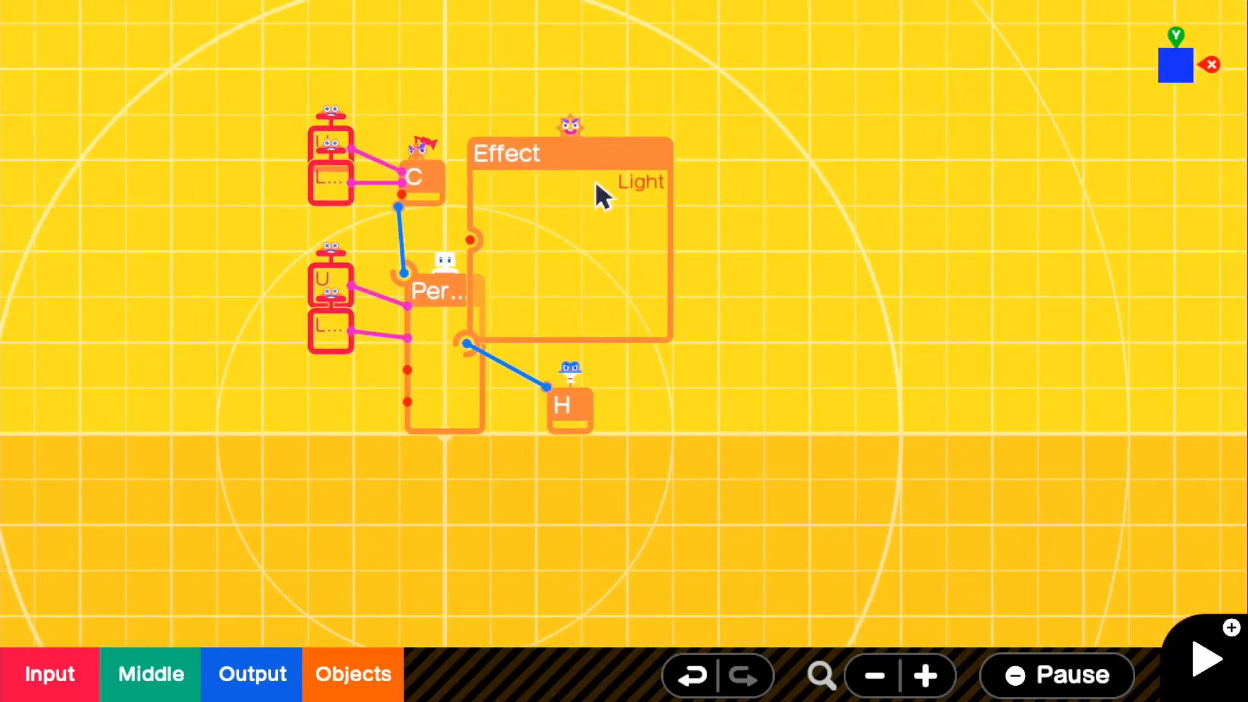
click(50, 673)
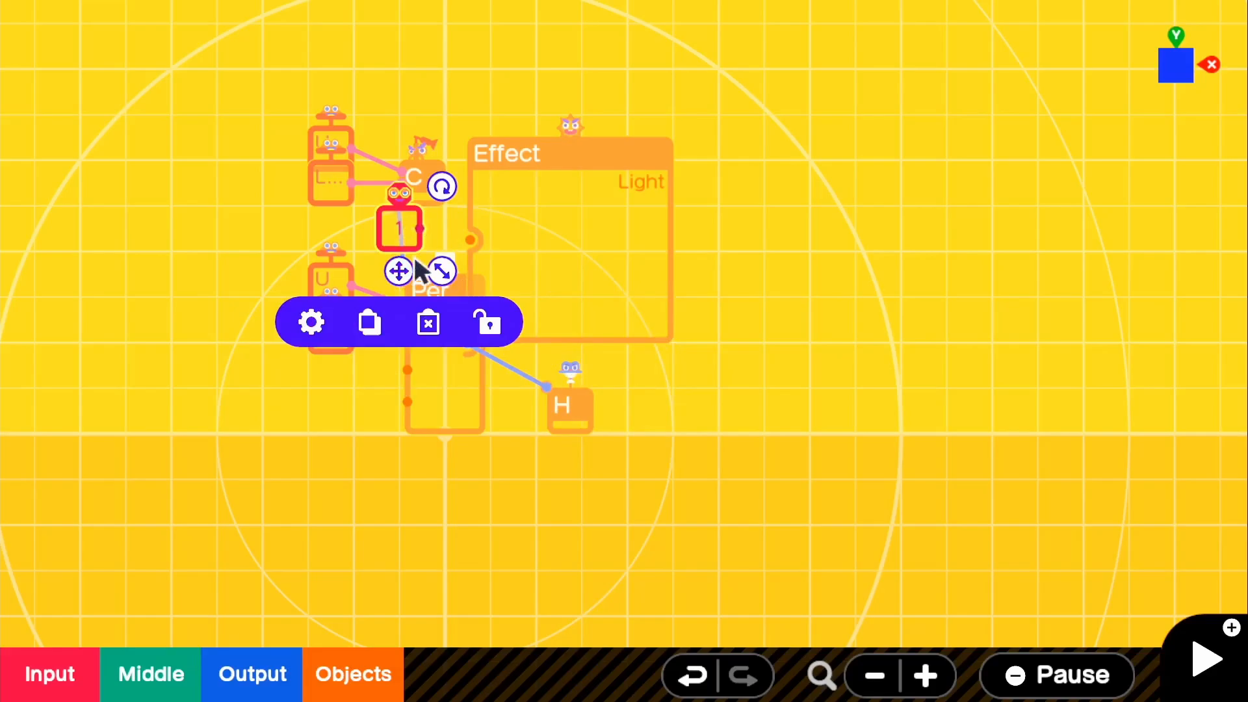
click(352, 673)
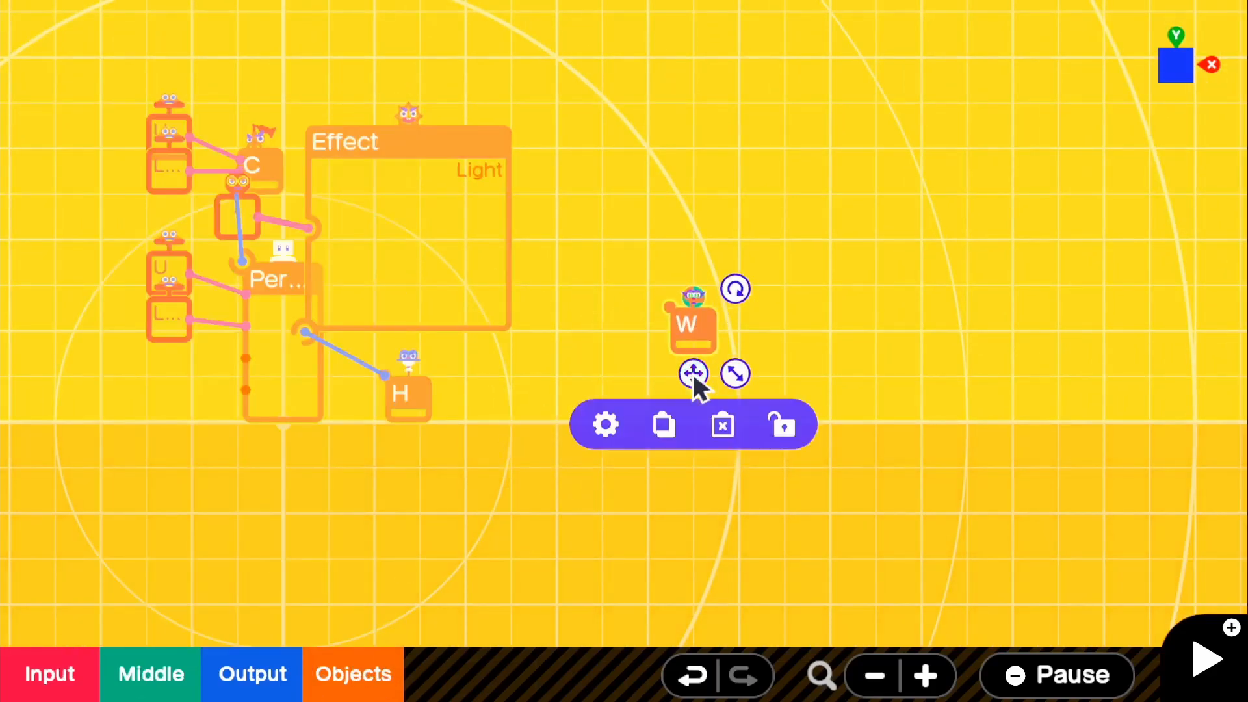
- Set the World nodon's lighting to Pitch black
click(606, 424)
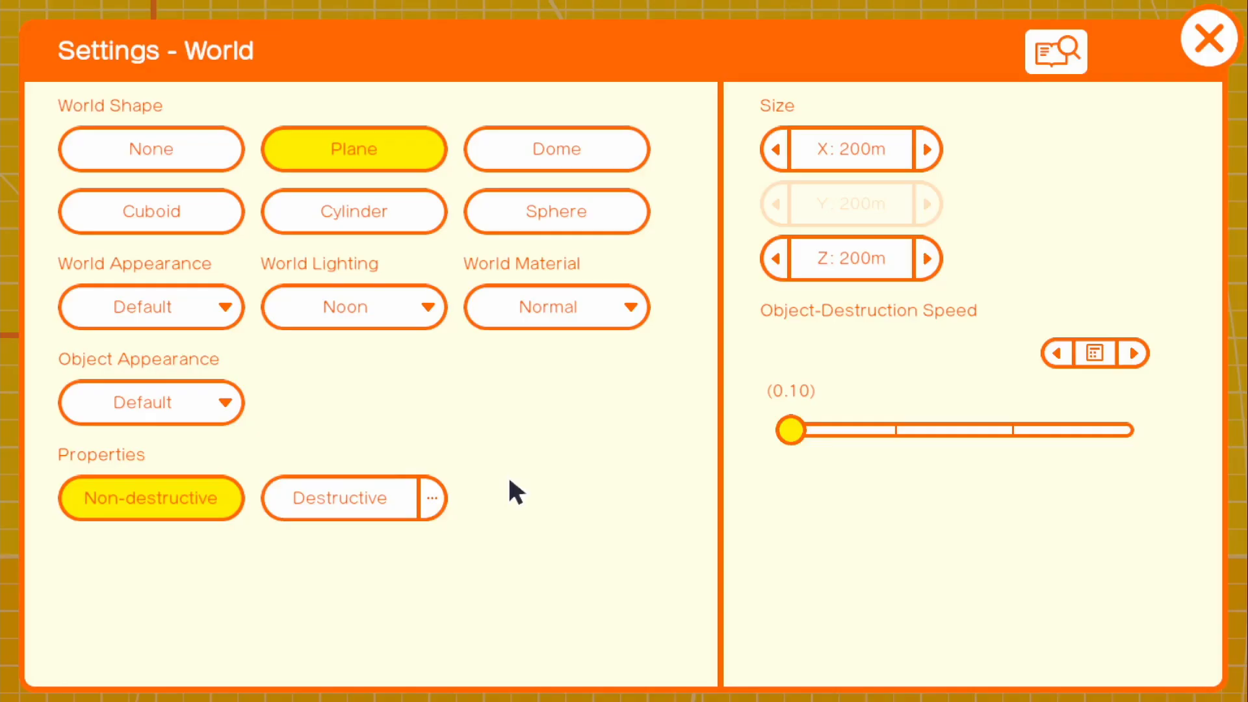
click(354, 308)
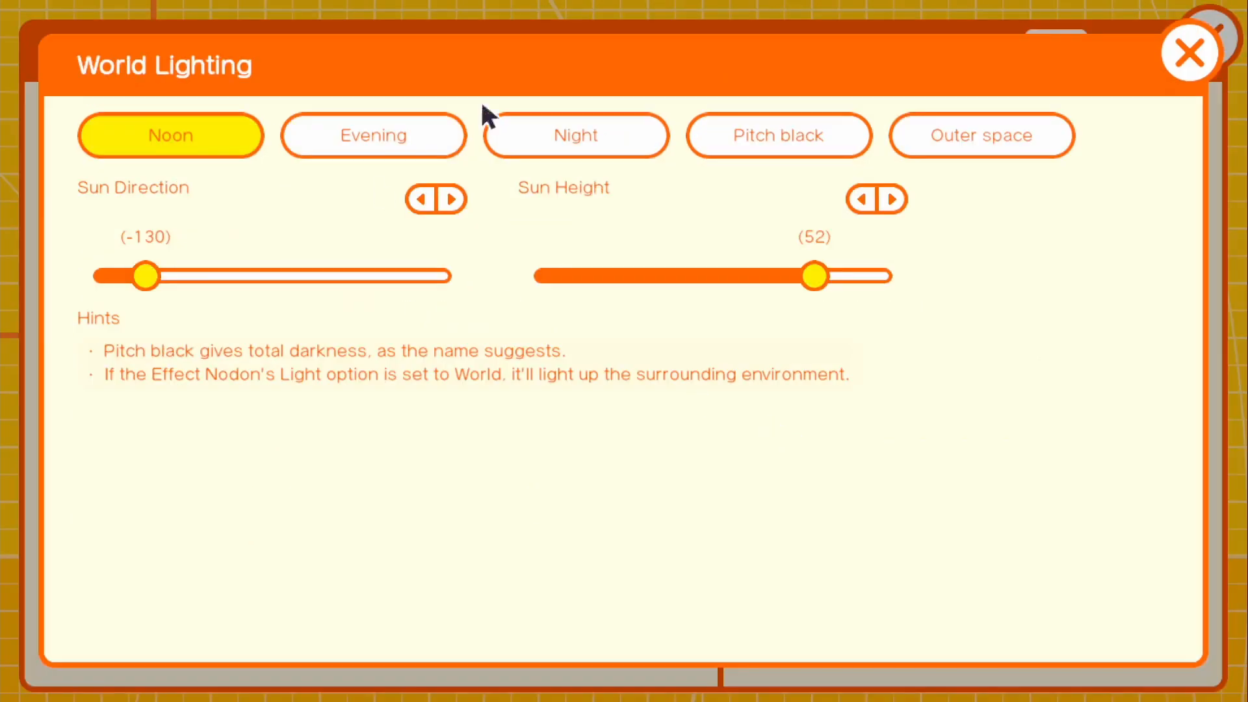
mouse_move(836, 136)
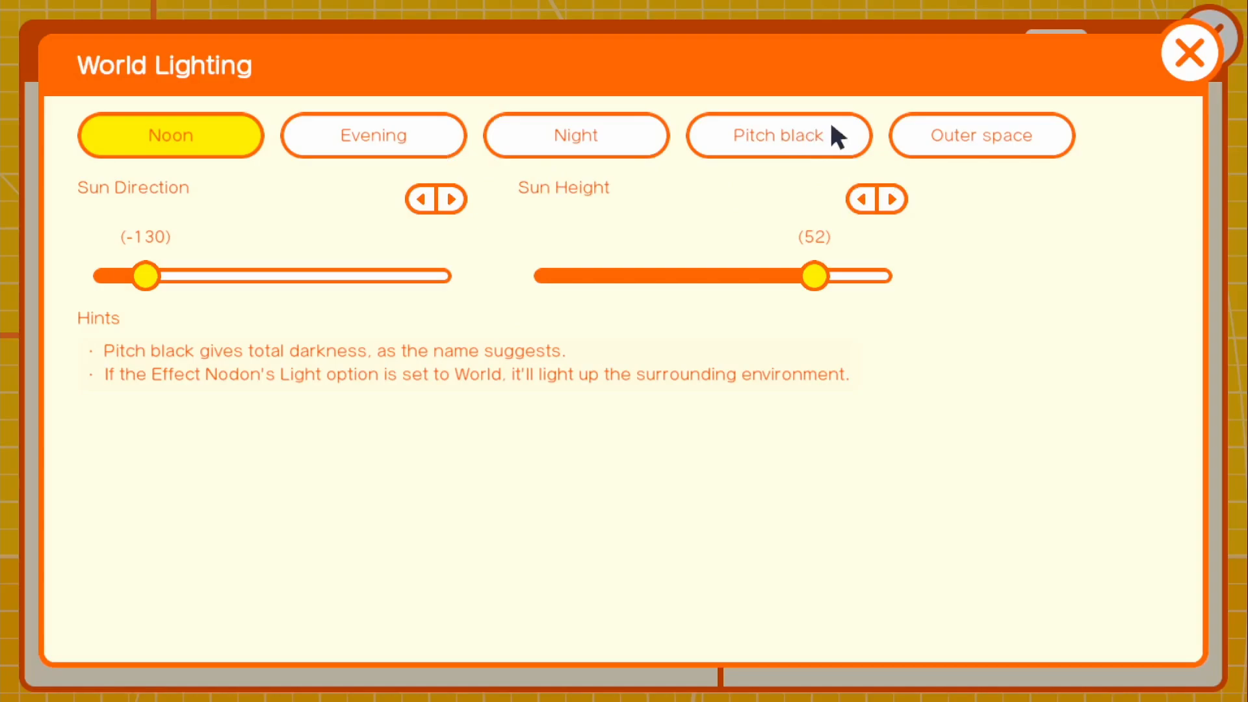
click(779, 136)
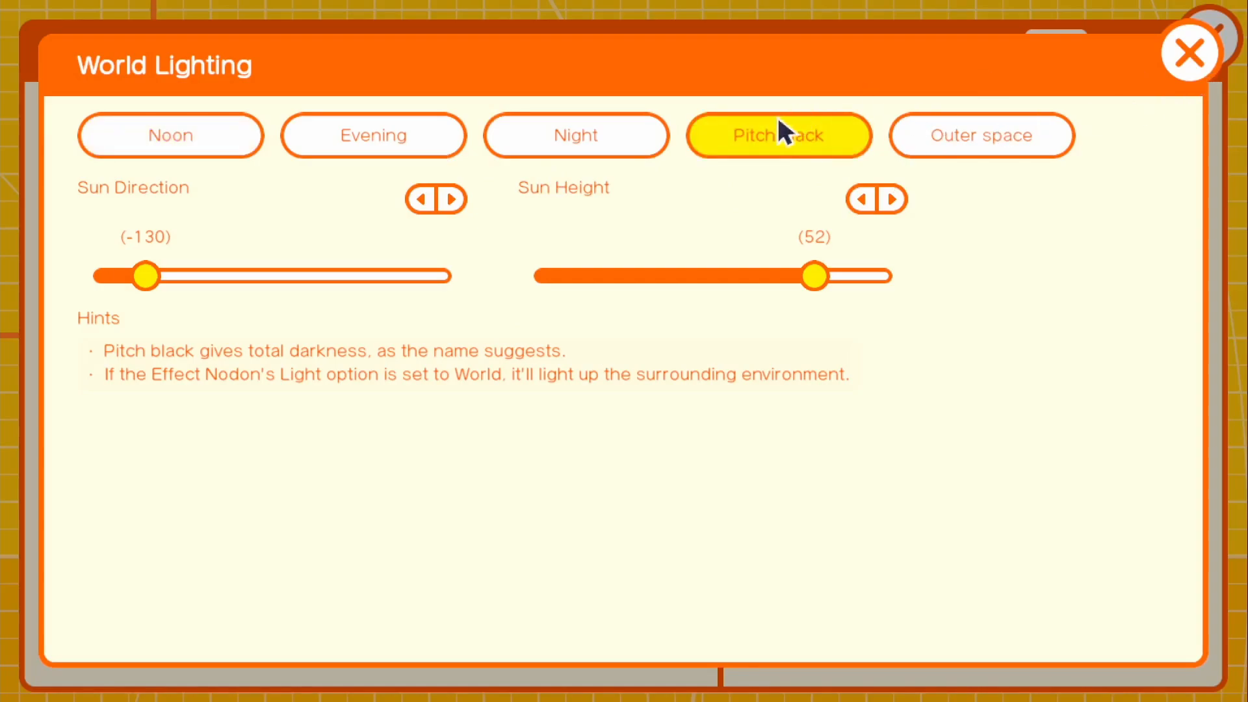
click(1189, 51)
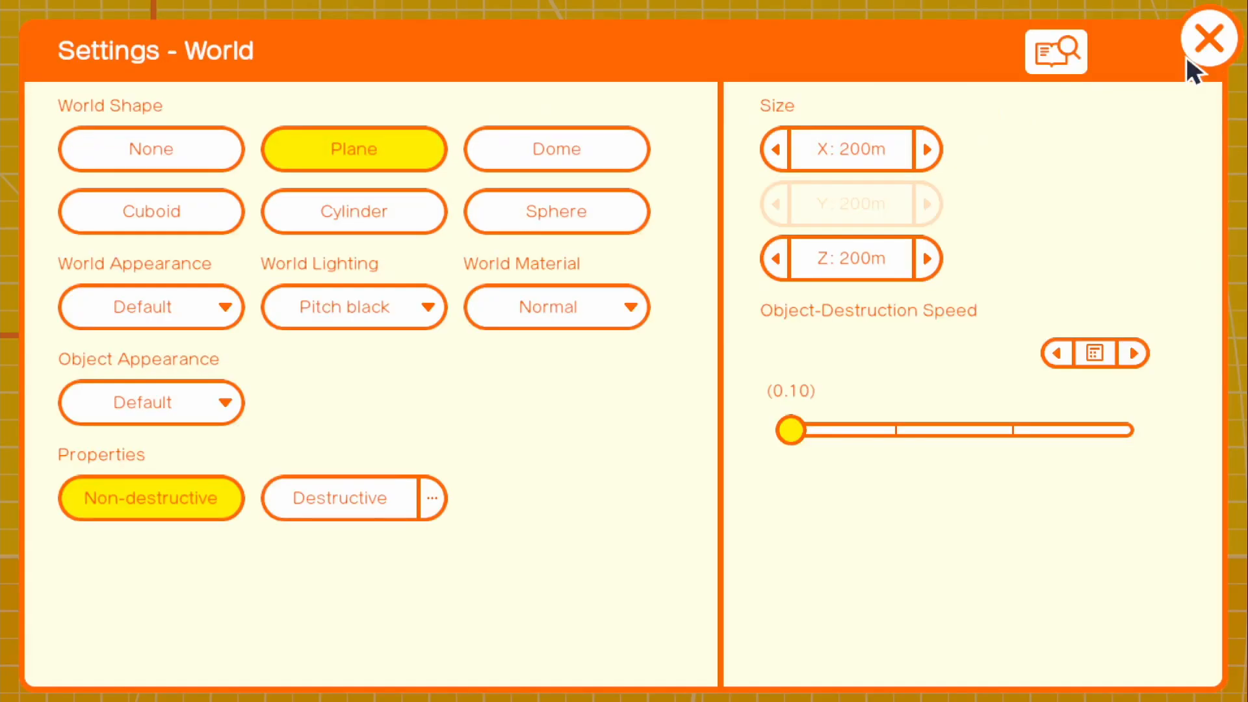
click(1209, 39)
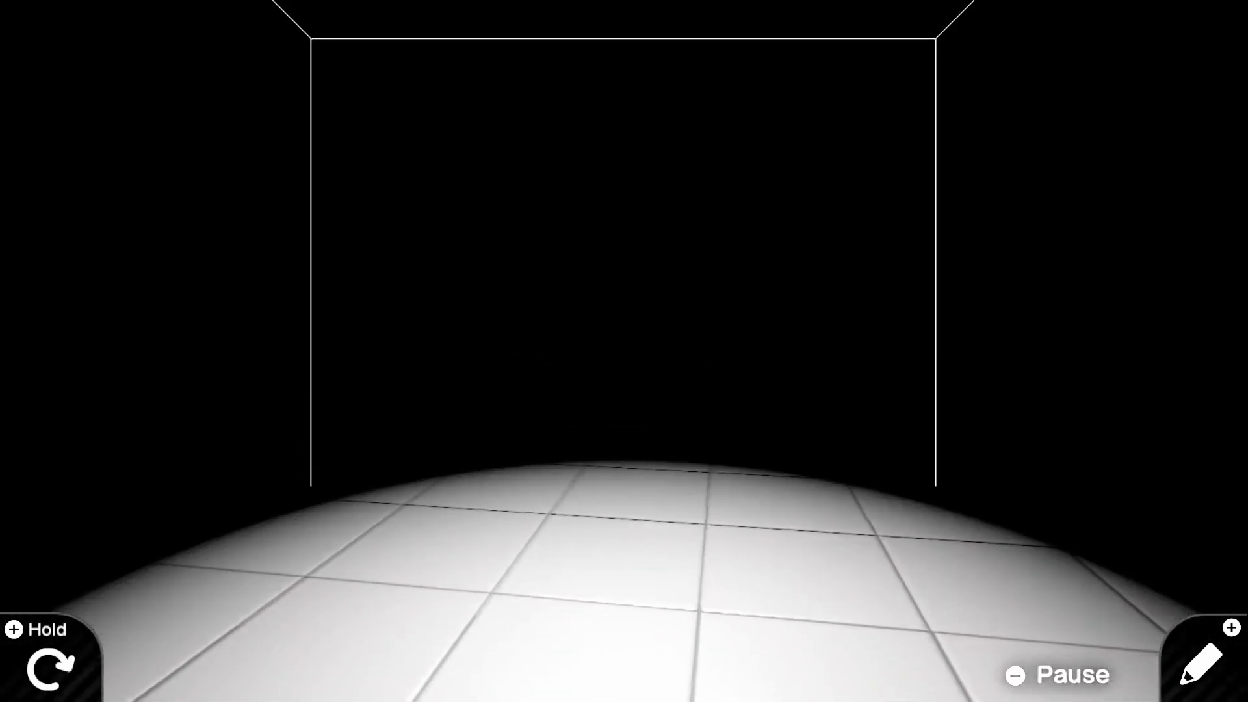
- Enlarge the Light Effect with its scale handle and test-play the wider lit floor
click(1204, 659)
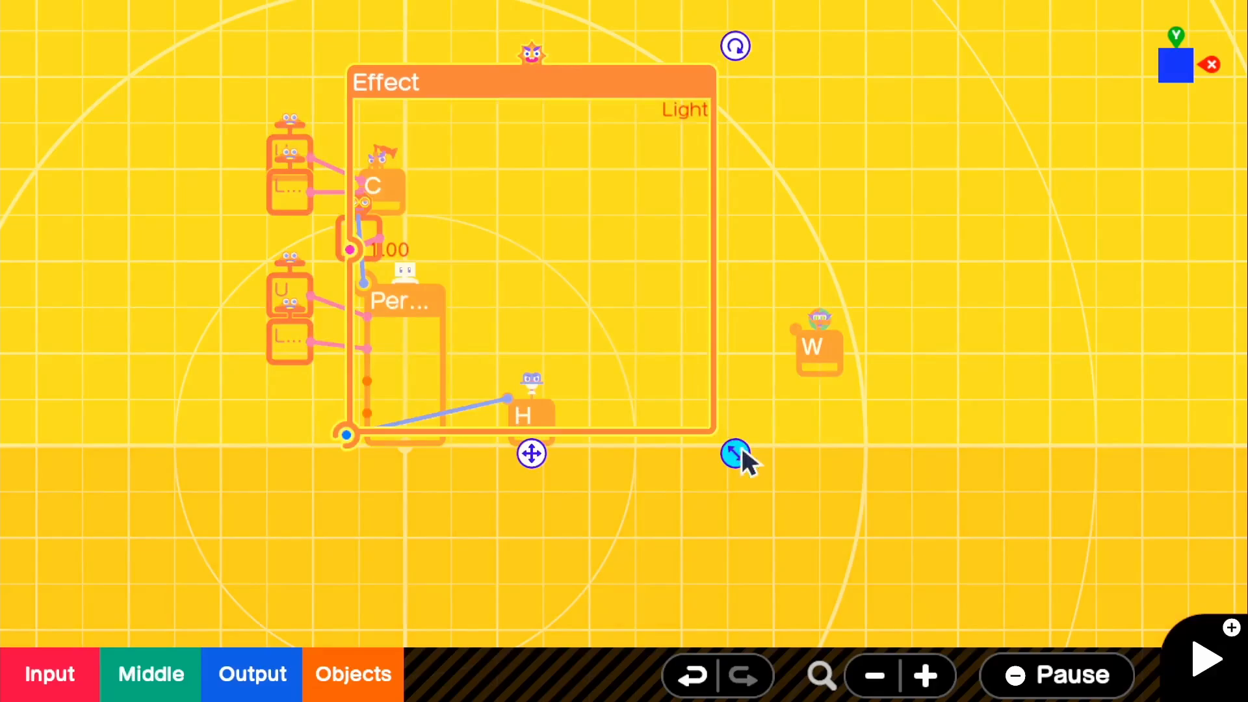
drag(737, 454, 837, 557)
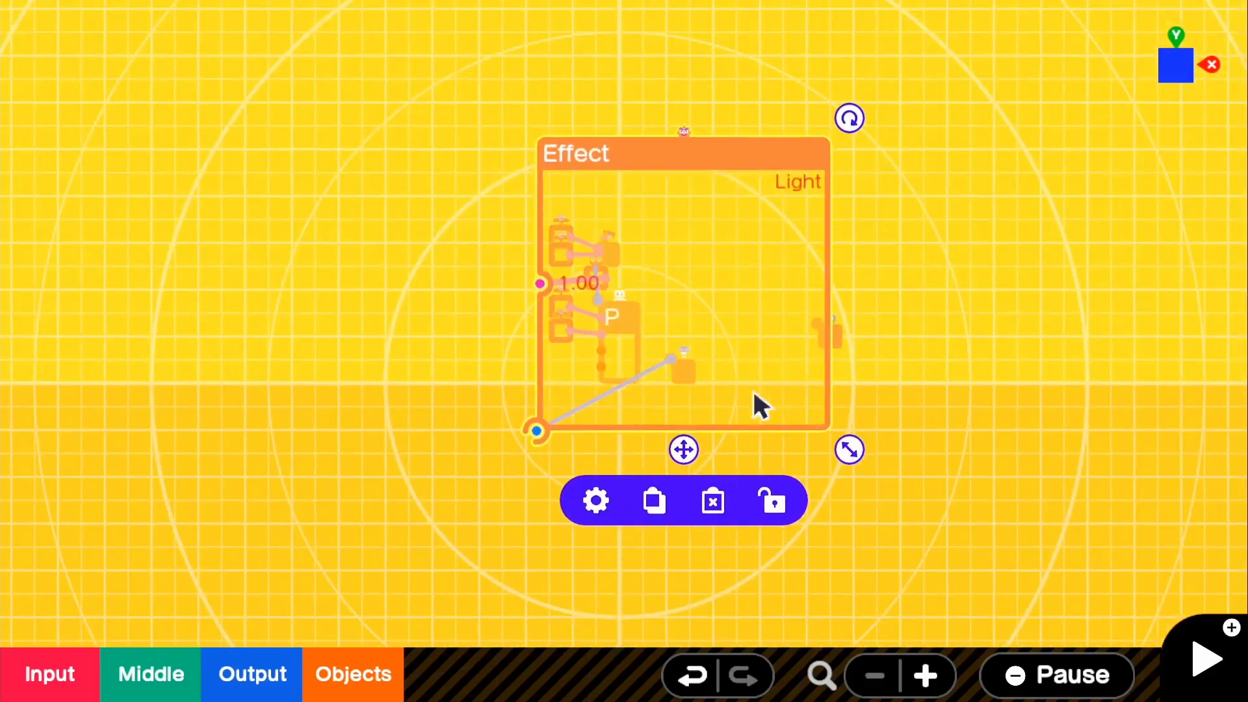
click(1207, 659)
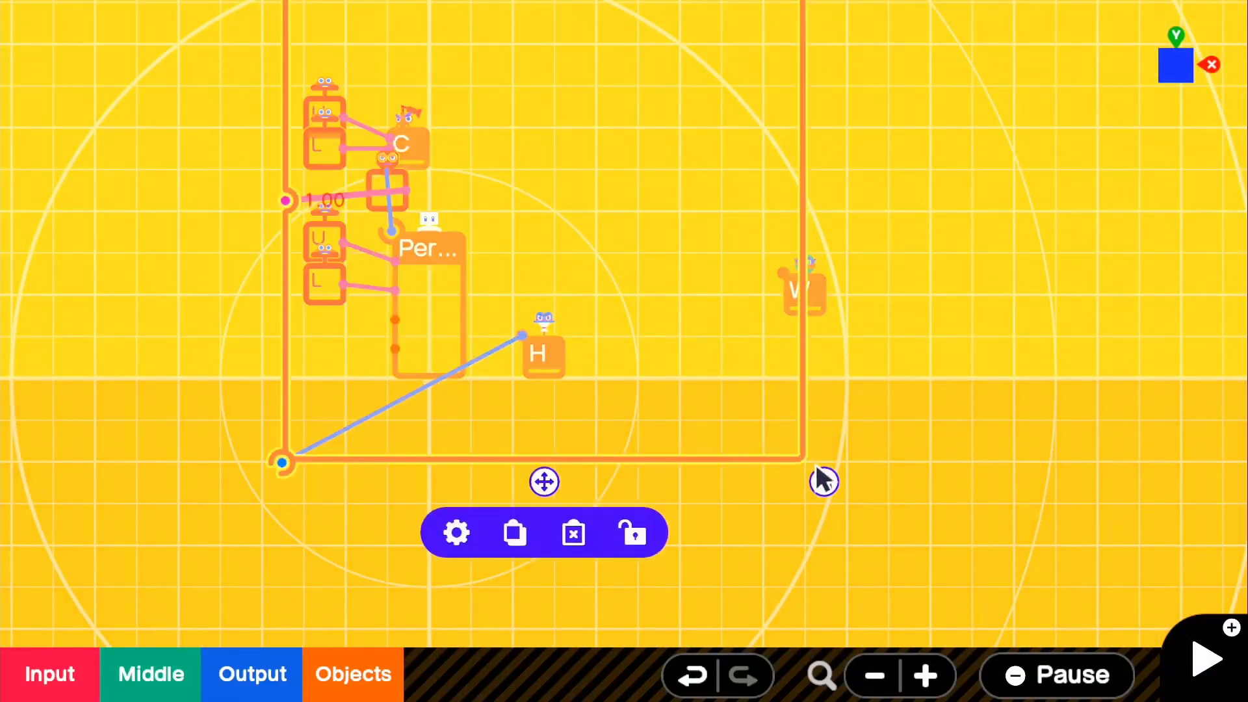
click(1205, 658)
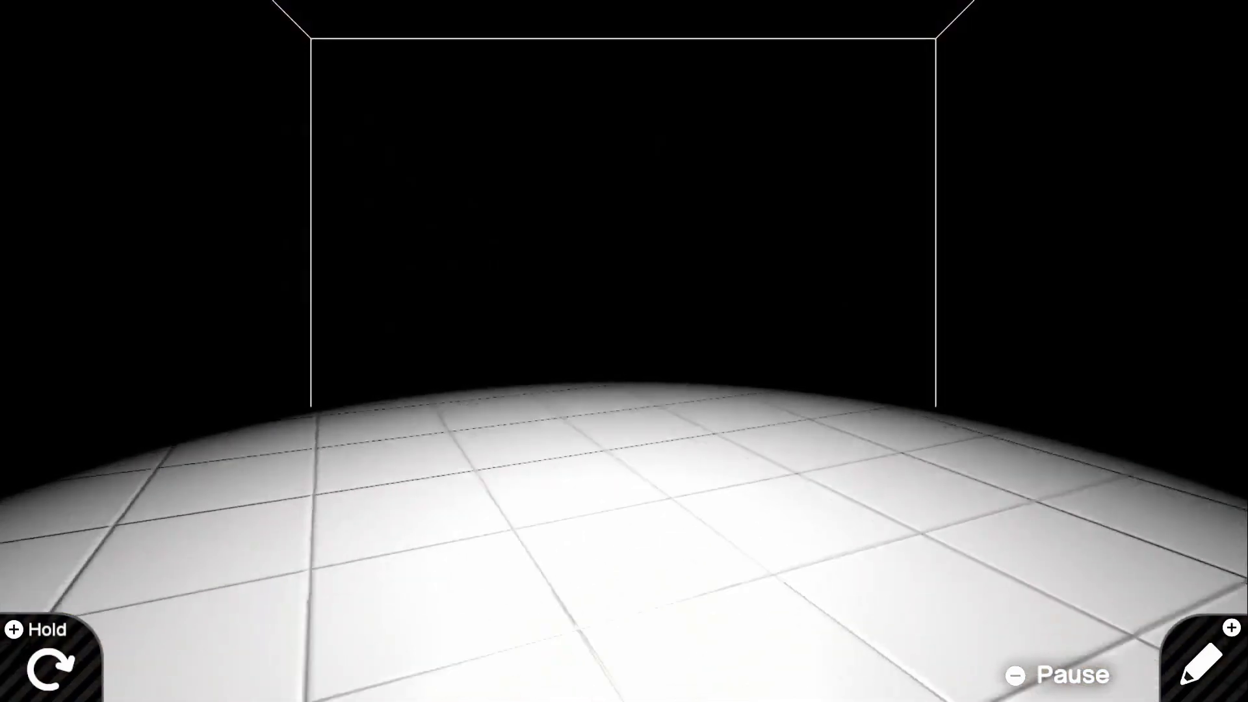
- Stop the test play and return to the nodon editor
click(1198, 660)
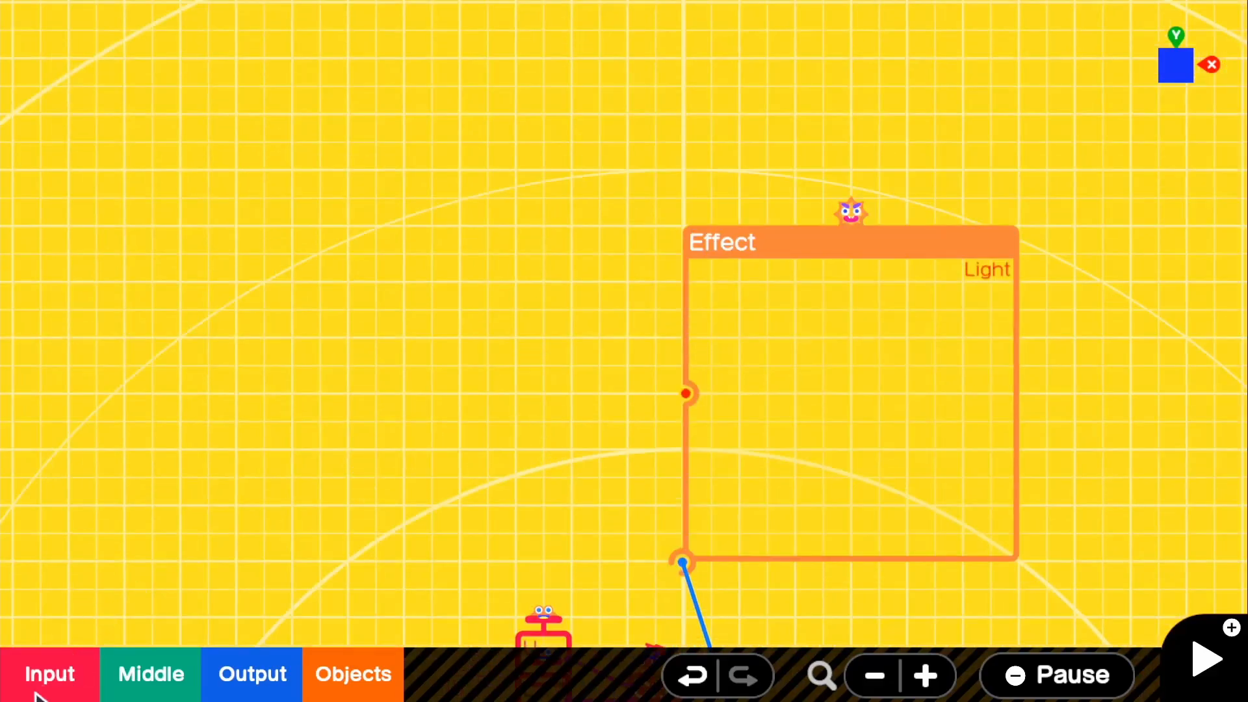
- Add a Button Press nodon set to R near the Light Effect
click(50, 674)
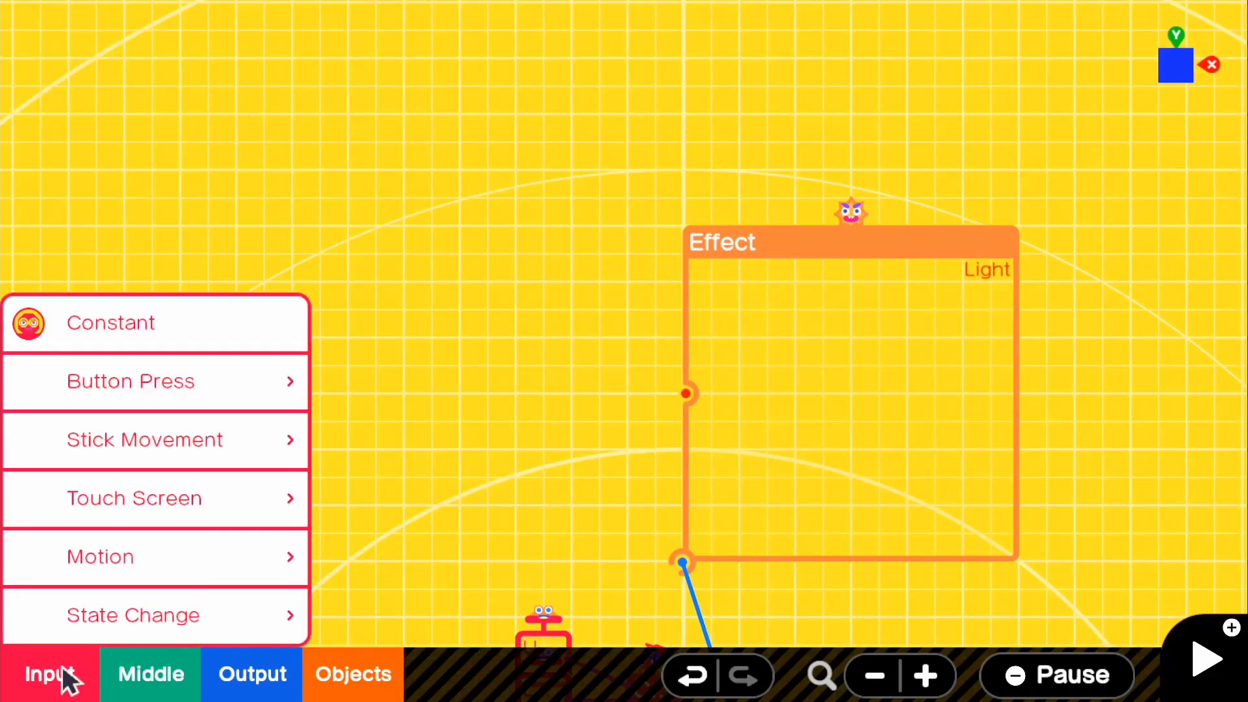
click(130, 380)
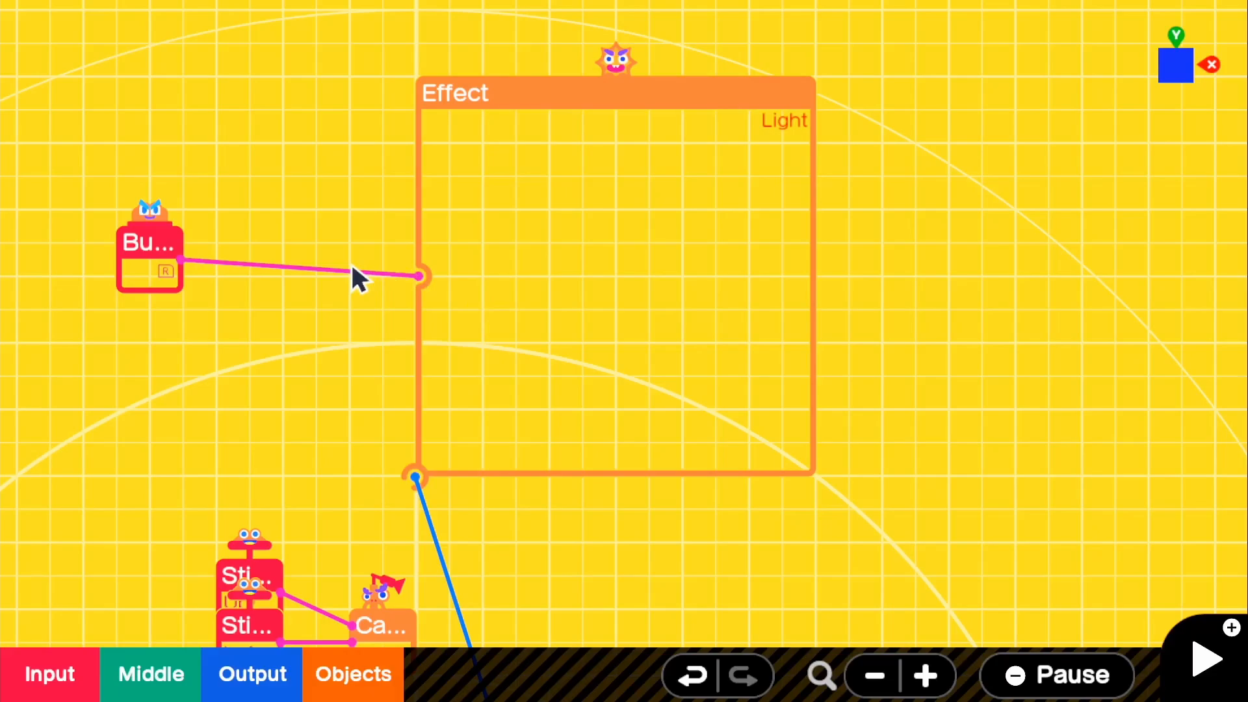
mouse_move(518, 230)
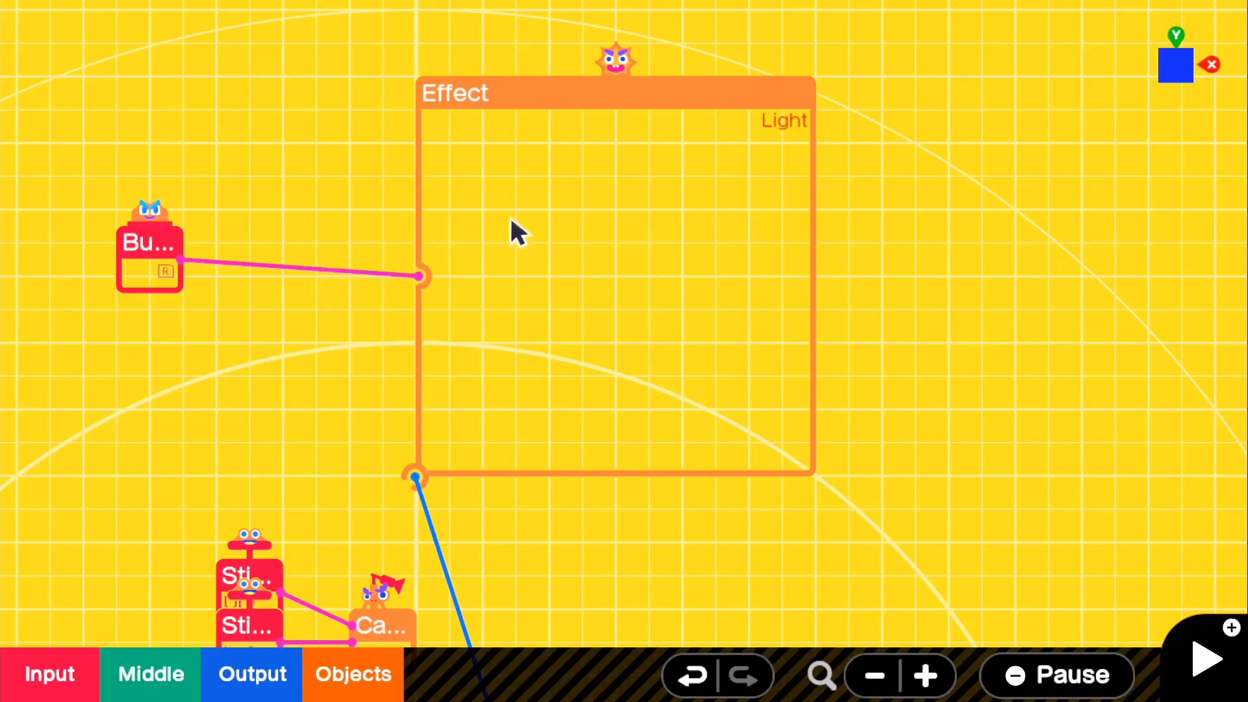
mouse_move(552, 108)
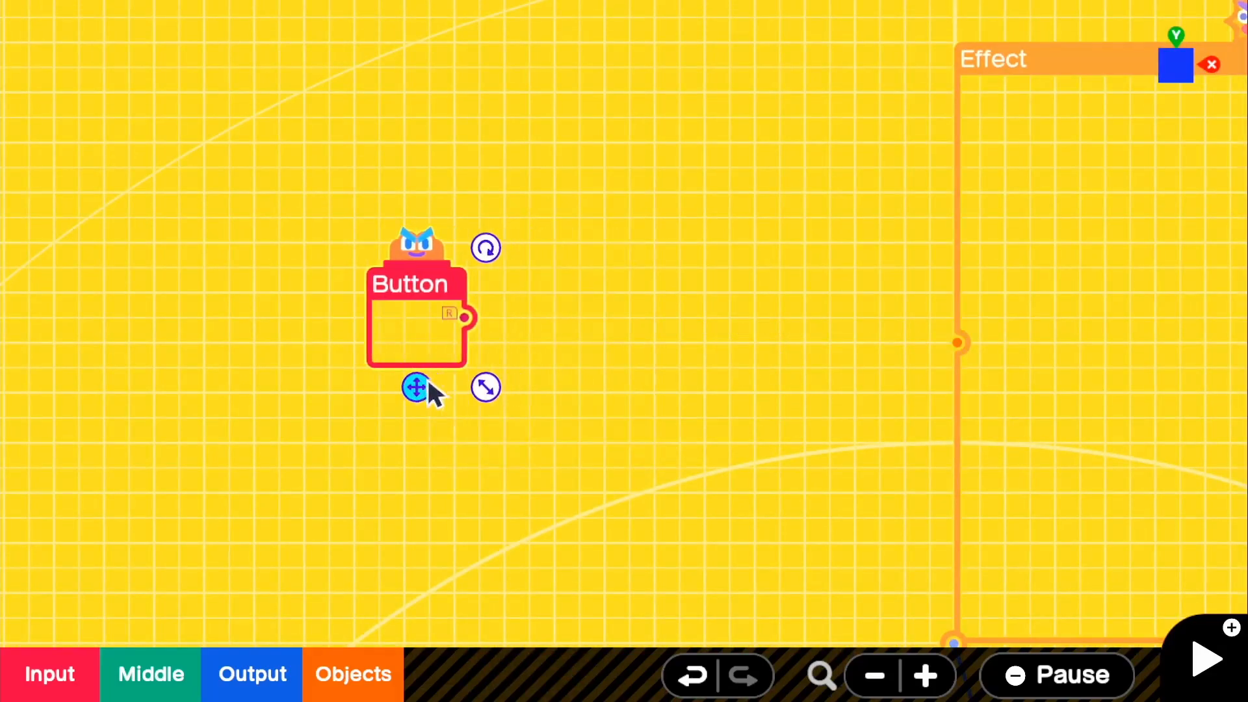
- Place a Flag nodon from Middle and wire its output into the Light Effect's input
click(150, 674)
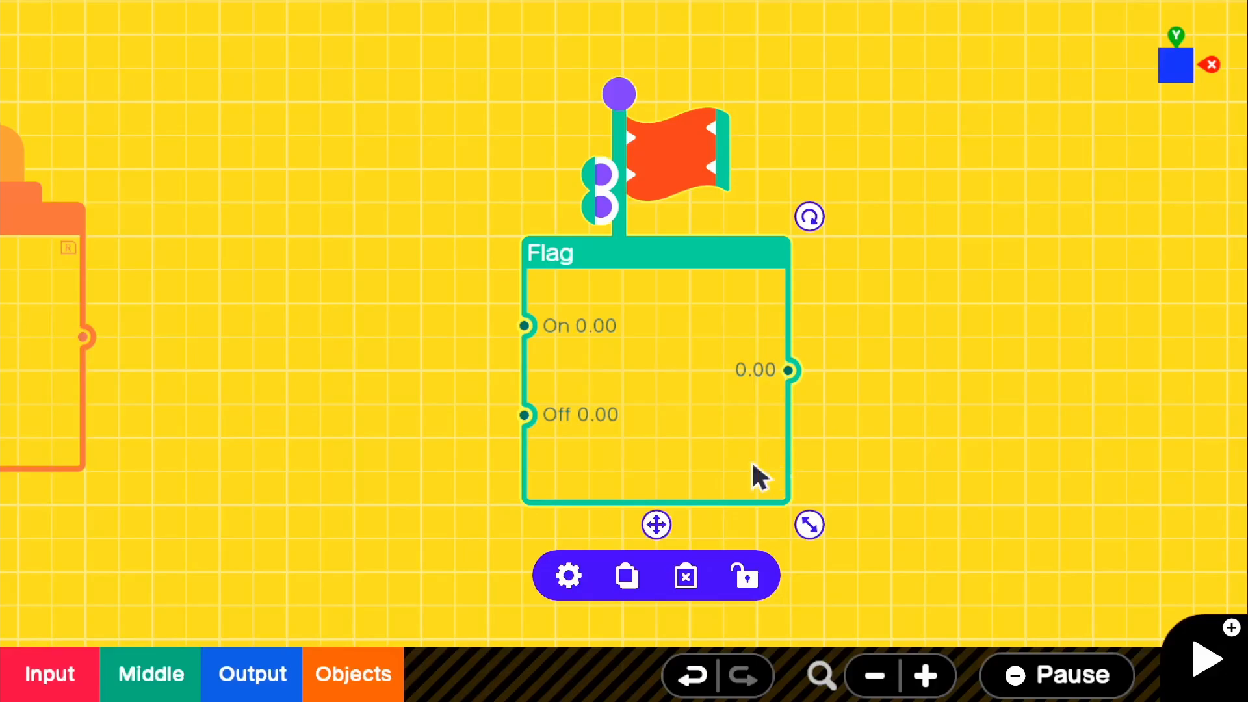
mouse_move(553, 474)
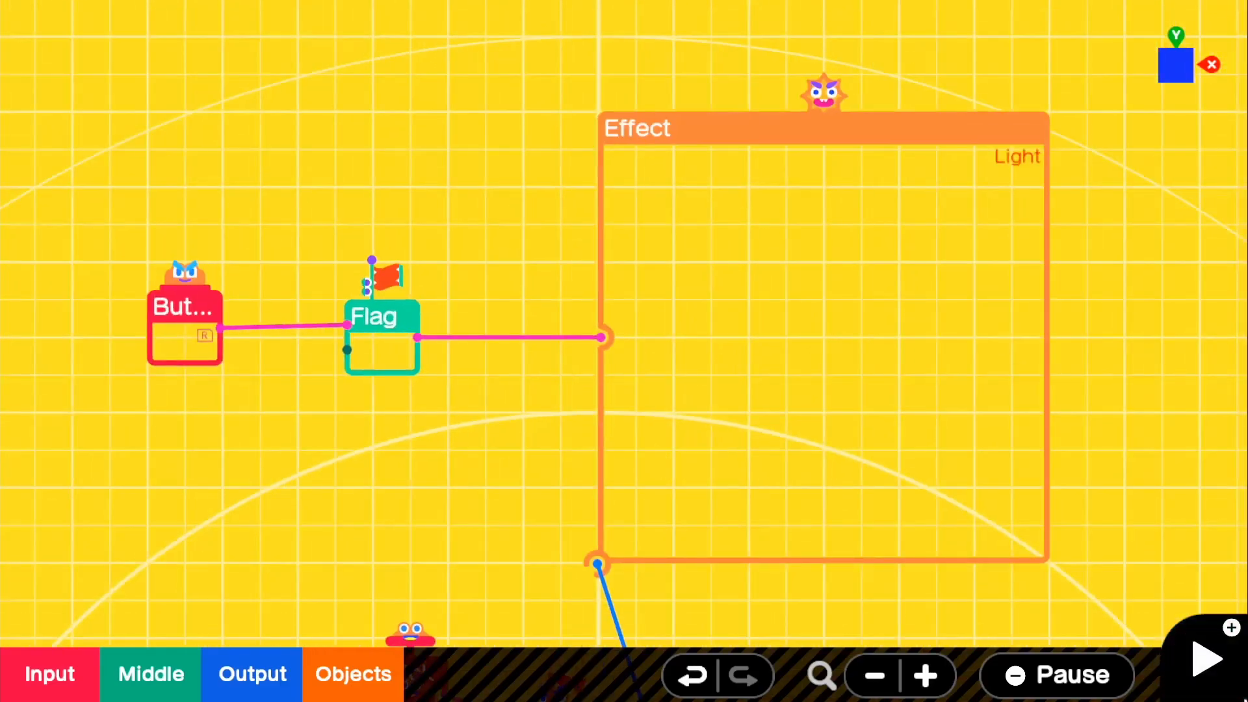
click(1206, 659)
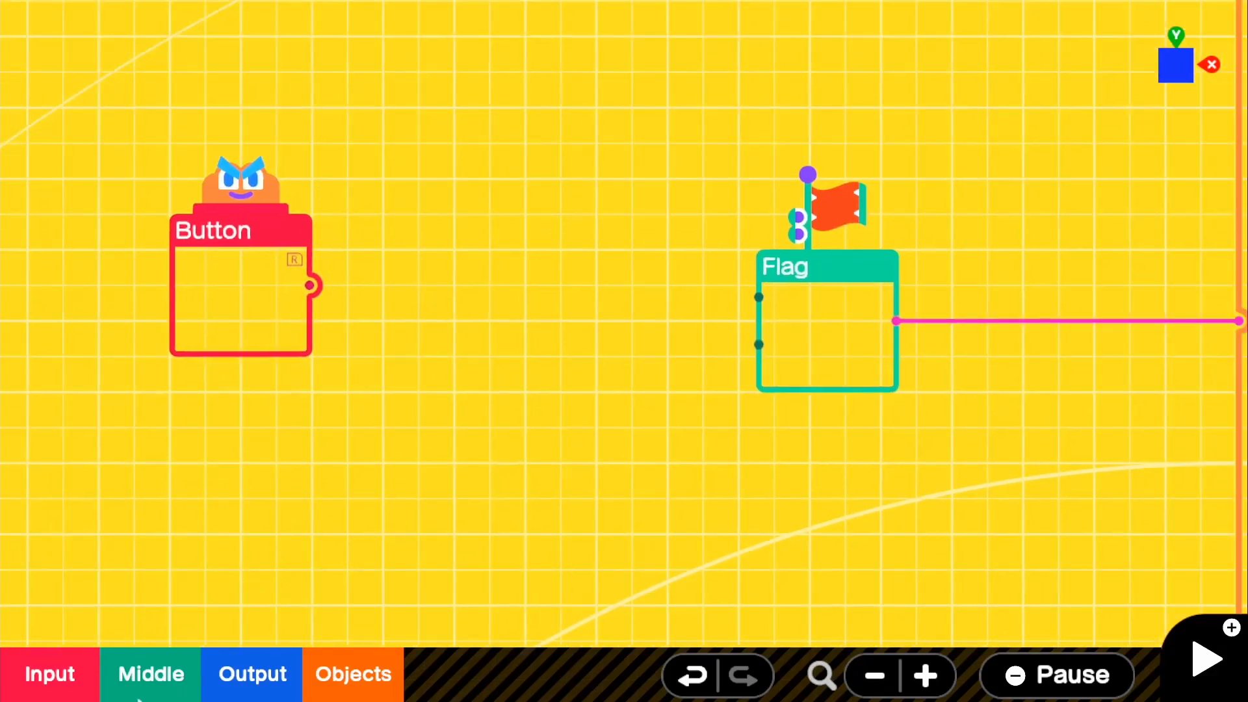
- Add a Counter nodon set to Loop mode, range 0–2, counting on change from 0
click(150, 674)
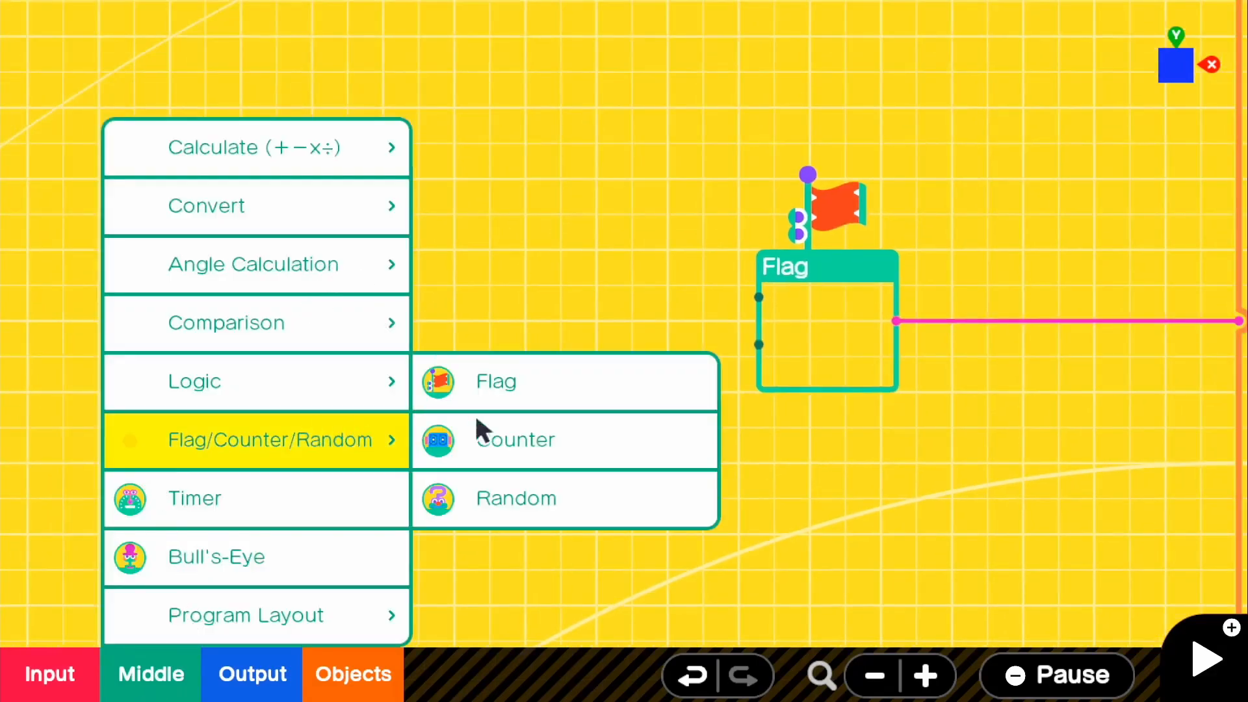
click(515, 440)
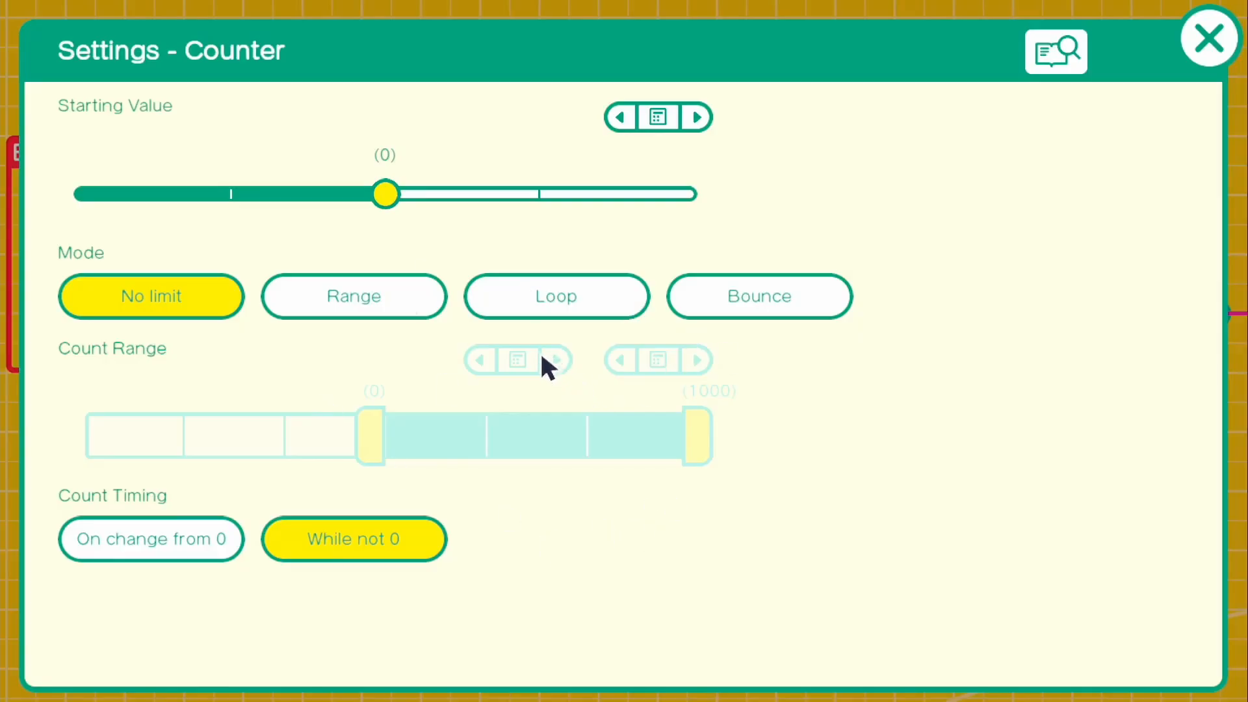
click(556, 295)
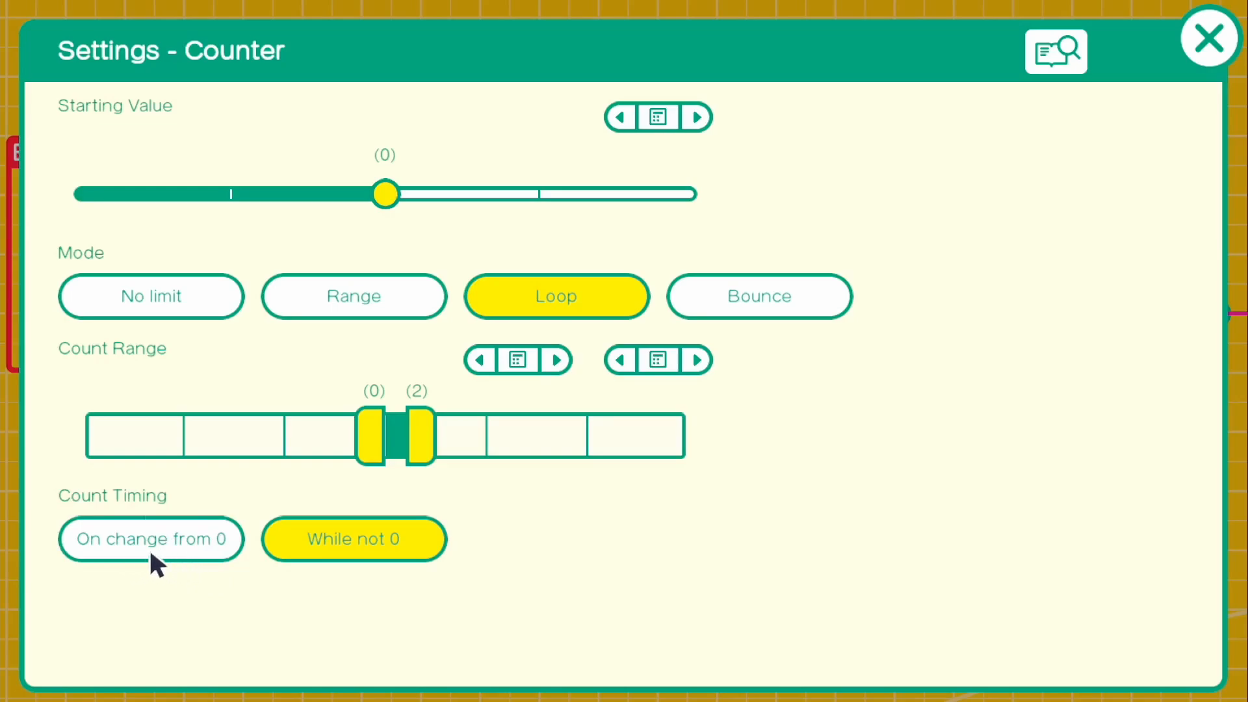
click(150, 538)
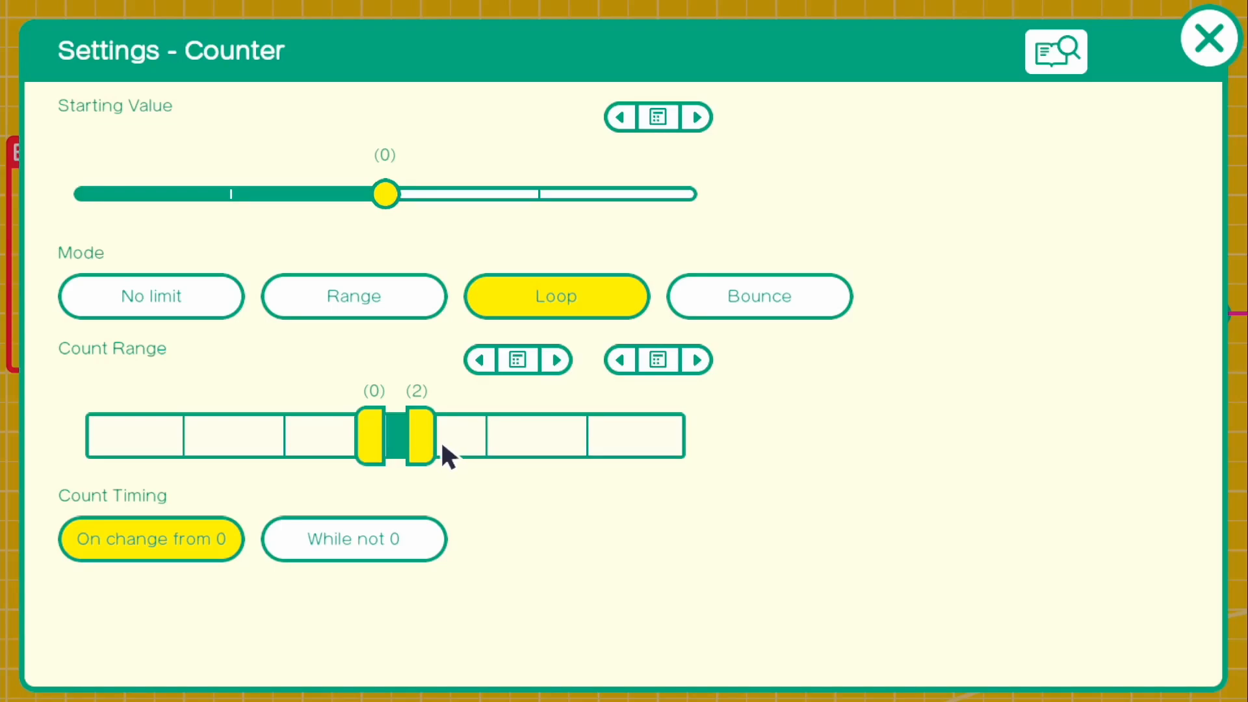
mouse_move(510, 414)
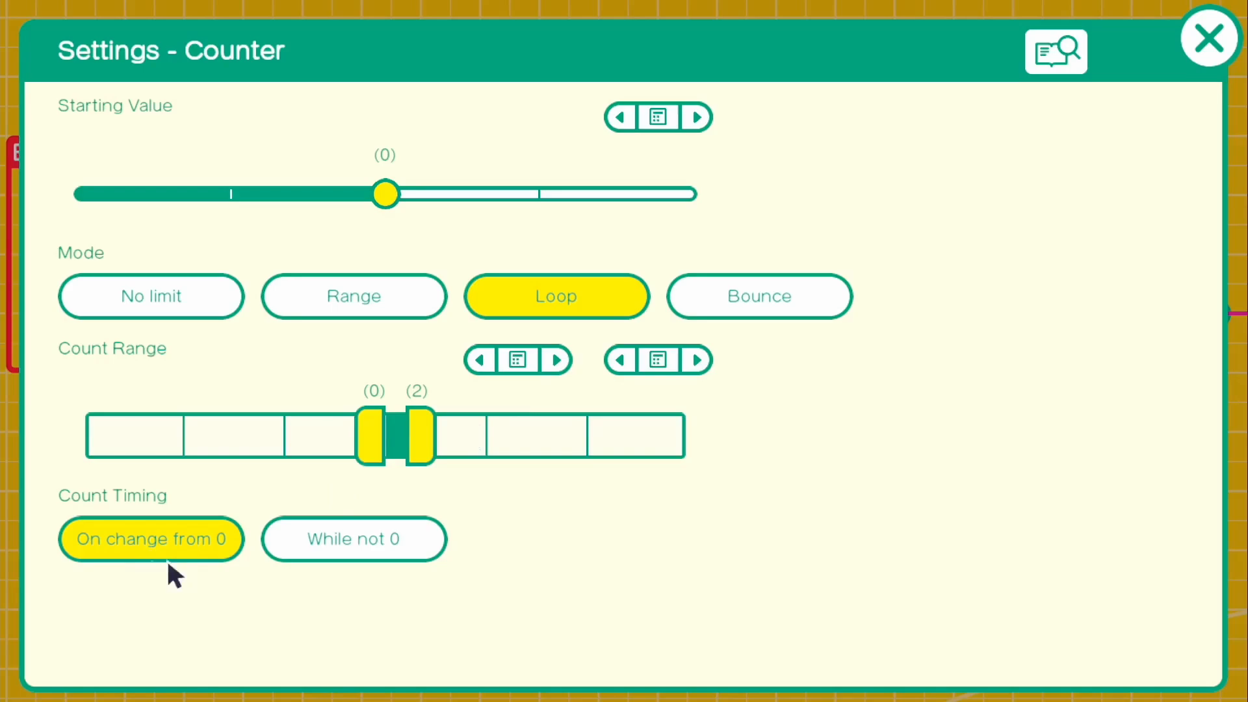
mouse_move(211, 577)
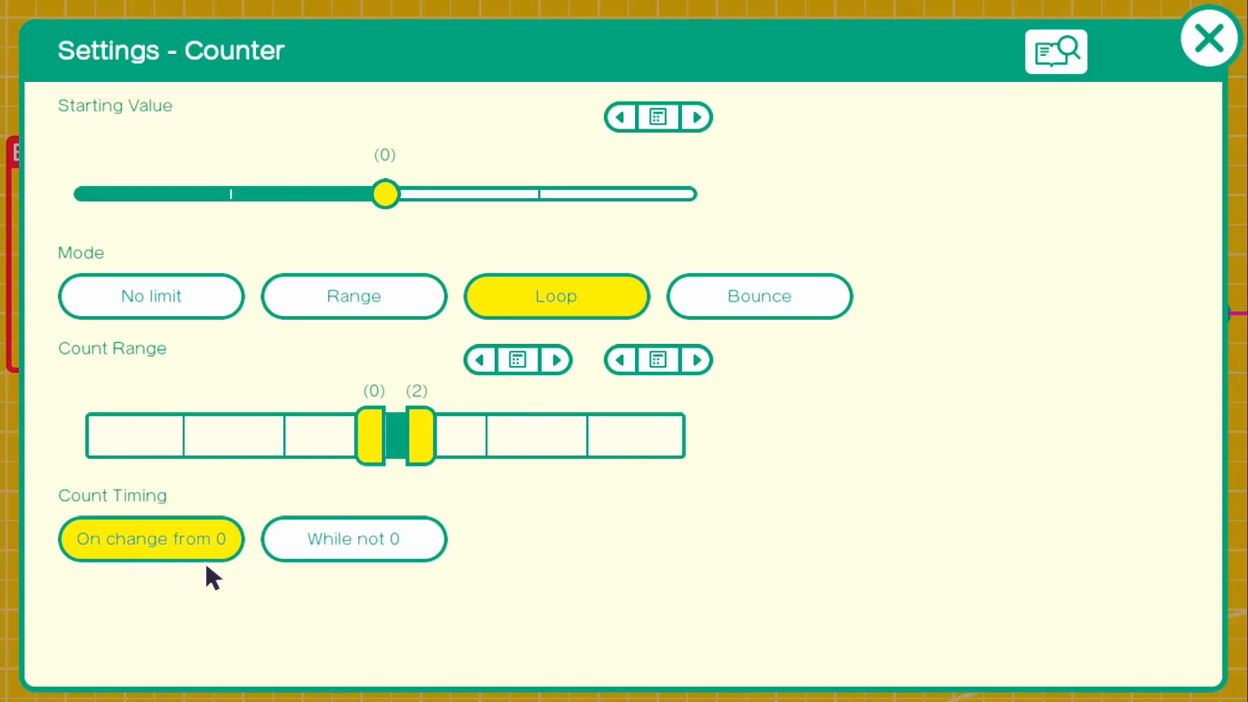
mouse_move(886, 326)
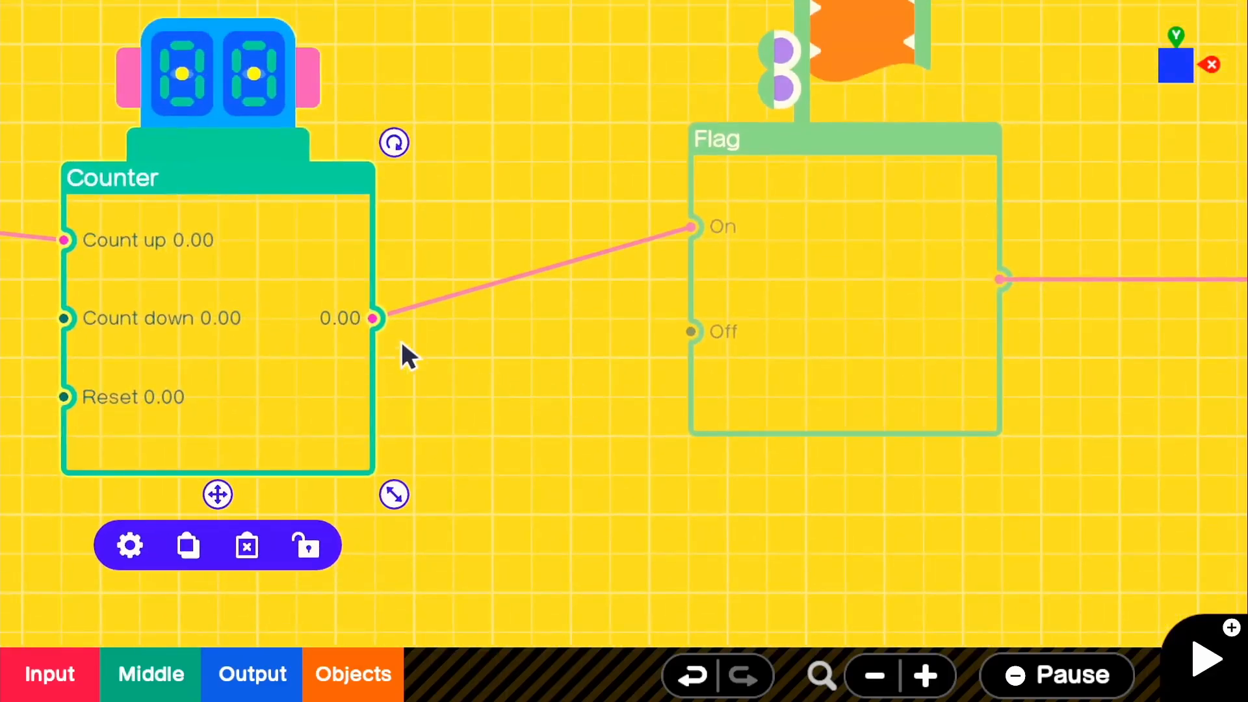
mouse_move(355, 334)
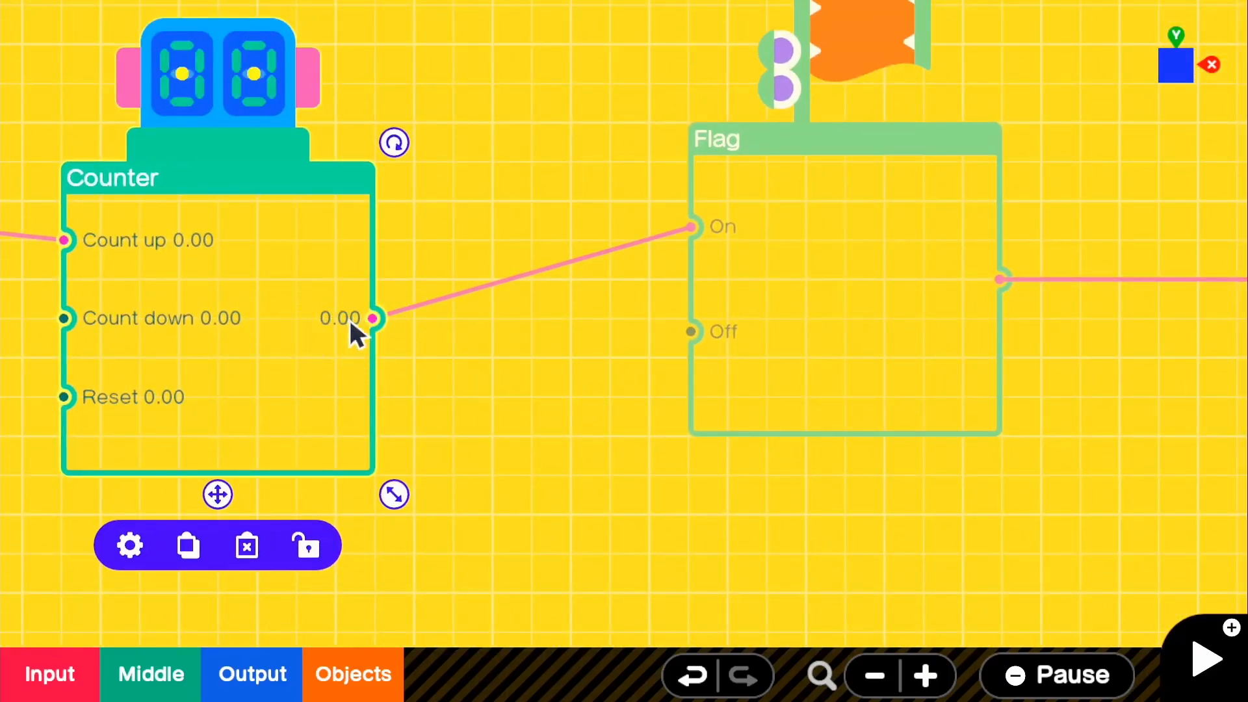
mouse_move(649, 227)
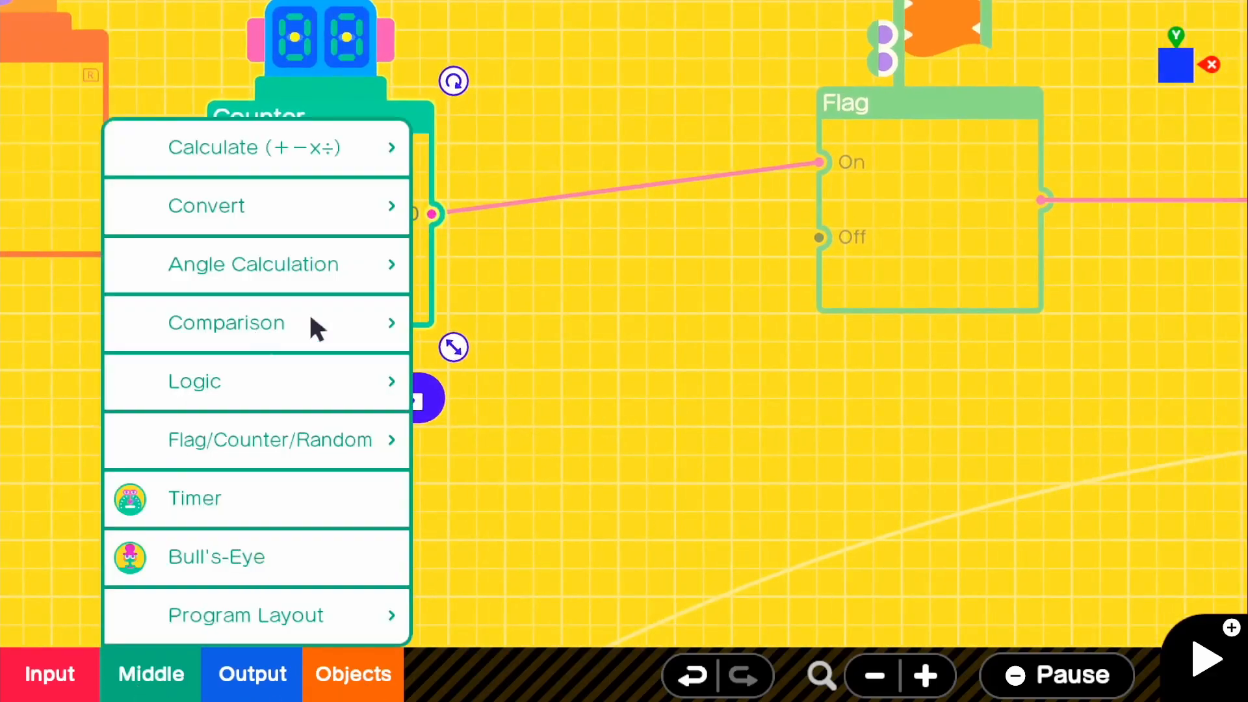
- Add a Comparison nodon between Counter and Flag Off, then bring in a Constant nodon
click(226, 323)
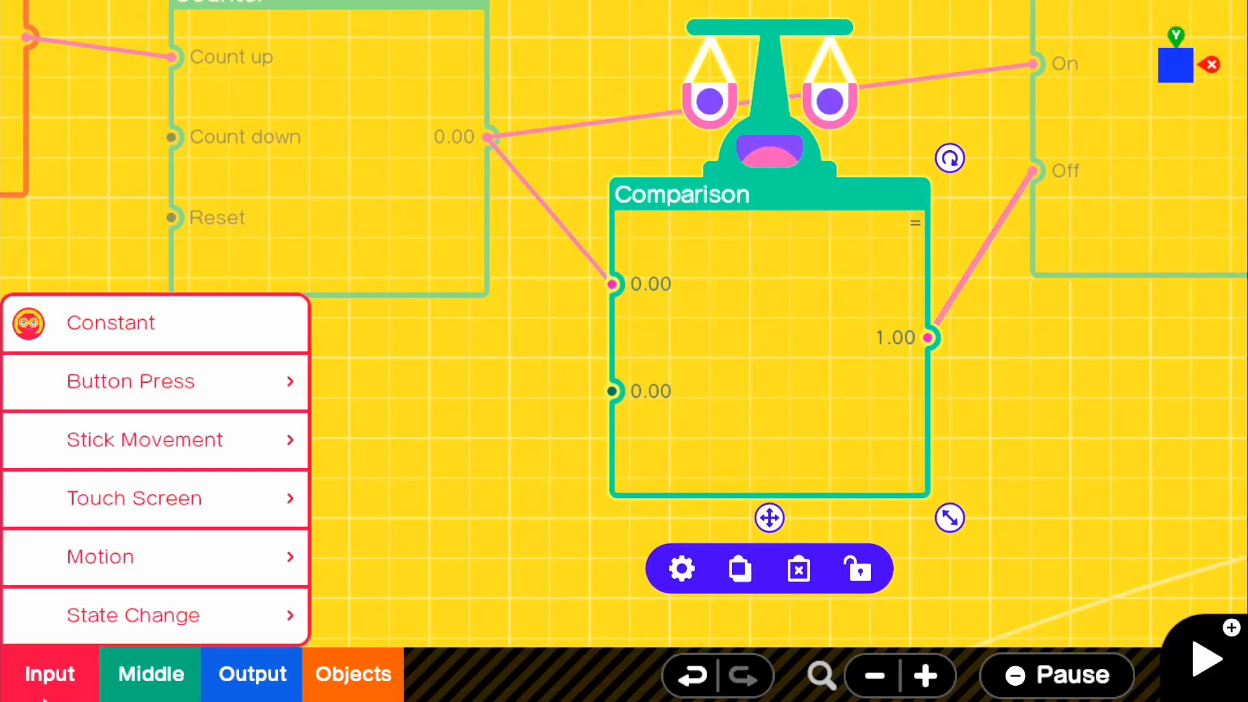
click(110, 323)
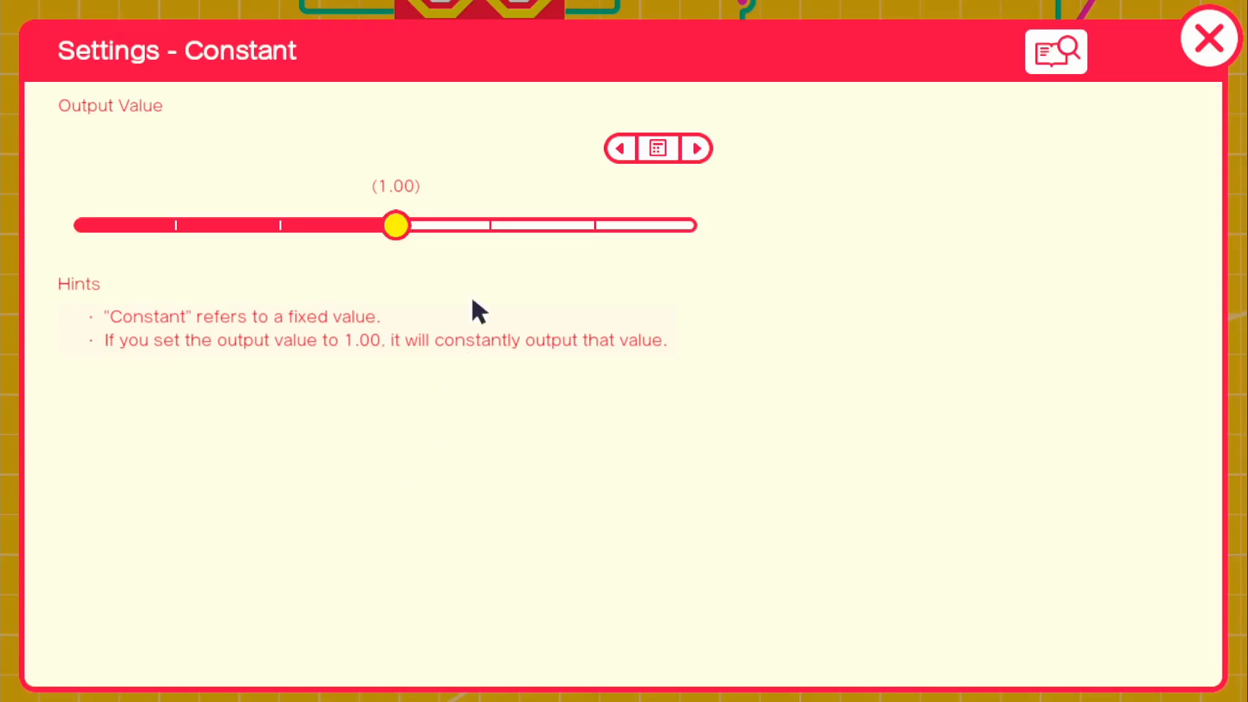
- Set the Constant's output value to 0.00 and wire it to the Comparison's second input
click(657, 148)
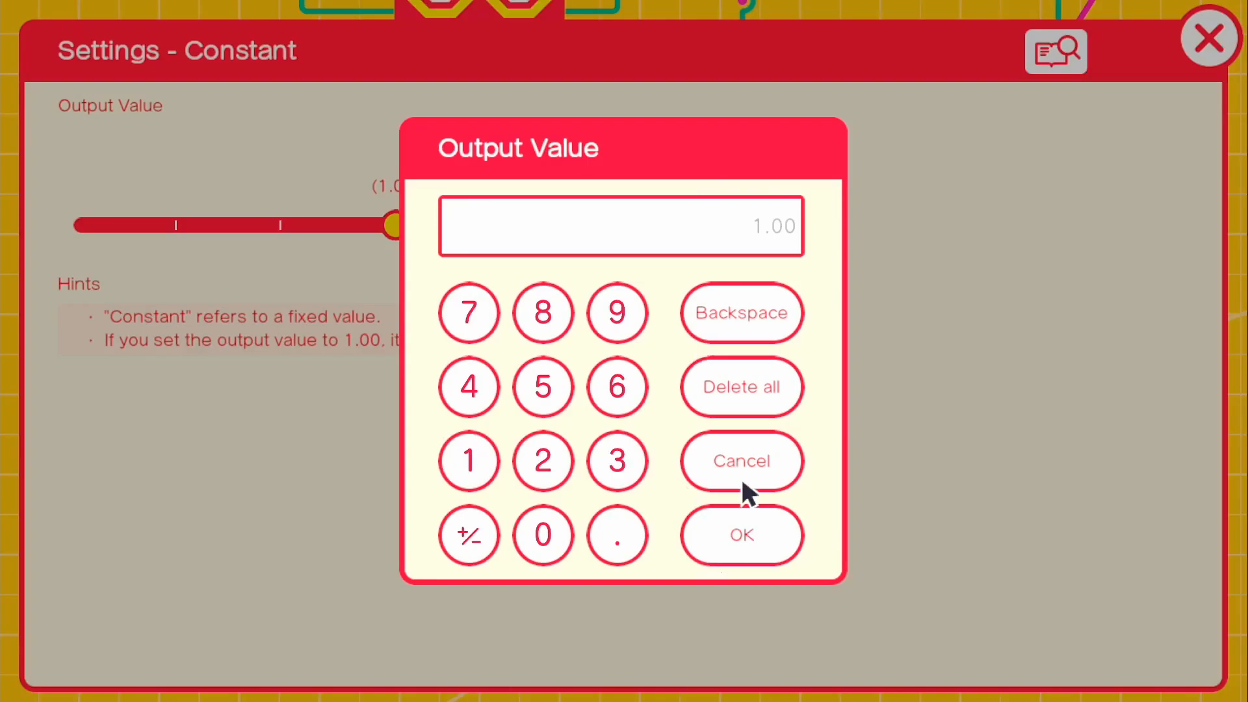
click(740, 461)
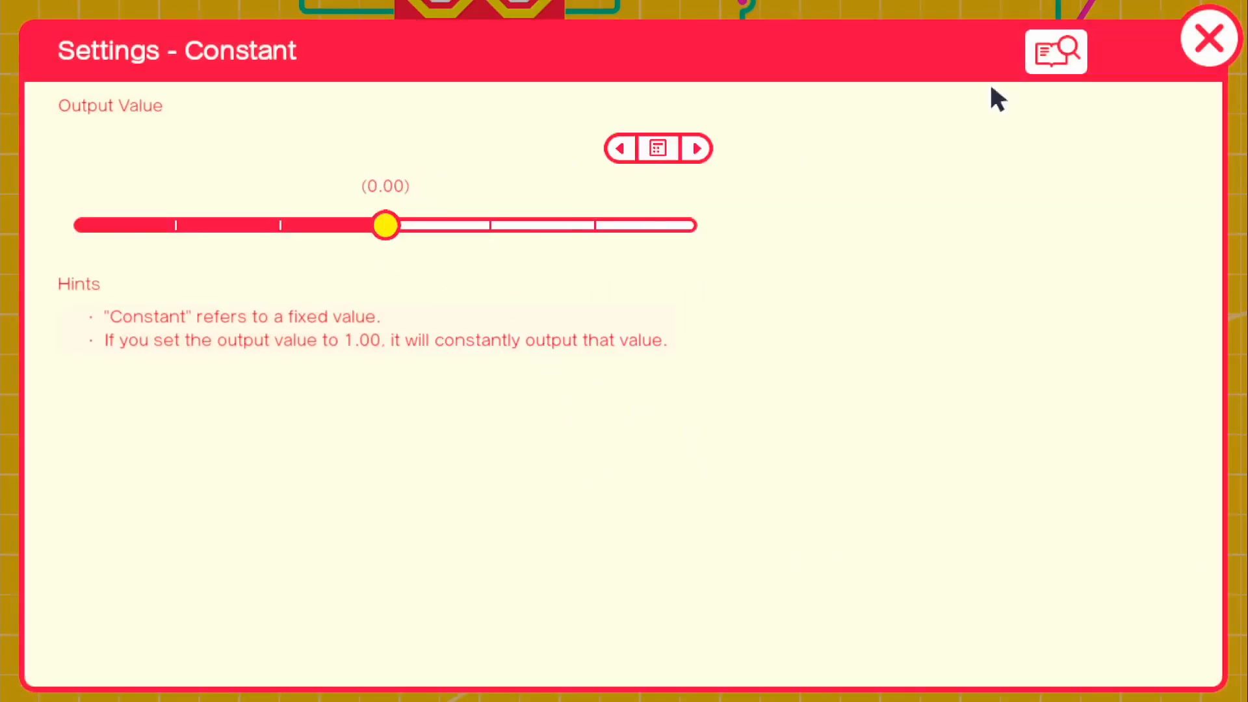
click(1209, 37)
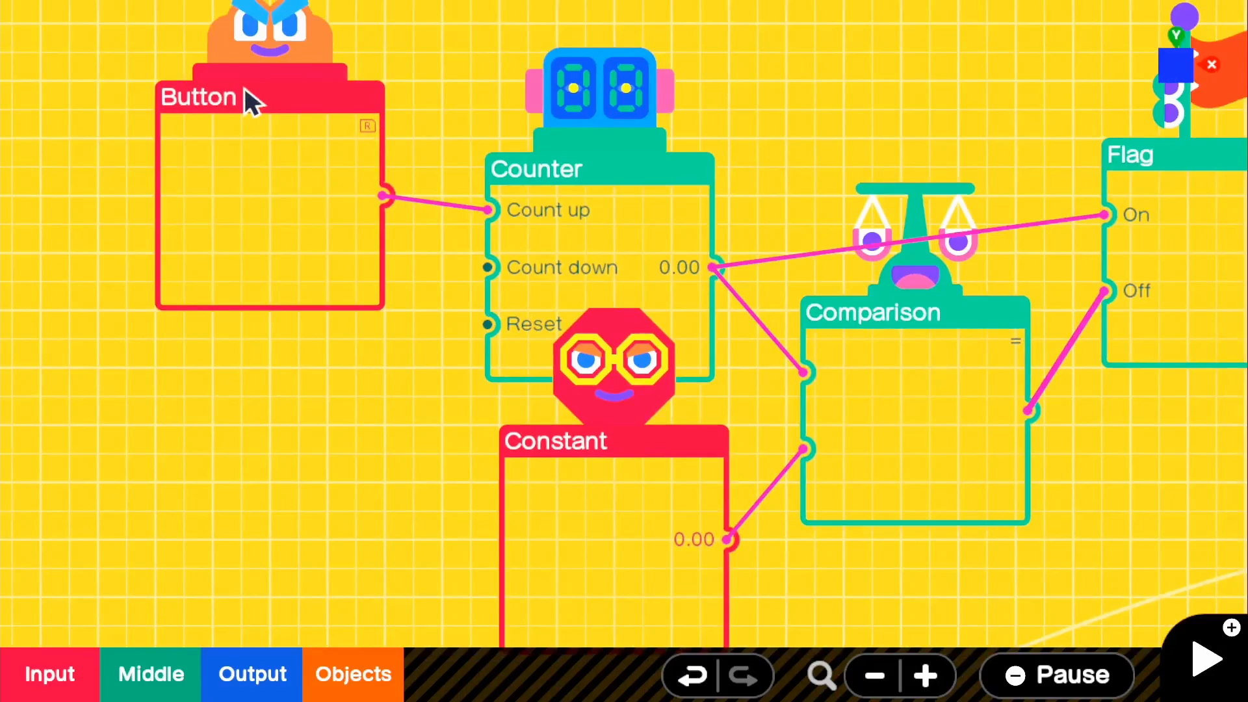
- Inspect the Counter nodon within the wired Button-Counter-Comparison-Flag chain
click(613, 442)
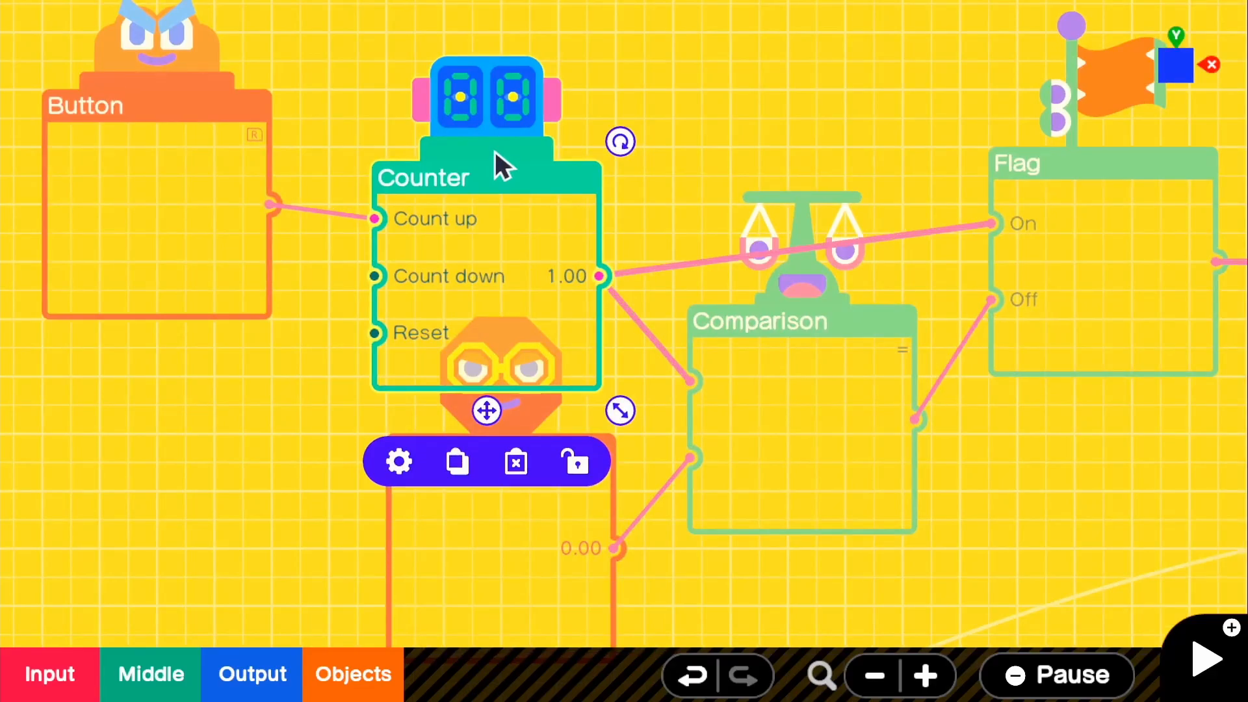
mouse_move(991, 239)
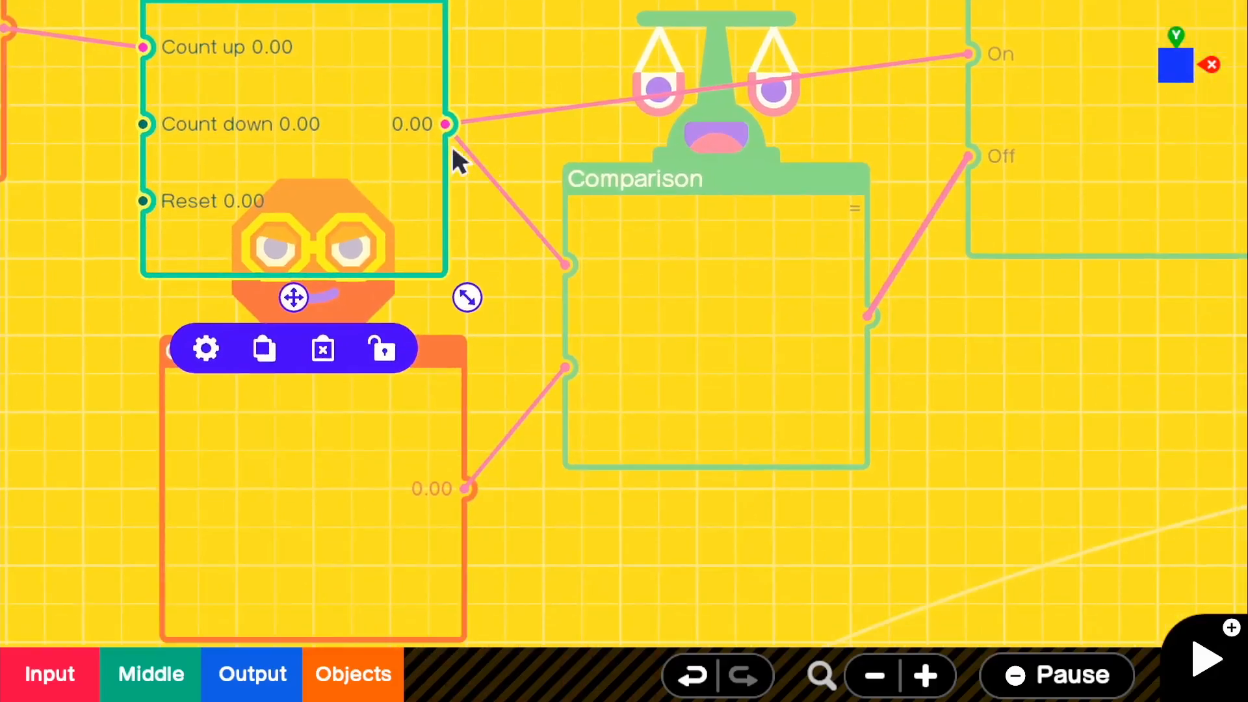
mouse_move(660, 197)
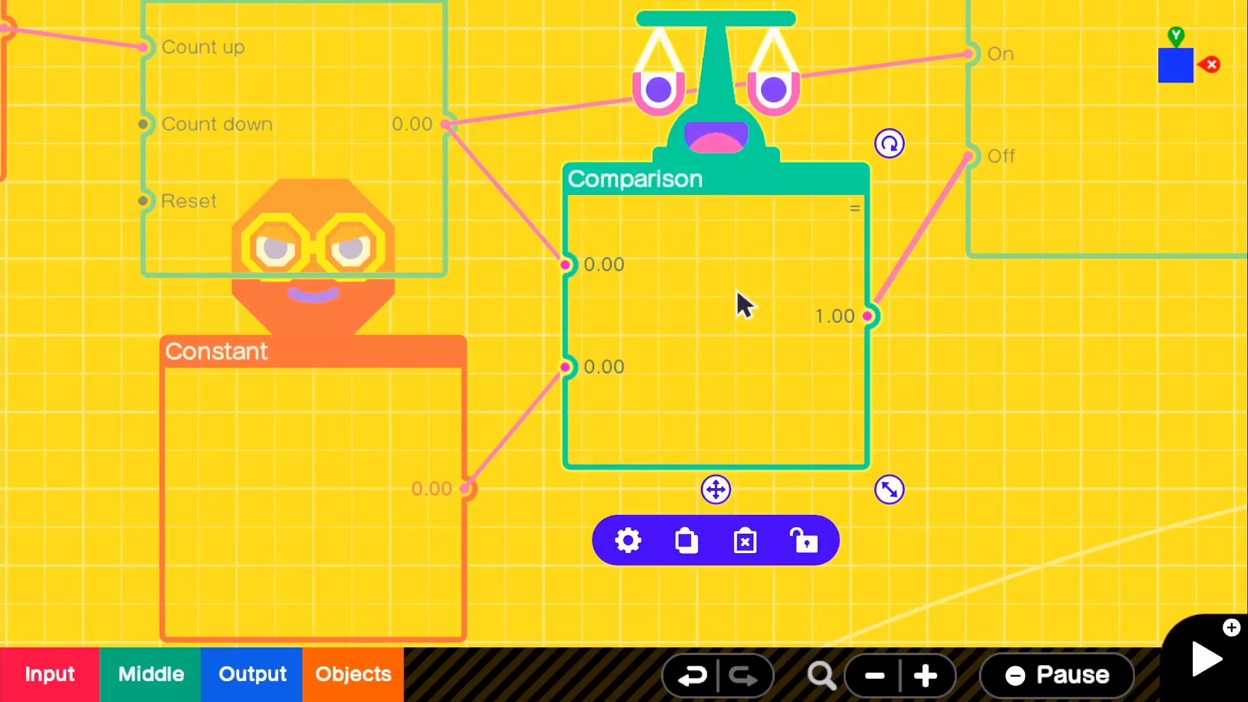
mouse_move(374, 497)
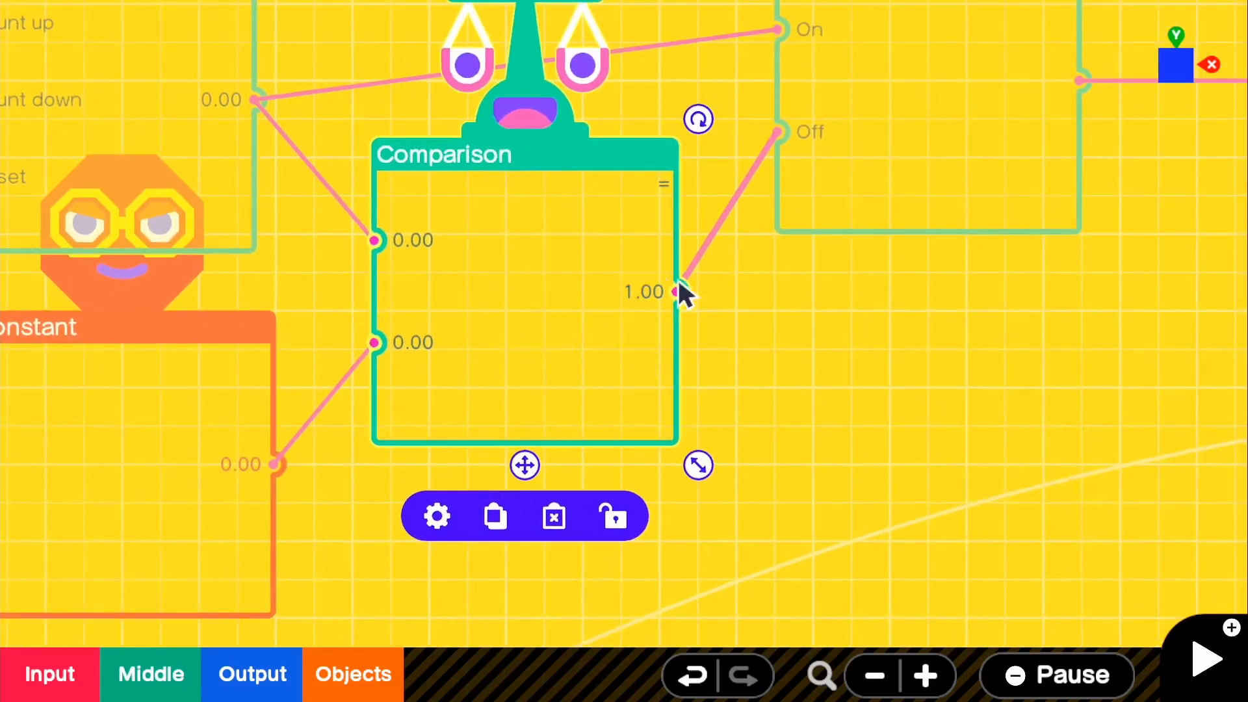
mouse_move(713, 319)
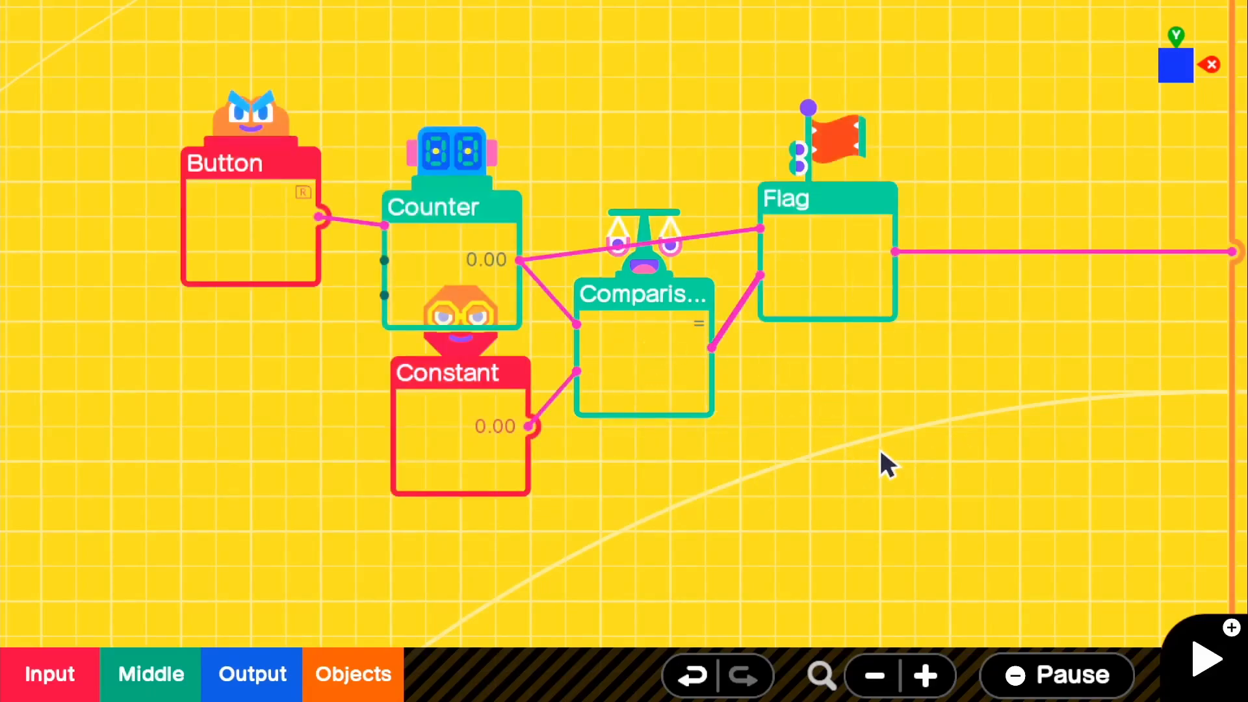
- Test-play the dark world, then return to the programming screen
click(1205, 659)
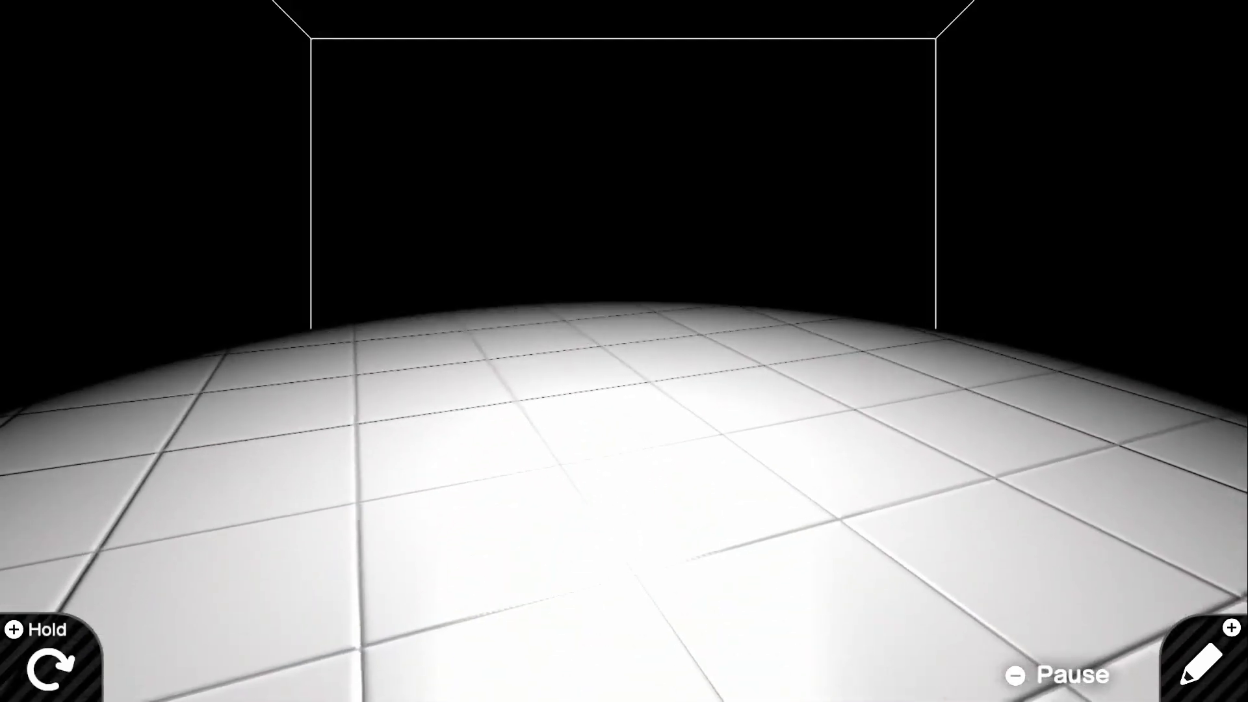
click(1205, 659)
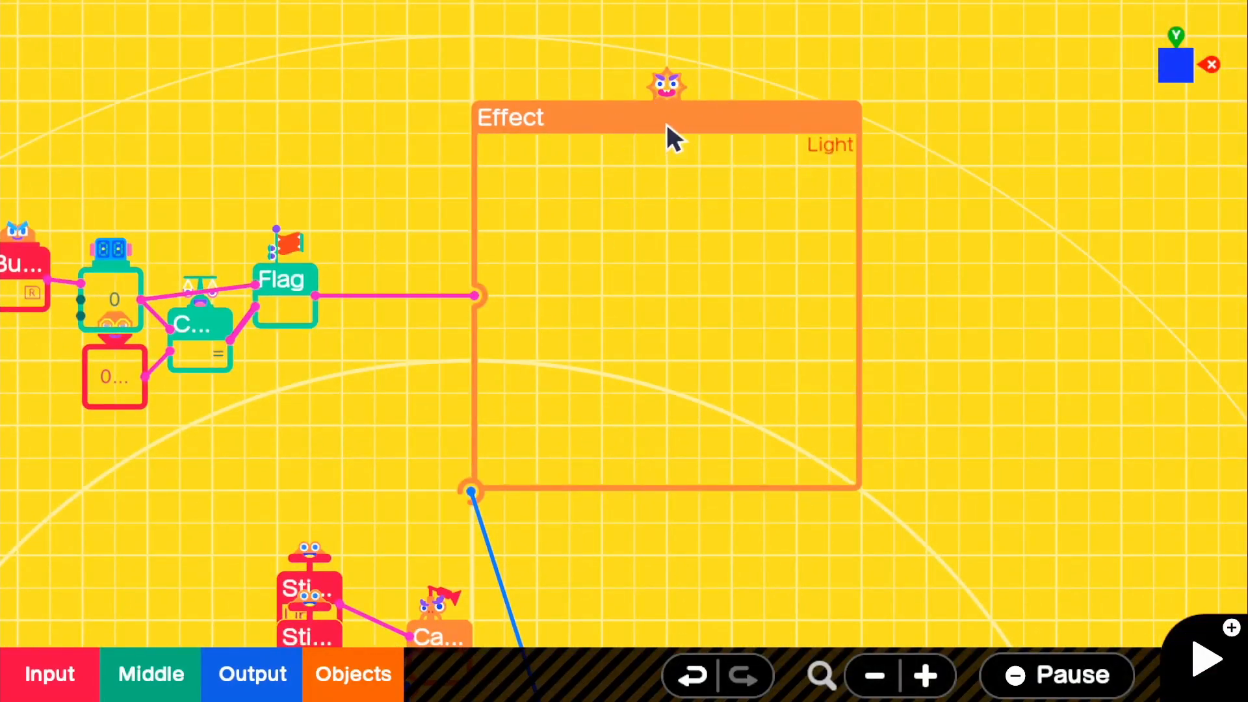
- Turn off the Light Effect nodon's Visible property so the flashlight source is hidden
click(667, 115)
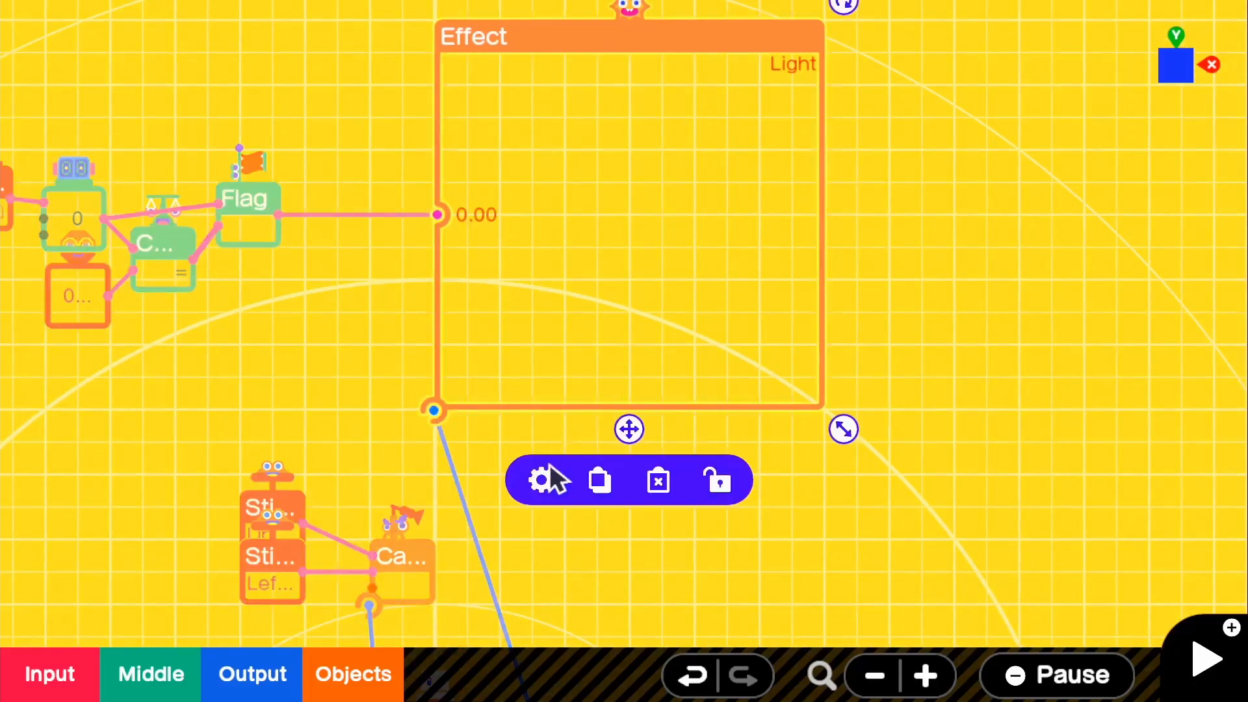
click(546, 479)
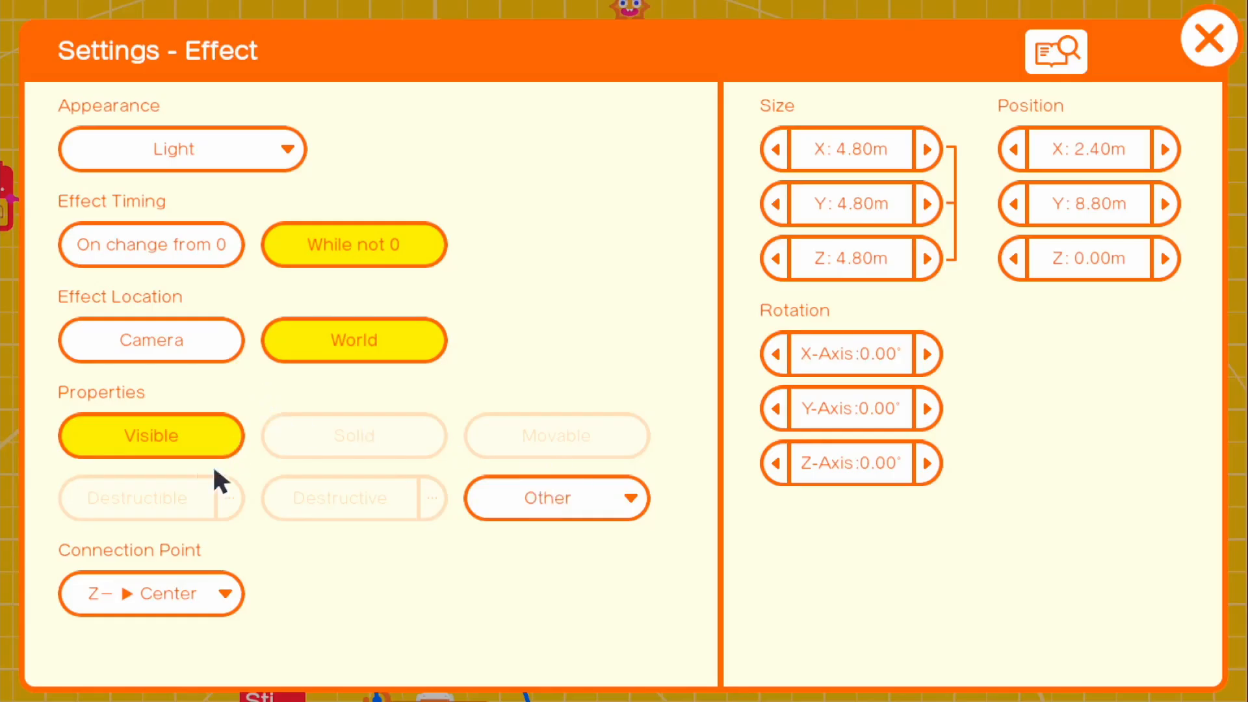
click(150, 436)
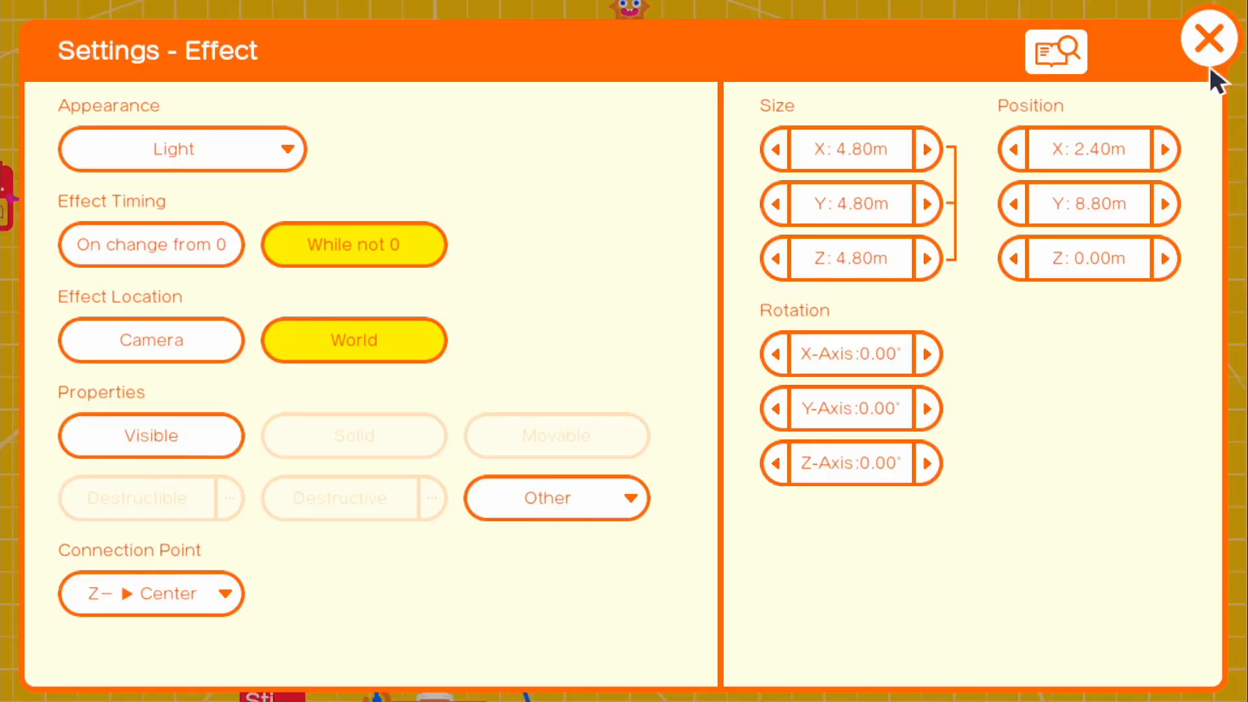
click(1209, 38)
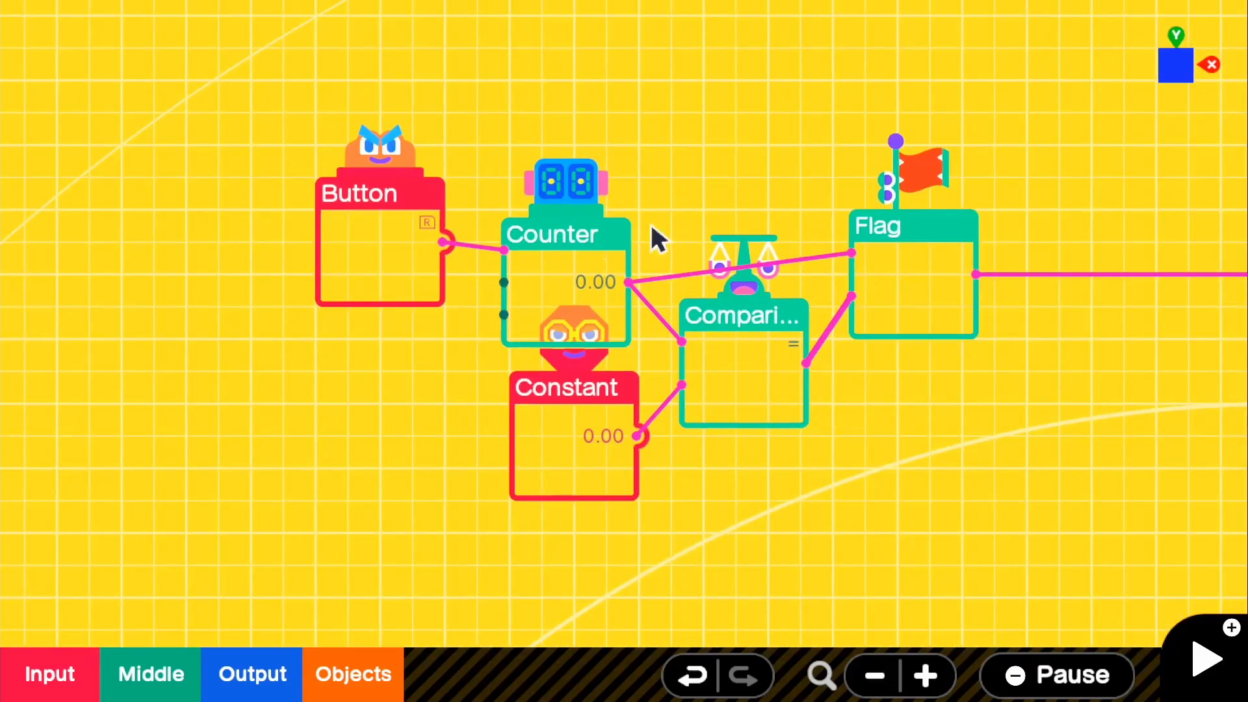
mouse_move(884, 315)
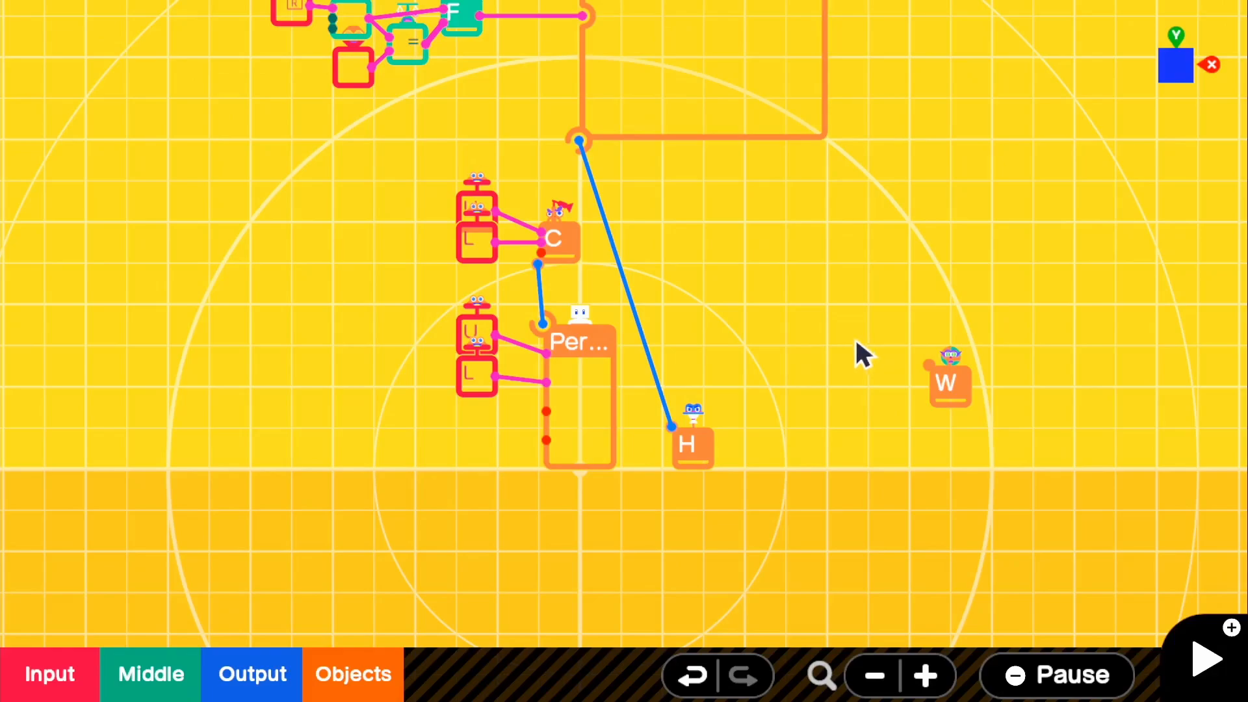
mouse_move(697, 351)
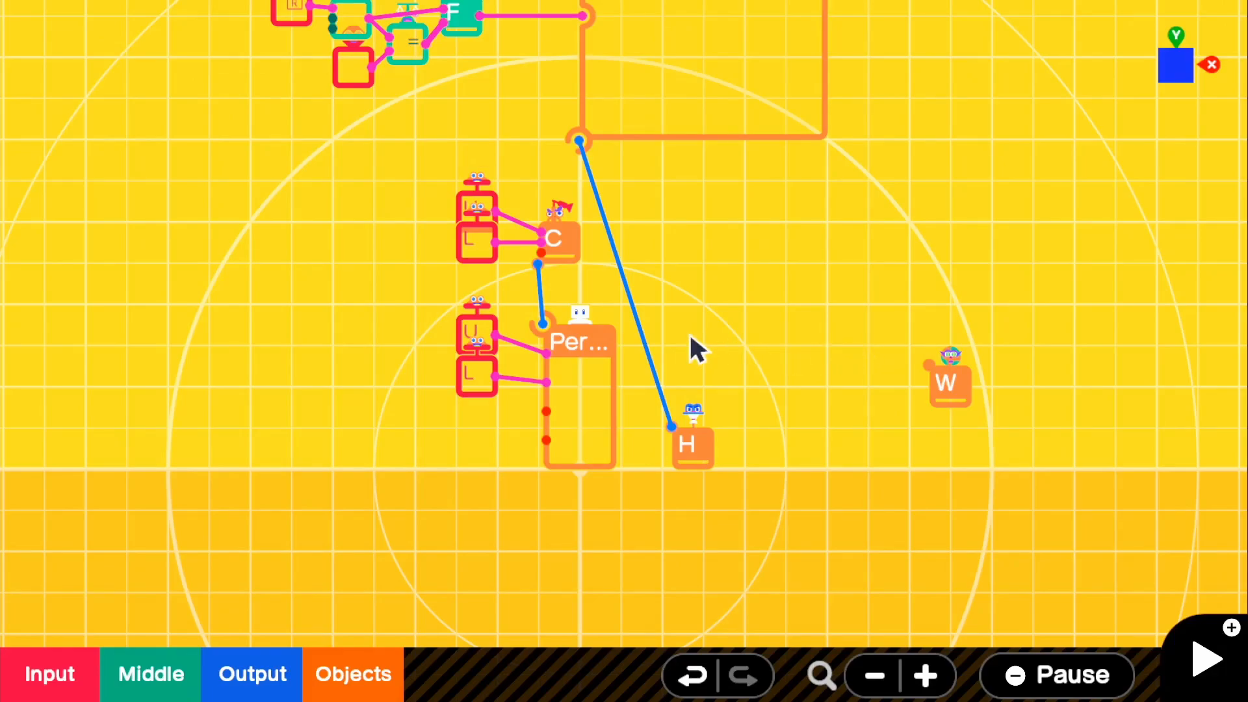